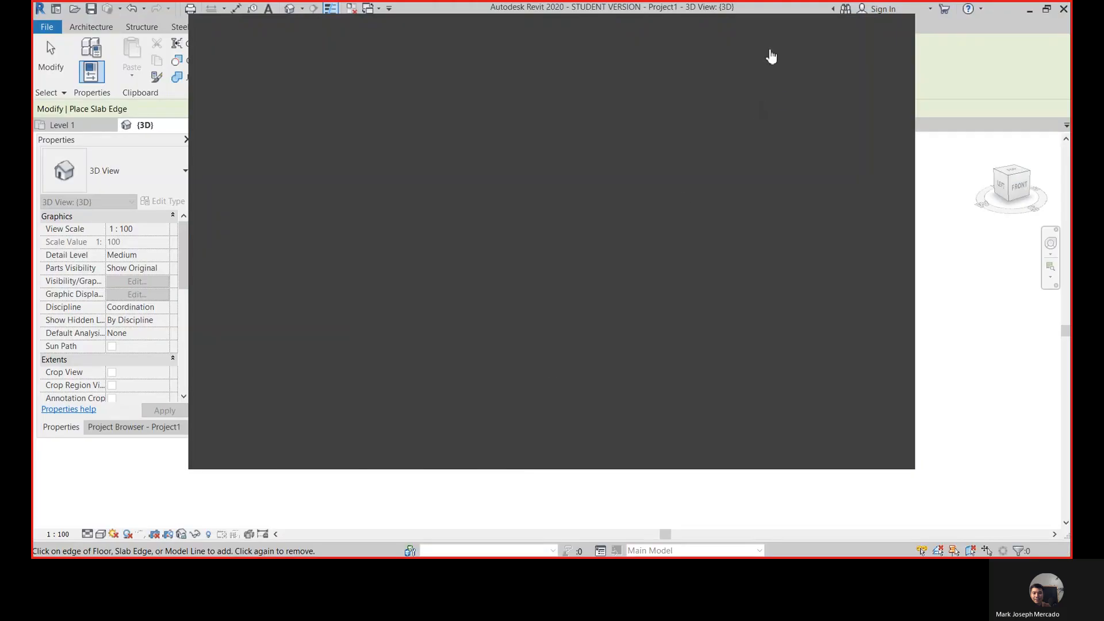
pyautogui.moveTo(851, 34)
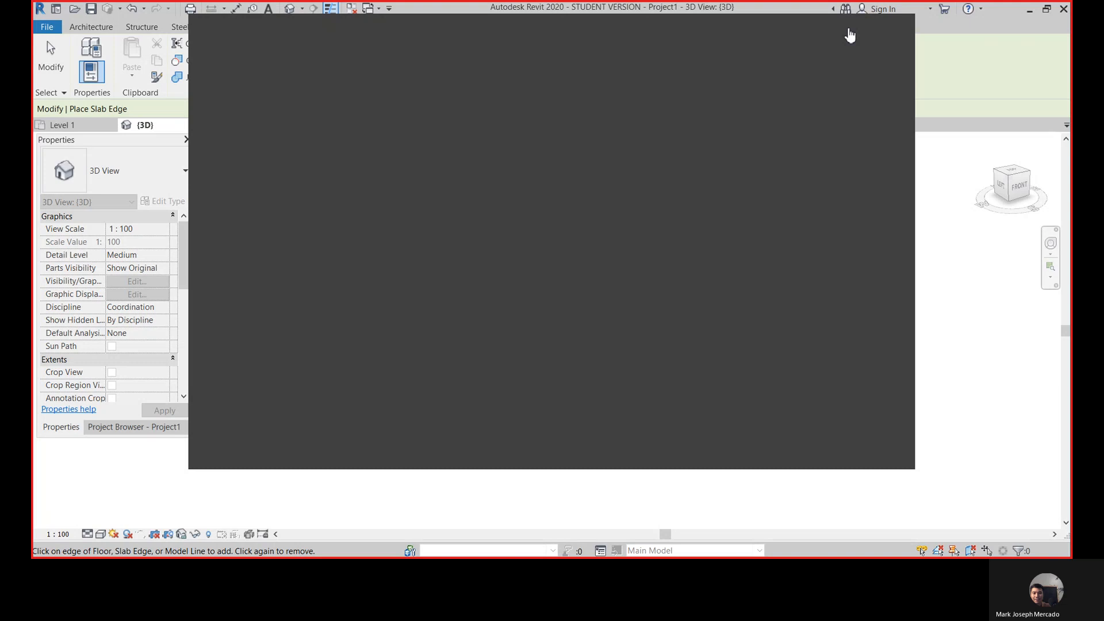
pyautogui.moveTo(769, 76)
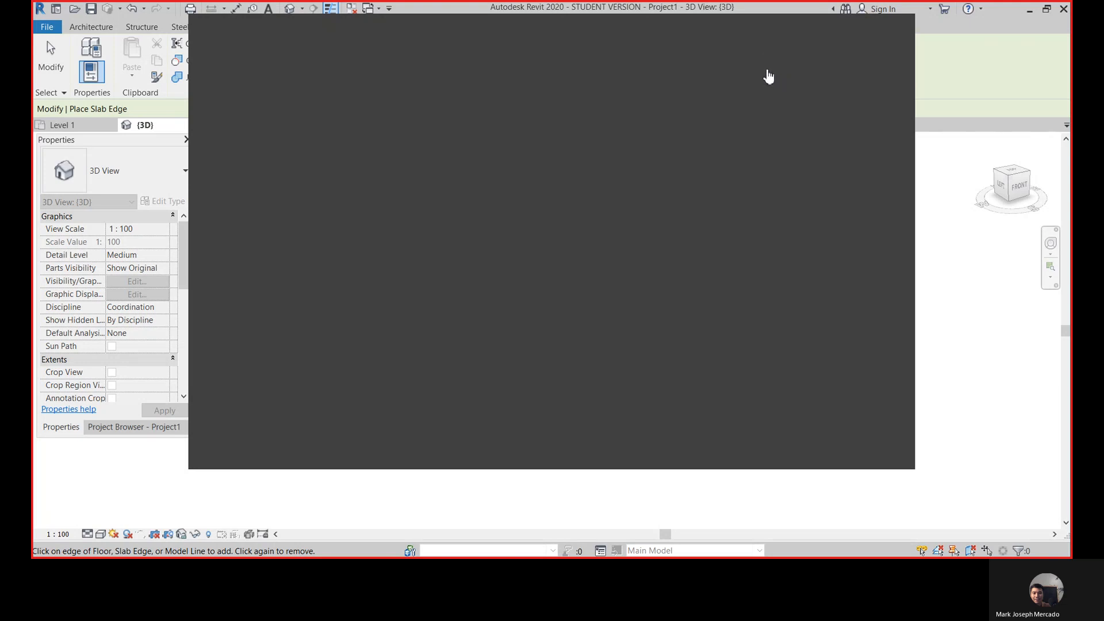
pyautogui.moveTo(824, 77)
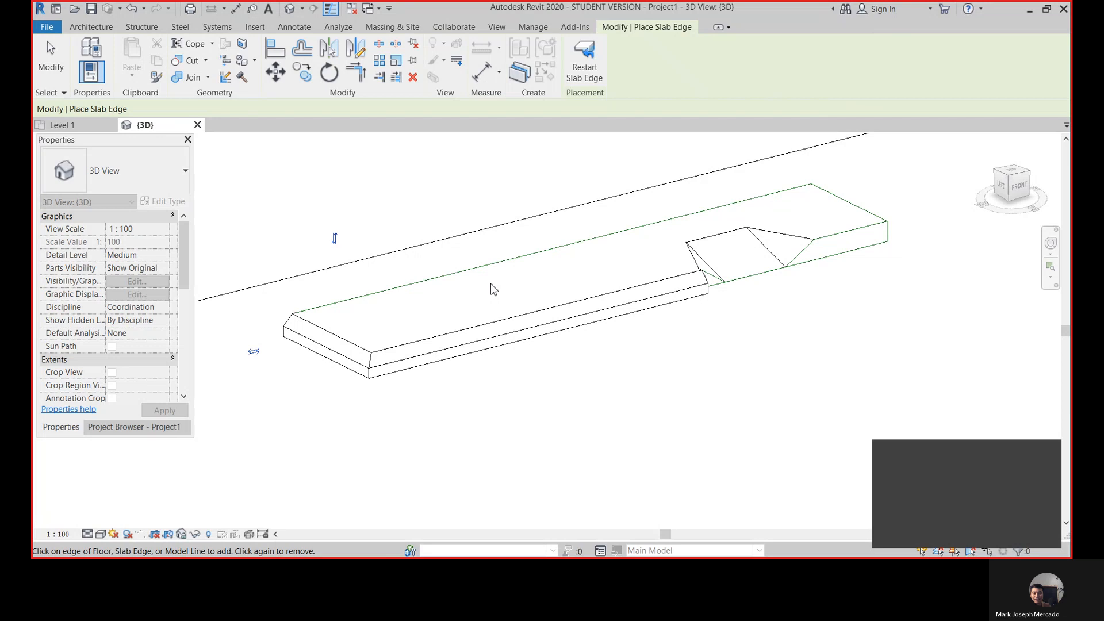
pyautogui.moveTo(737, 272)
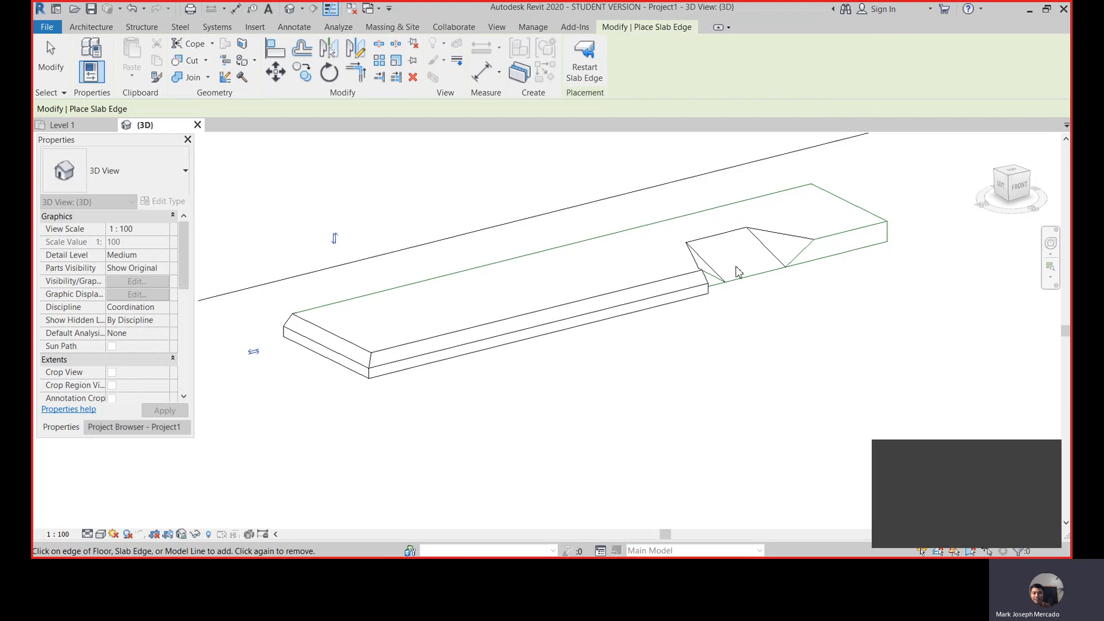
# Step: Create a new project with no template using metric units
pyautogui.moveTo(739, 271); pyautogui.dragTo(602, 316)
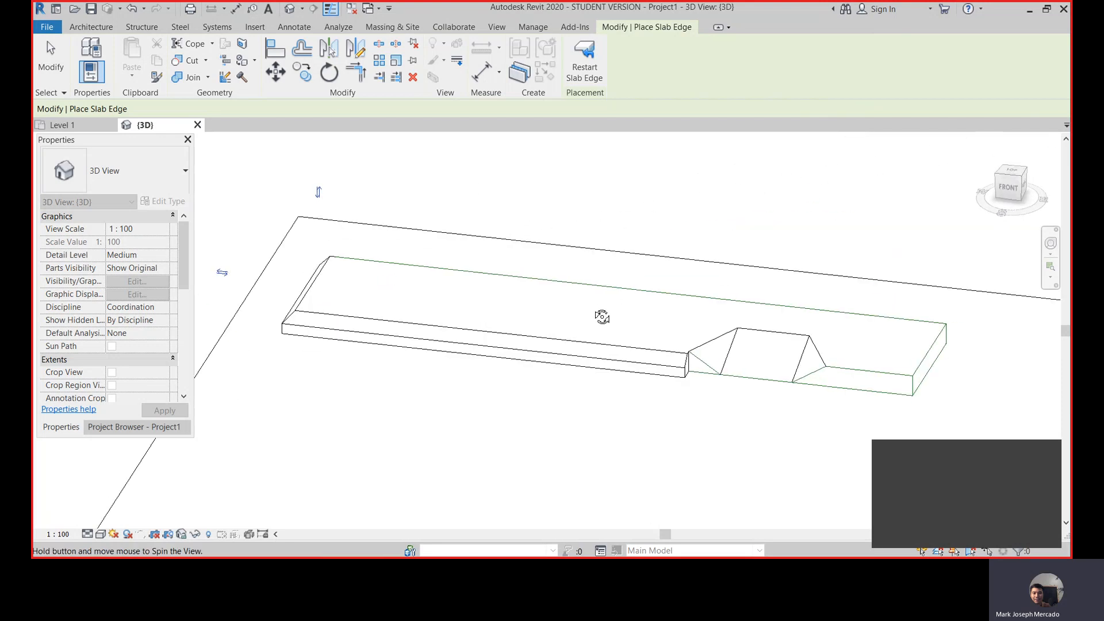
pyautogui.moveTo(602, 318); pyautogui.dragTo(789, 293)
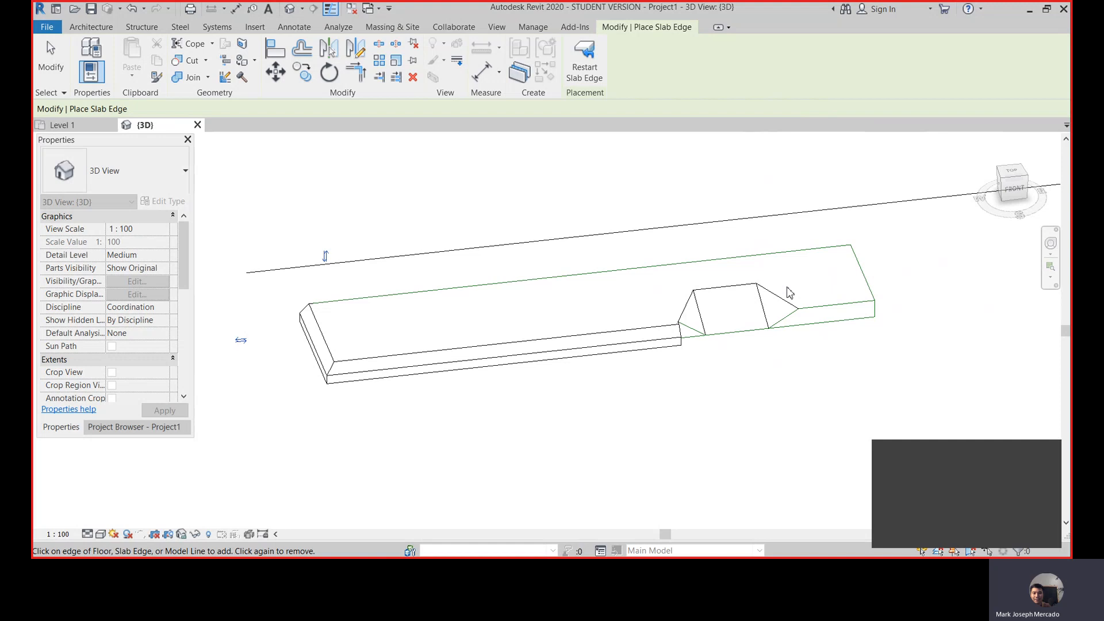
pyautogui.moveTo(46, 26)
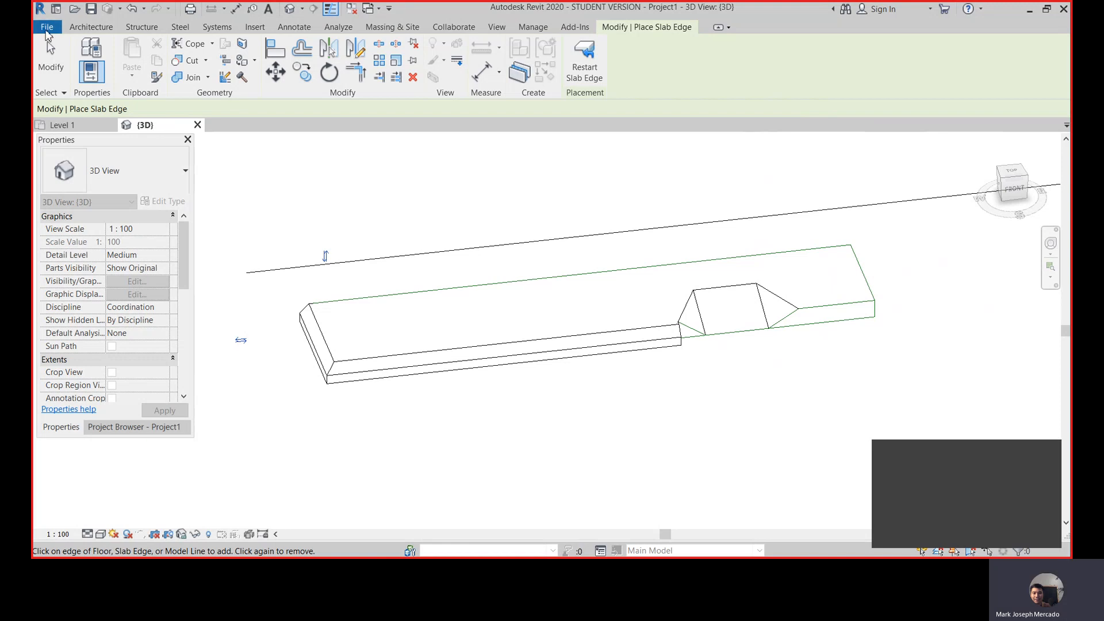
pyautogui.click(46, 27)
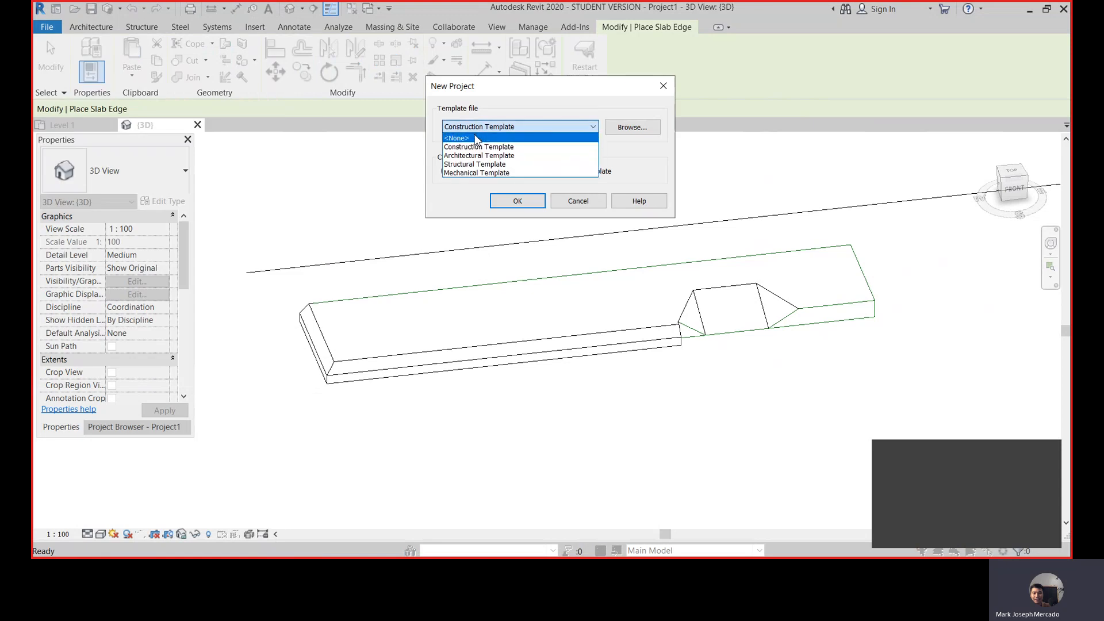
pyautogui.click(456, 137)
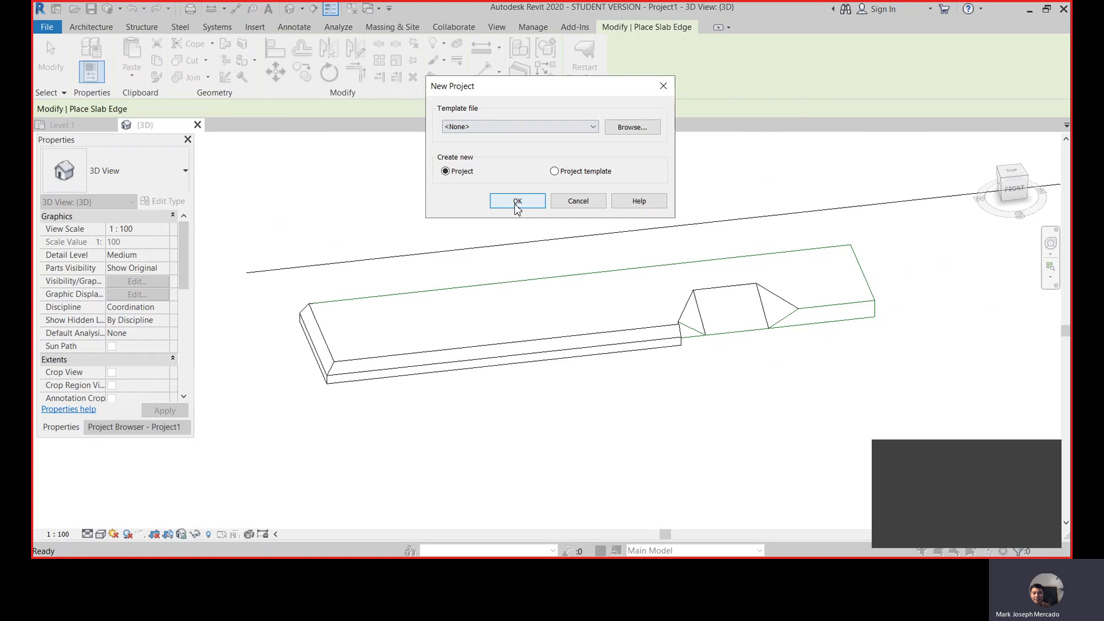
pyautogui.click(516, 200)
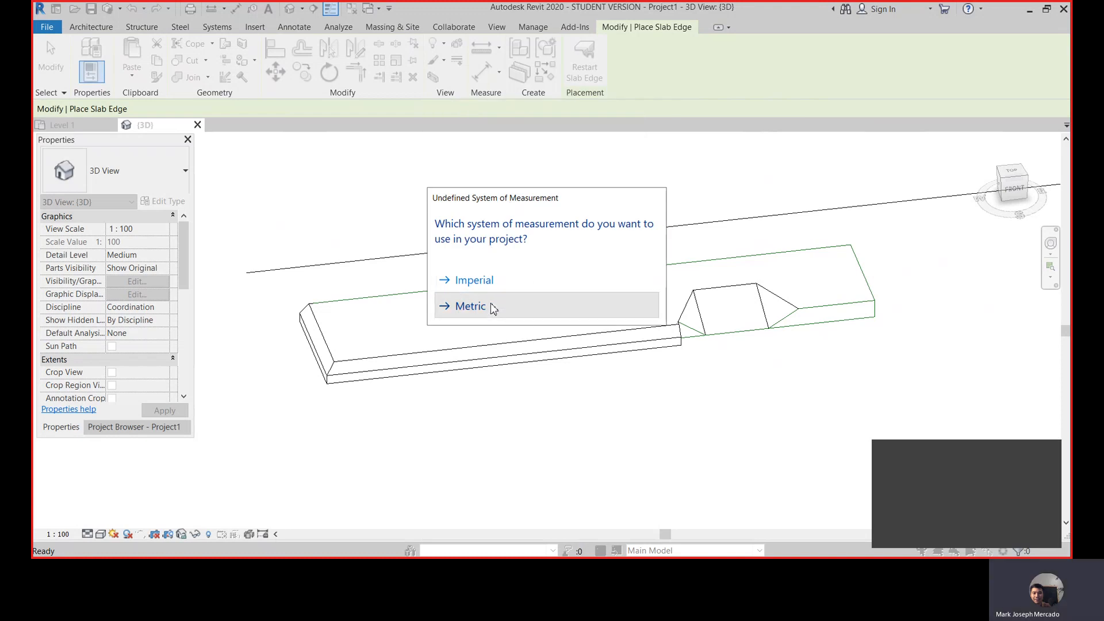
pyautogui.click(469, 306)
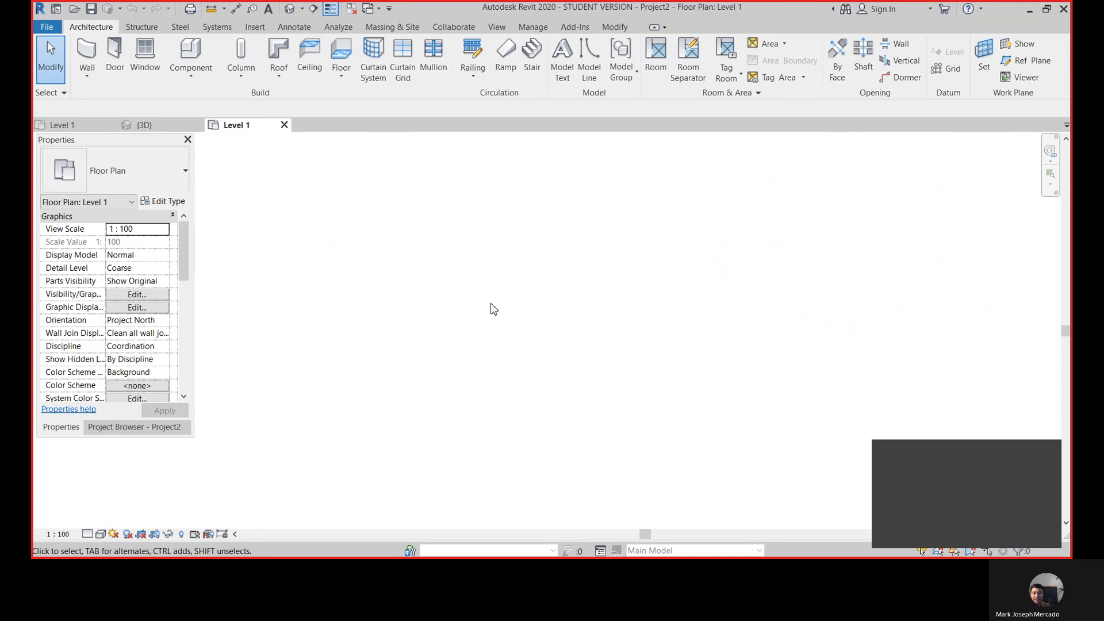
pyautogui.moveTo(295, 125)
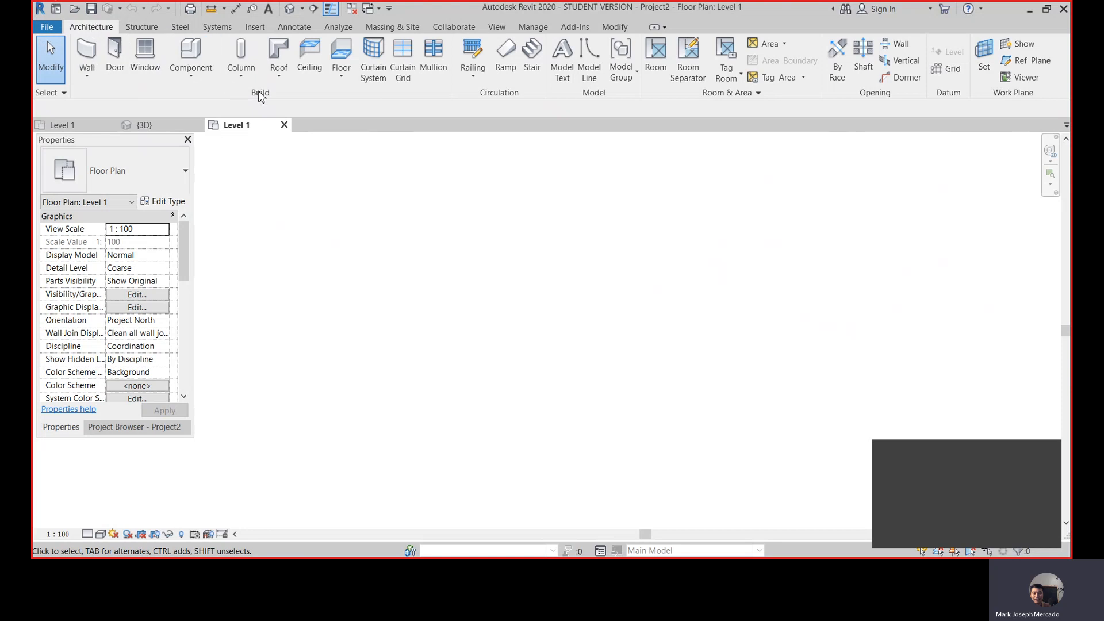
# Step: Start the Floor: Architectural tool to enter floor boundary sketch mode on Level 1
pyautogui.click(341, 68)
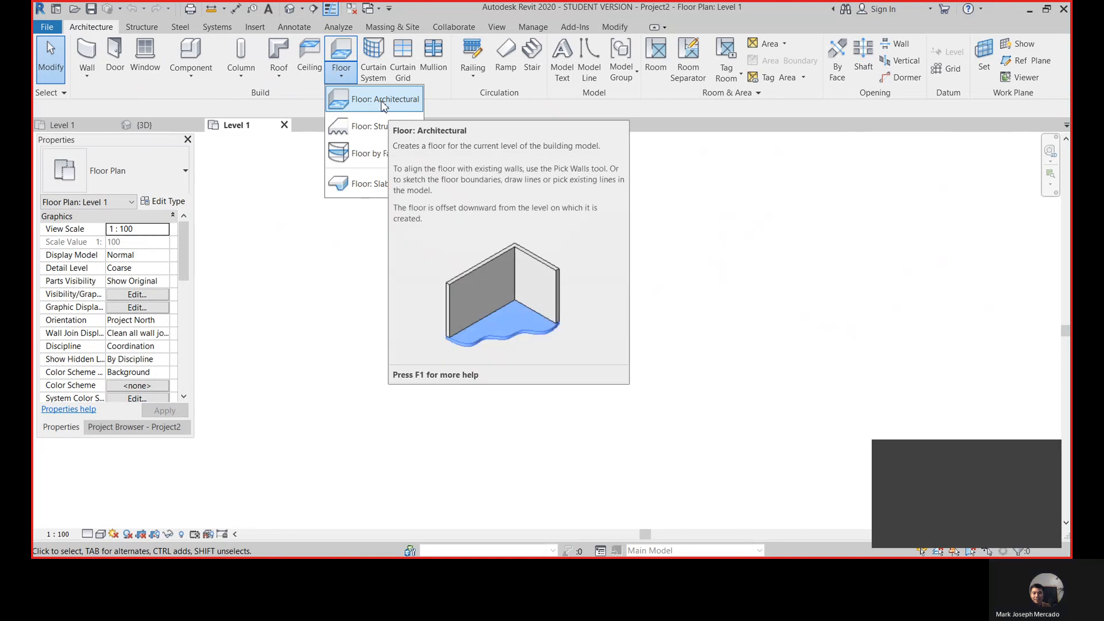
pyautogui.click(374, 99)
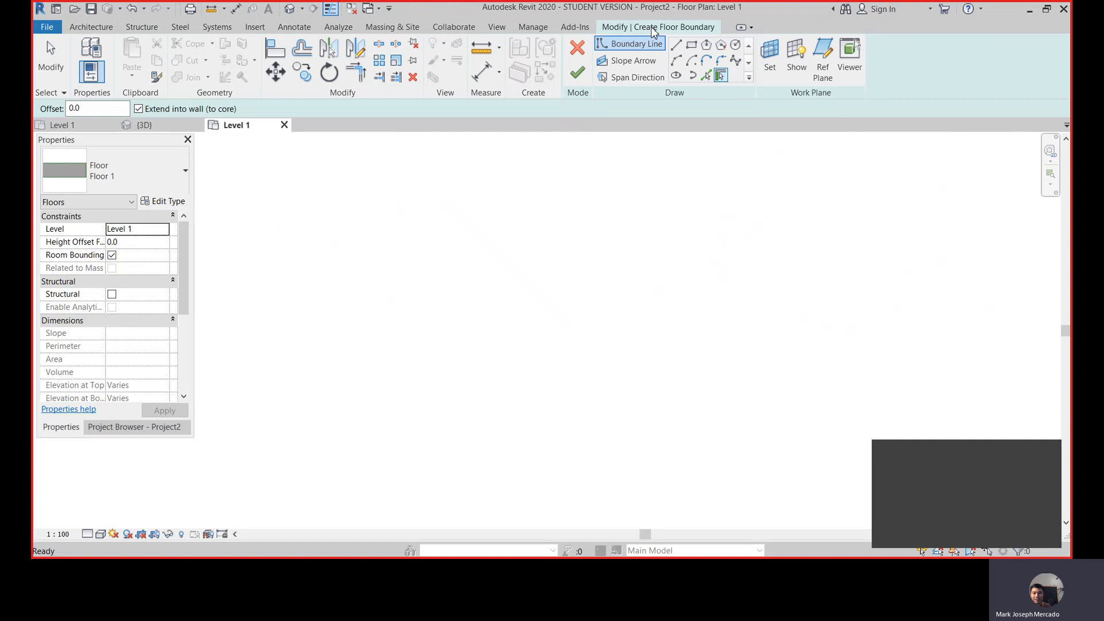
pyautogui.moveTo(647, 37)
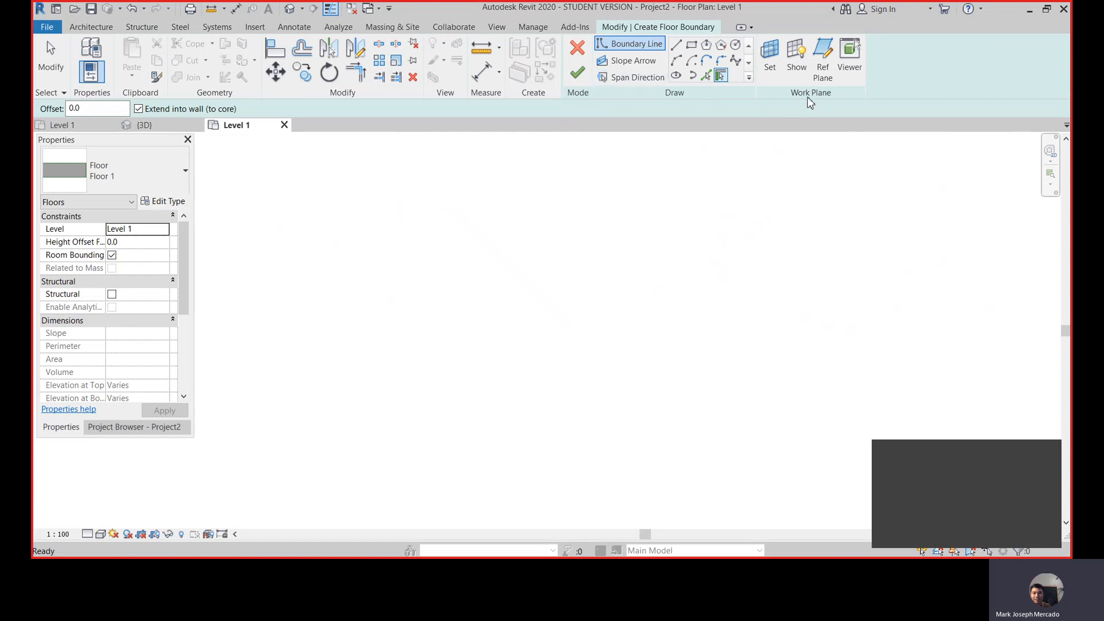
pyautogui.moveTo(680, 99)
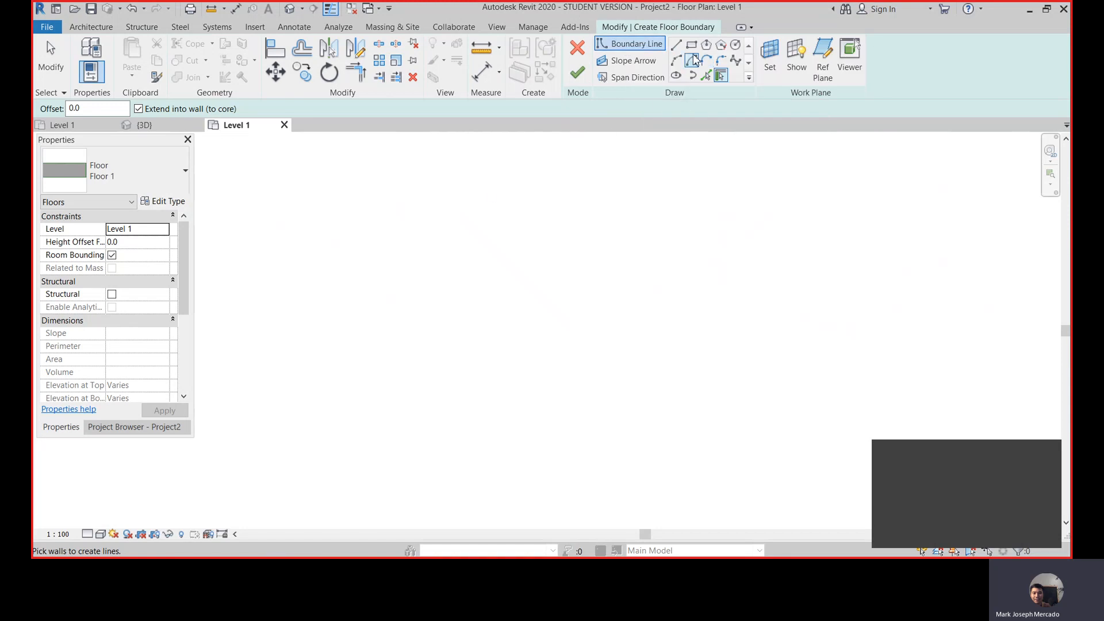
pyautogui.moveTo(691, 46)
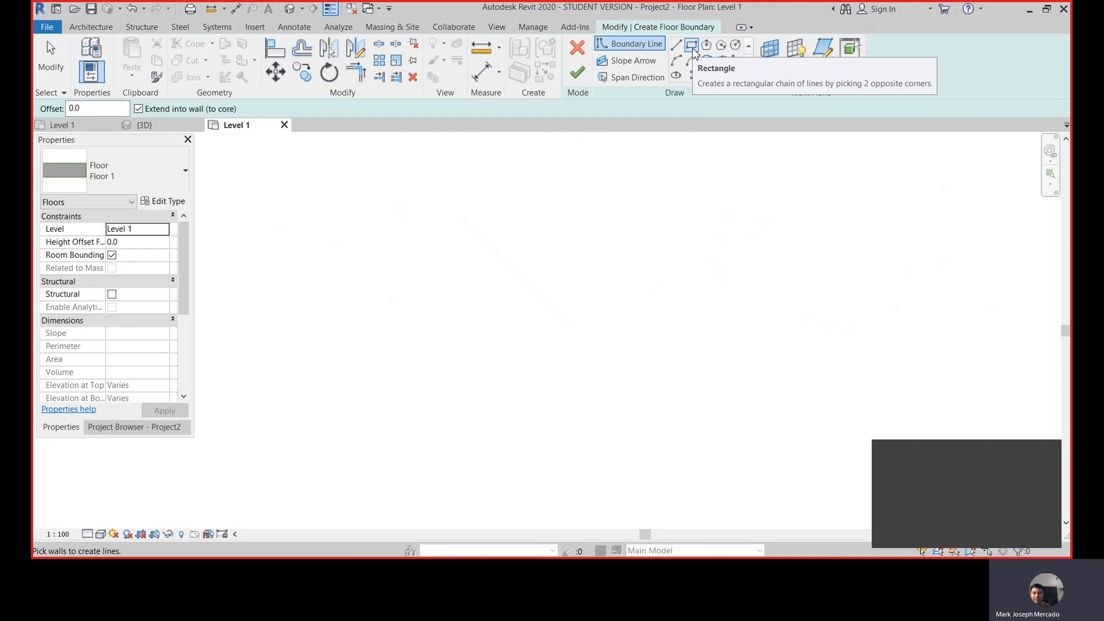
# Step: Draw a 5000 x 1200 rectangular floor boundary with the Rectangle tool
pyautogui.click(675, 45)
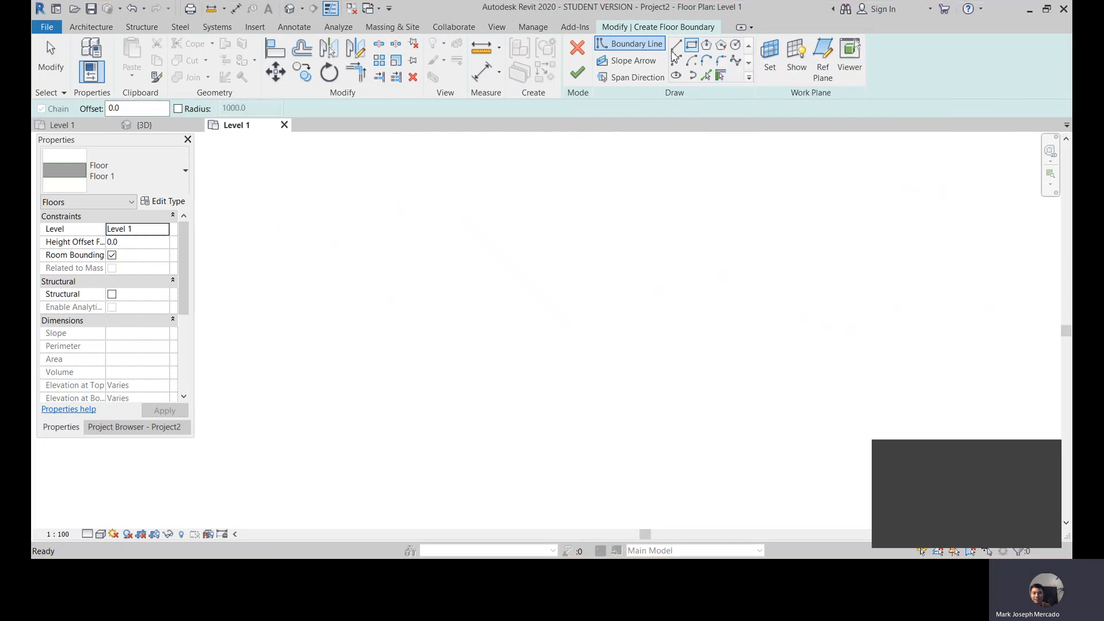
pyautogui.click(692, 44)
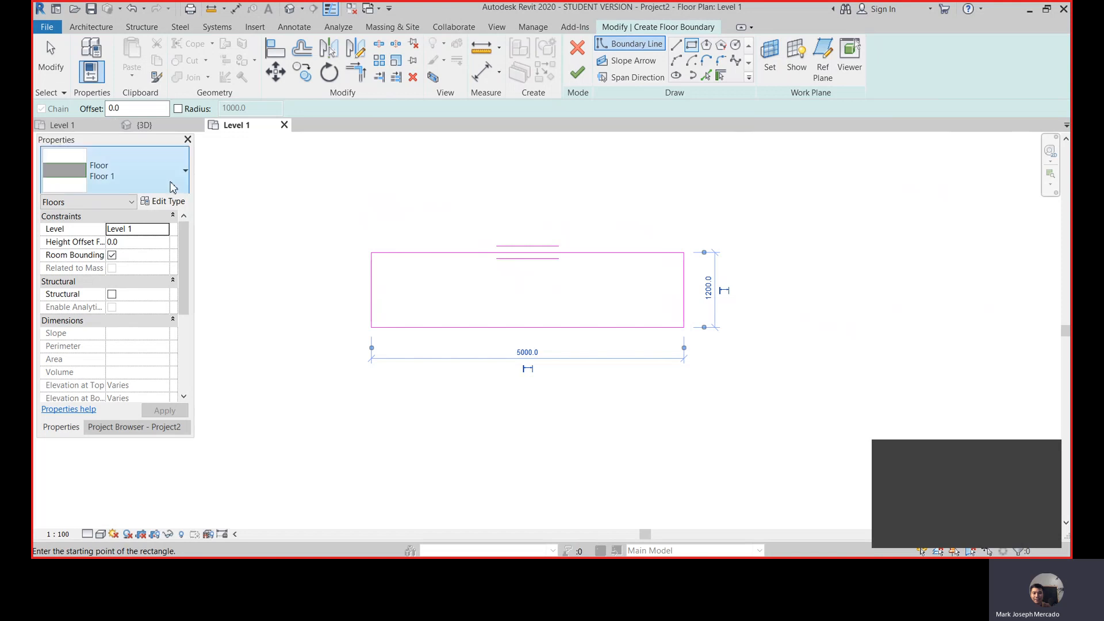
pyautogui.click(163, 201)
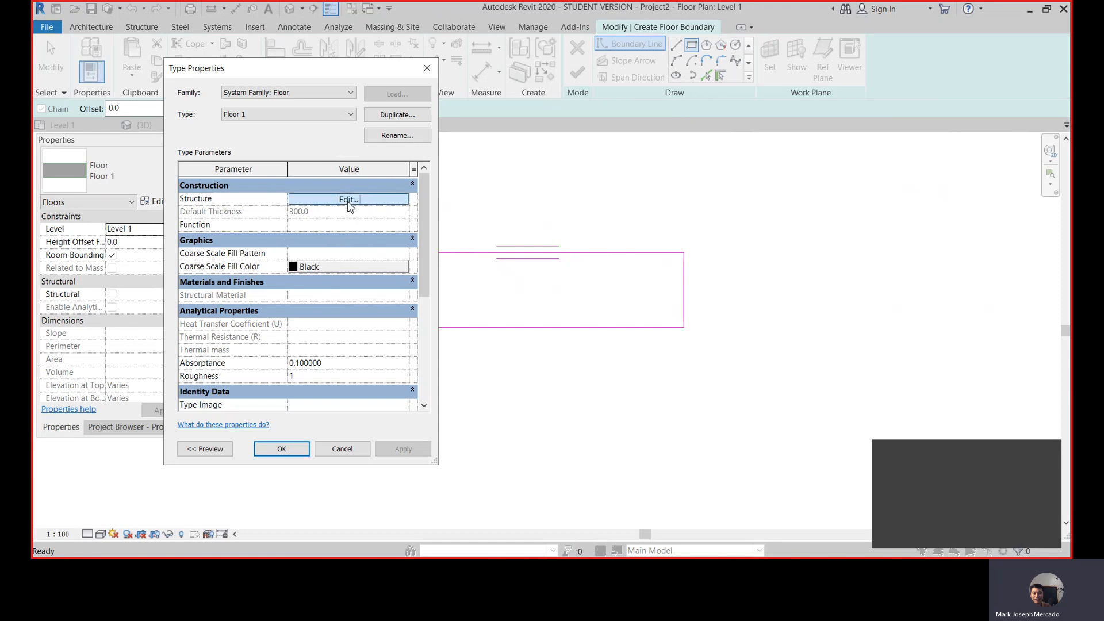
# Step: Change the floor type's structure layer thickness from 300 to 200 and accept it
pyautogui.click(347, 199)
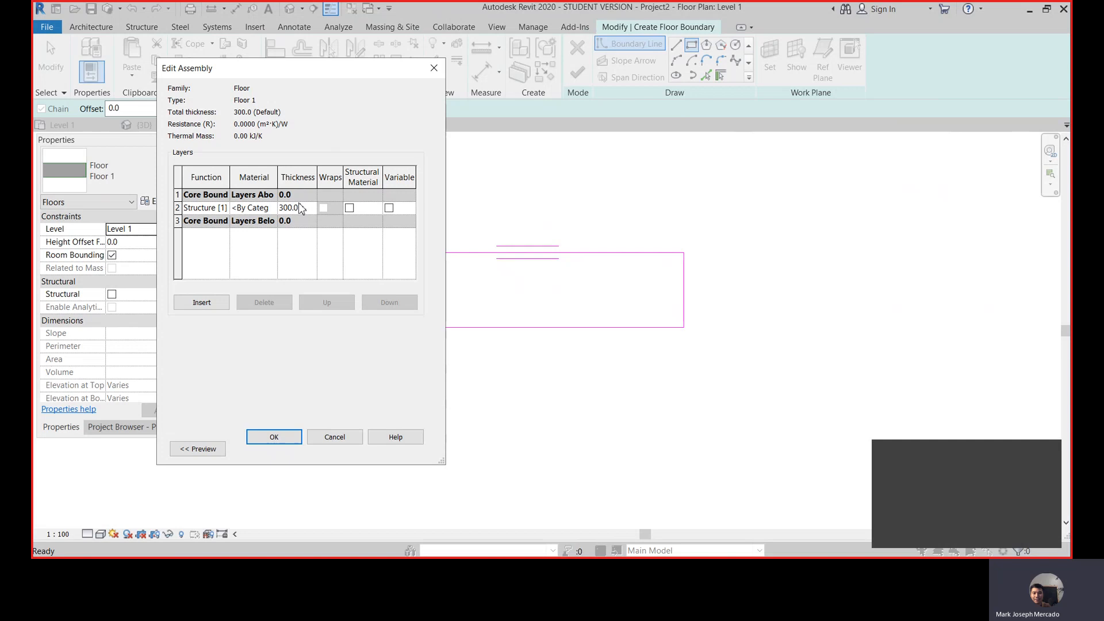
pyautogui.doubleClick(289, 207)
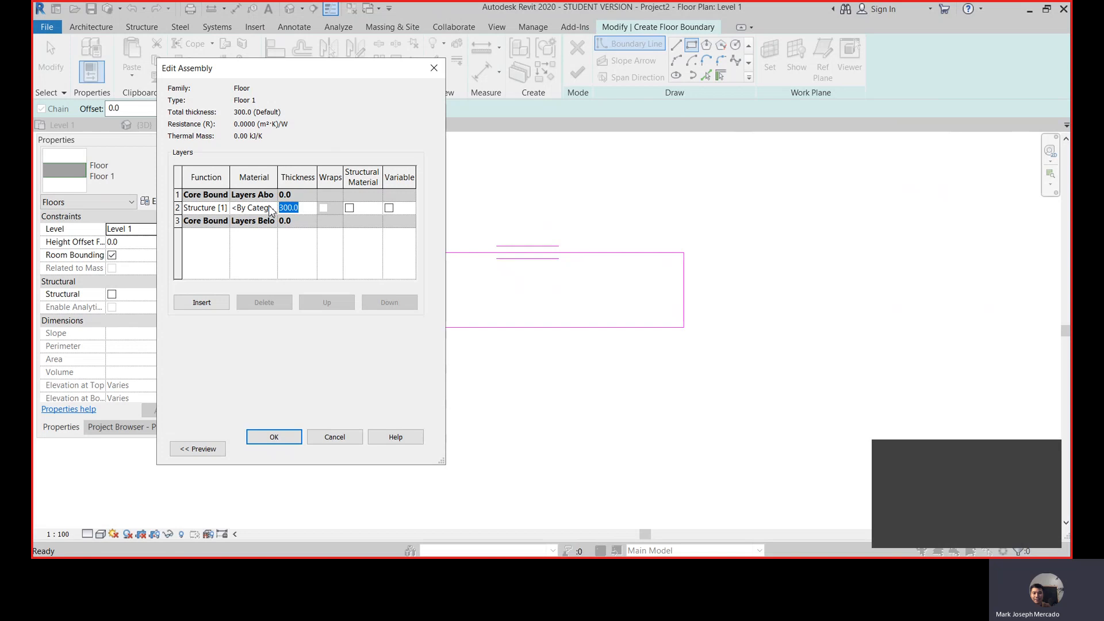
pyautogui.write('200')
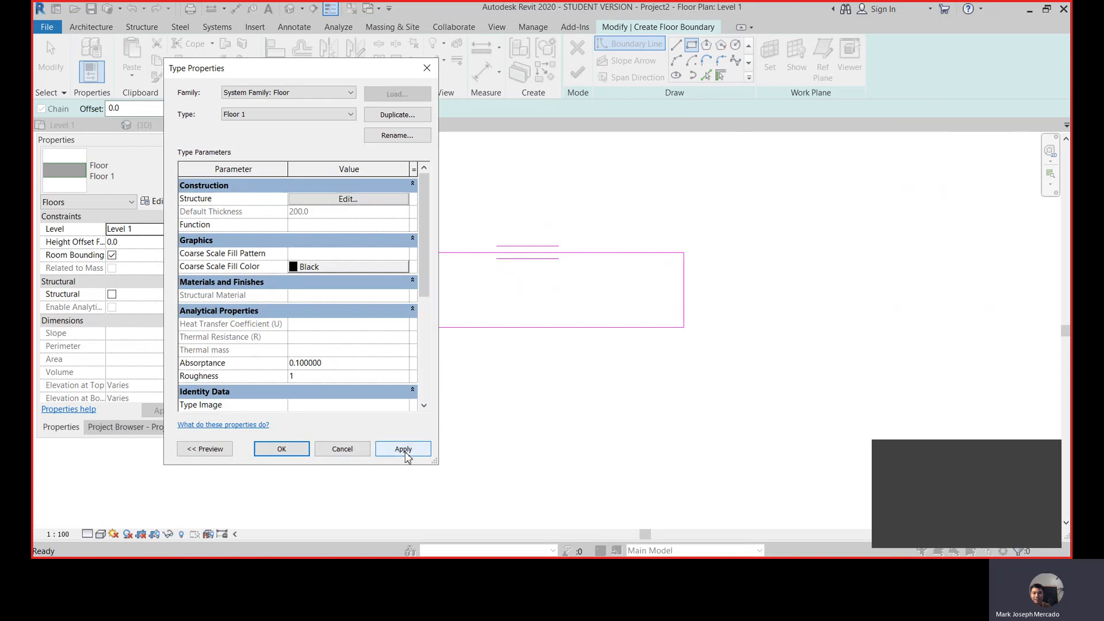
pyautogui.click(403, 449)
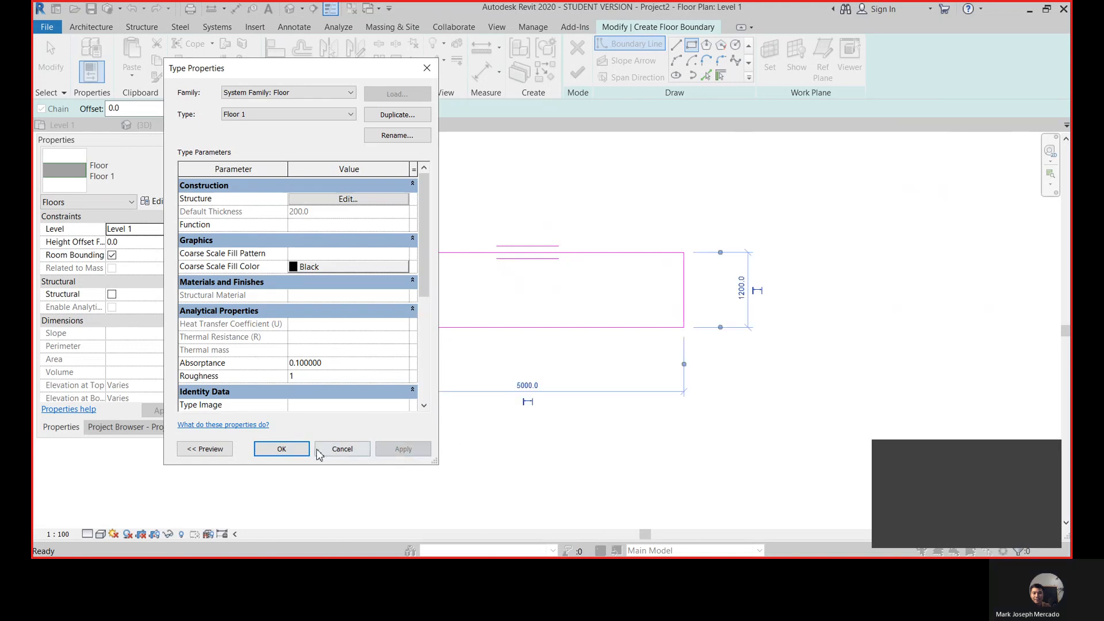
pyautogui.click(281, 449)
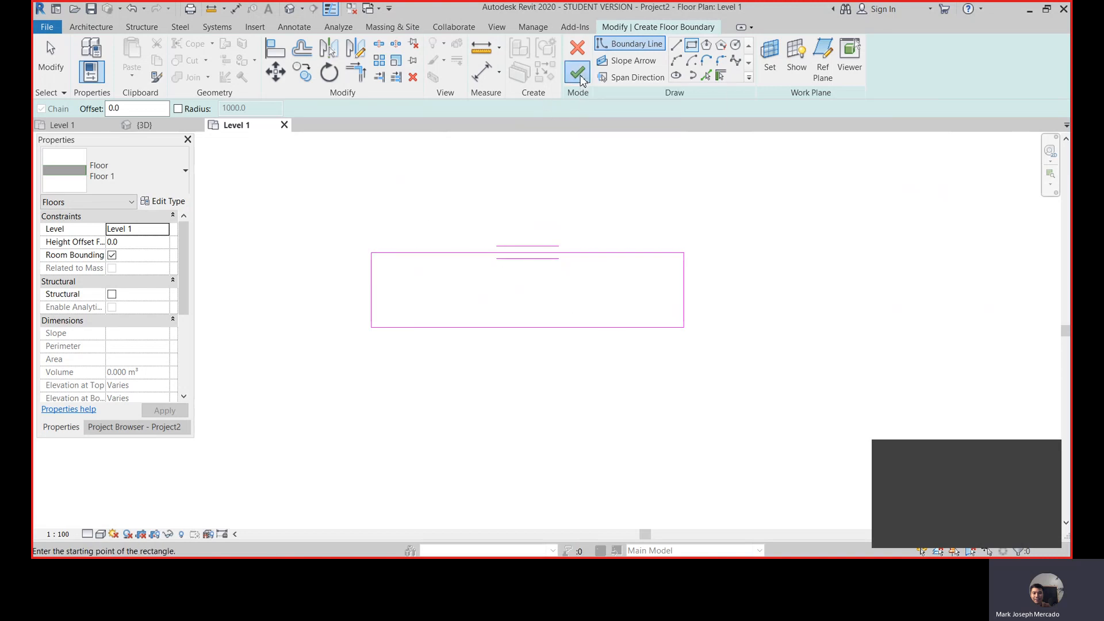
# Step: Finish the boundary sketch to create the 200-thick floor slab
pyautogui.click(577, 74)
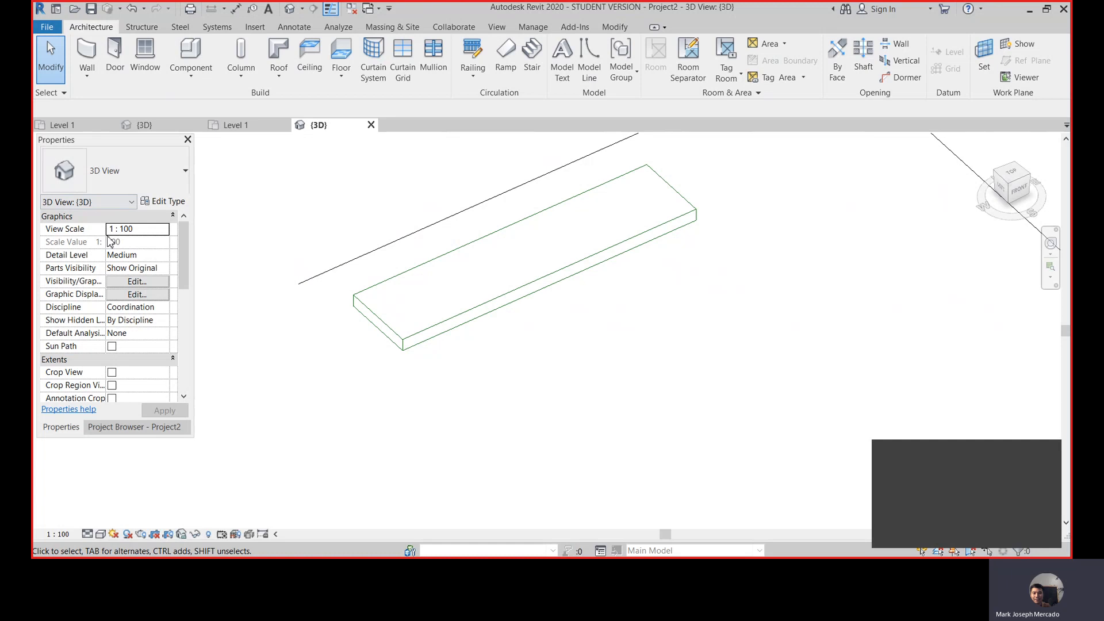
# Step: Add split lines on the slab outlining a trapezoidal ramp along its bottom edge
pyautogui.click(133, 426)
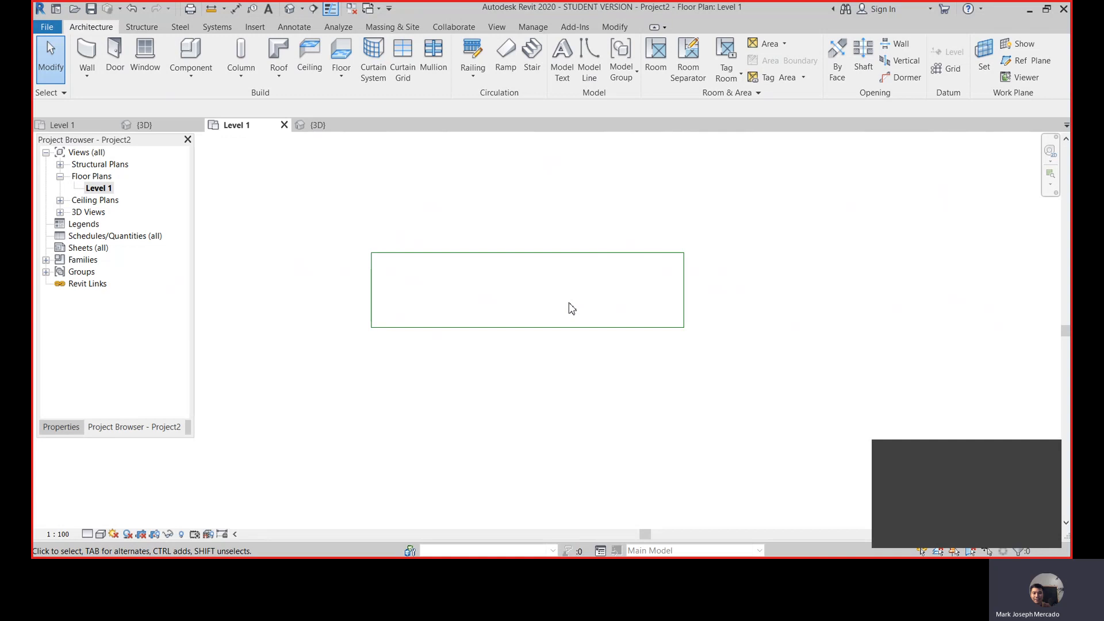
pyautogui.moveTo(475, 296)
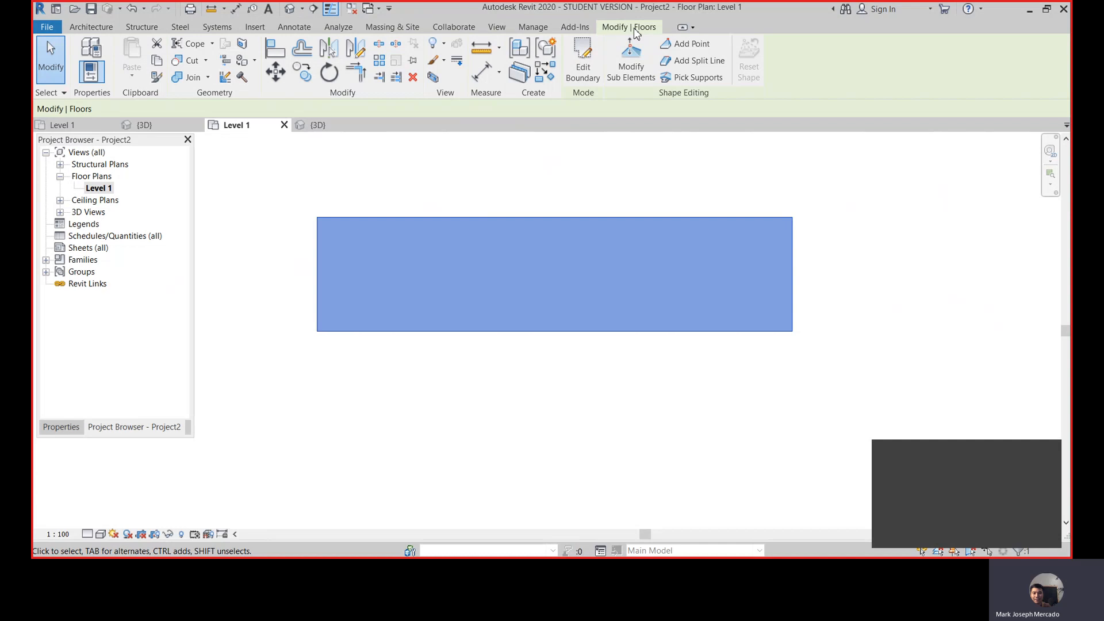
pyautogui.moveTo(583, 99)
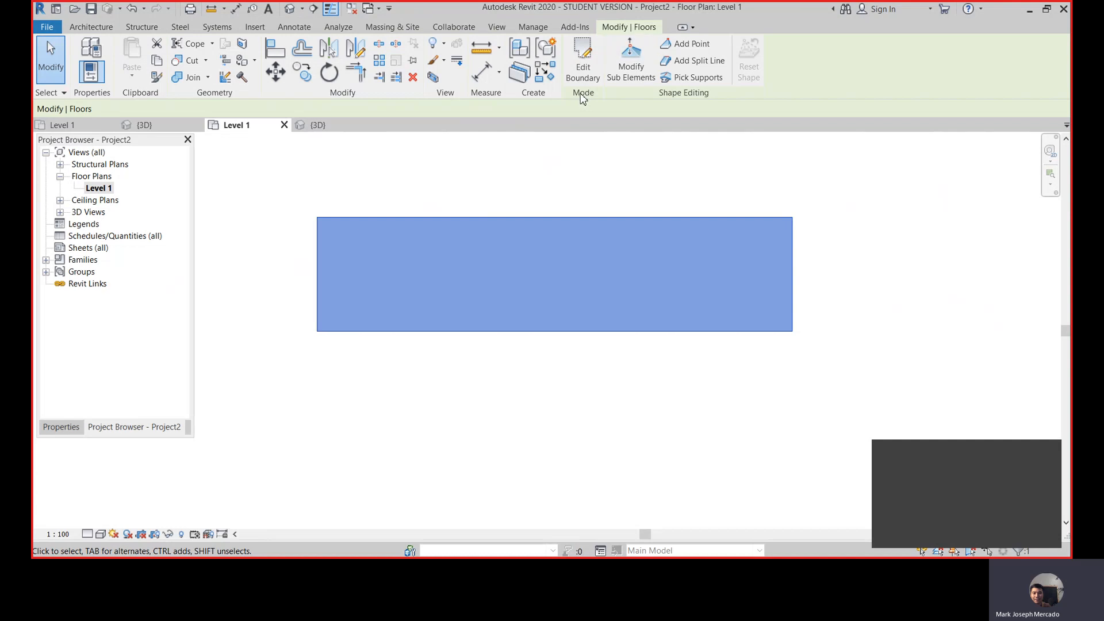
pyautogui.moveTo(675, 102)
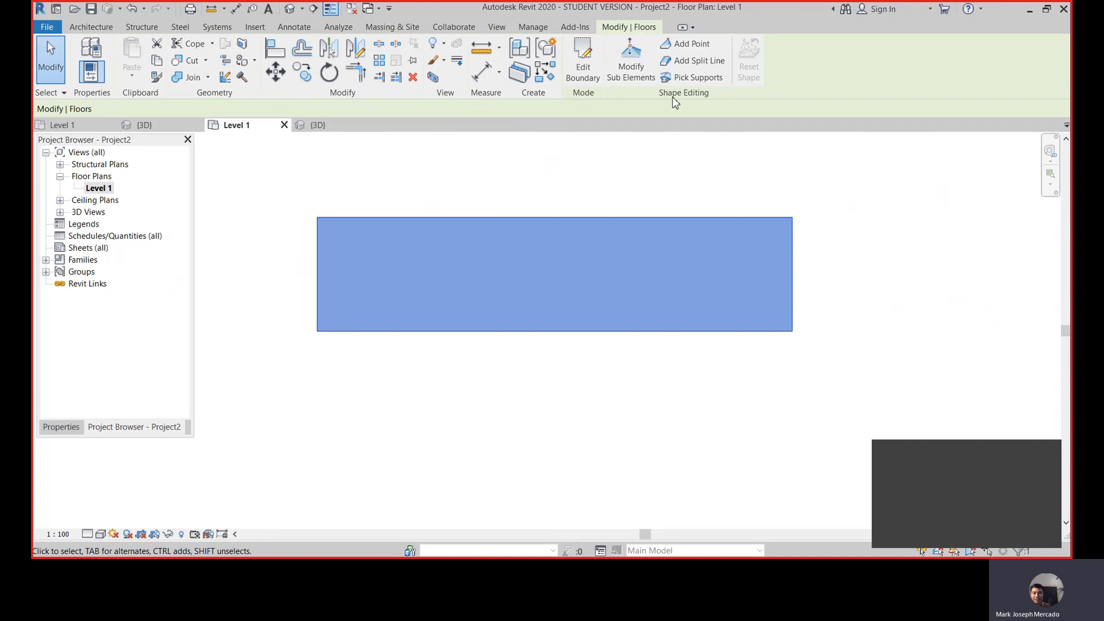
pyautogui.moveTo(678, 102)
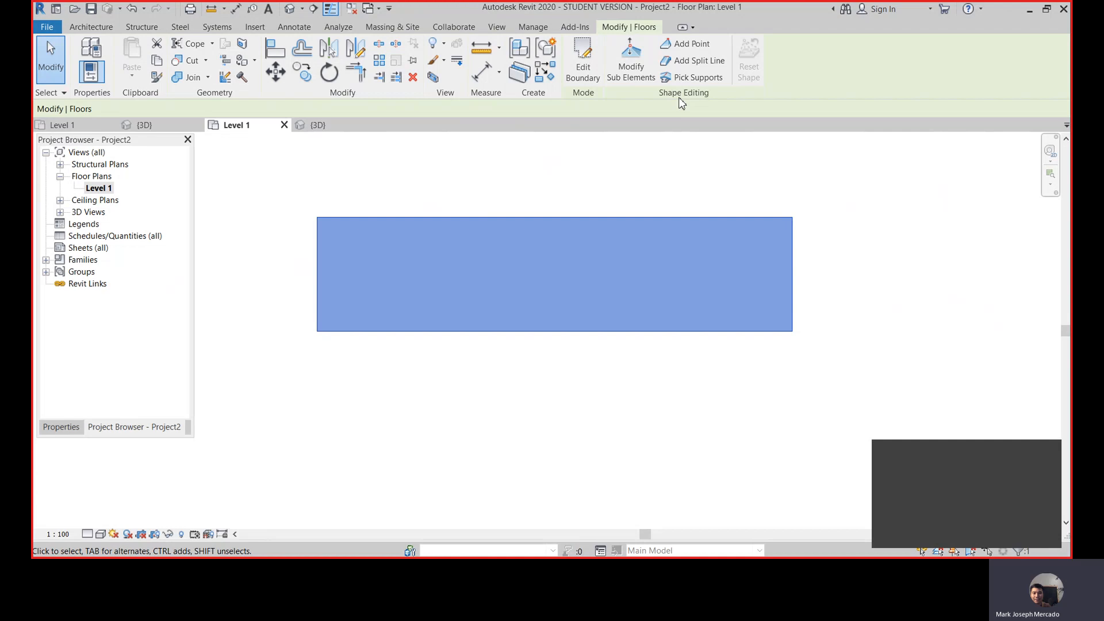
pyautogui.moveTo(688, 103)
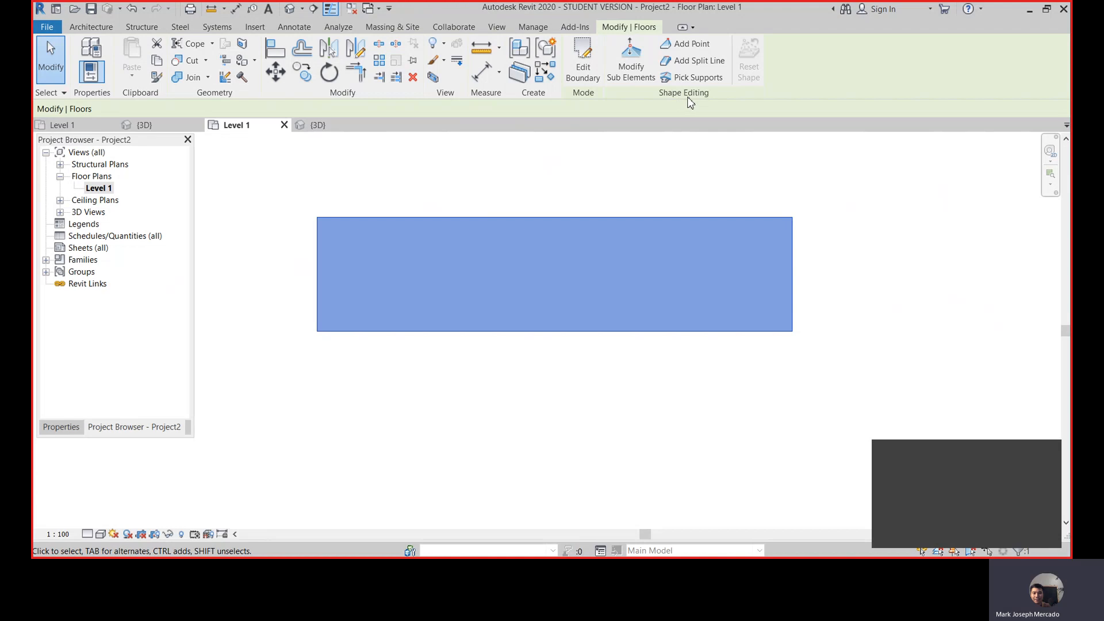
pyautogui.moveTo(694, 92)
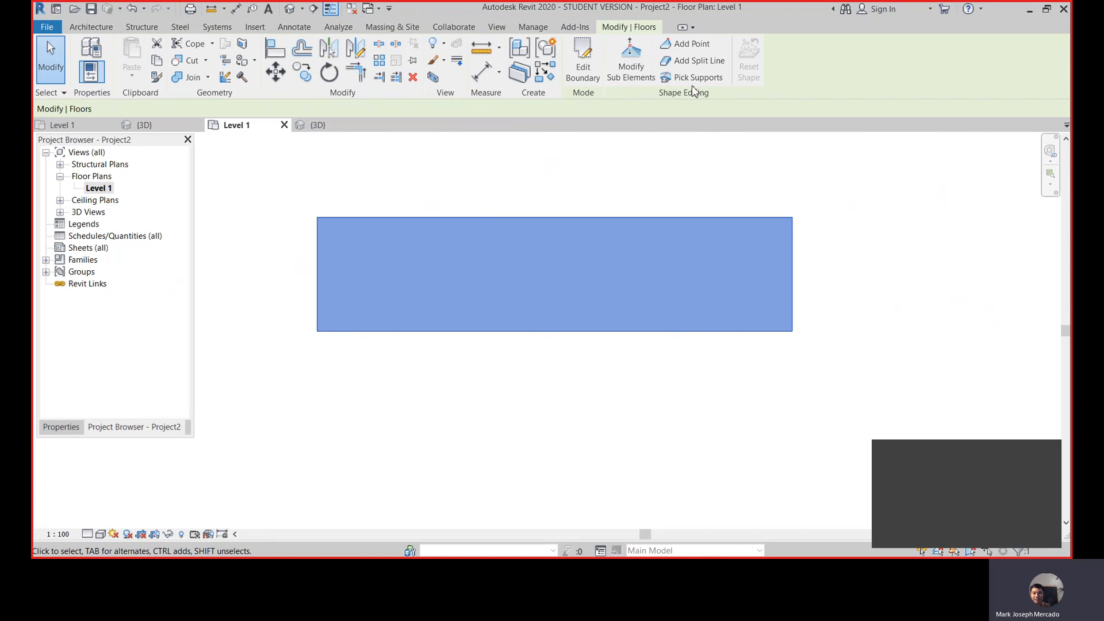
pyautogui.moveTo(693, 60)
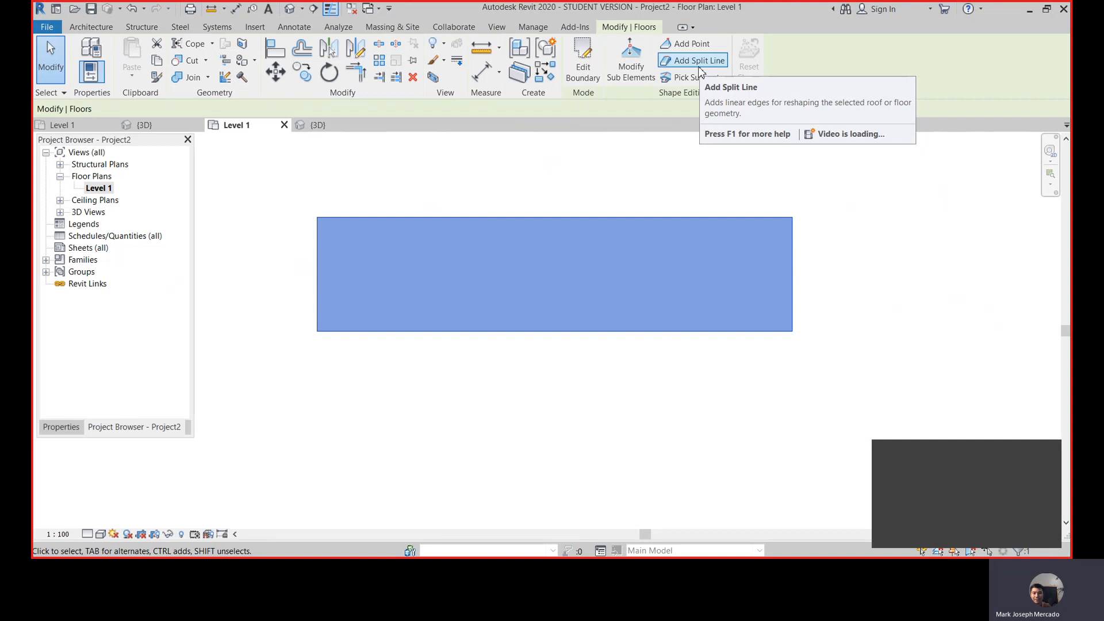
pyautogui.moveTo(692, 61)
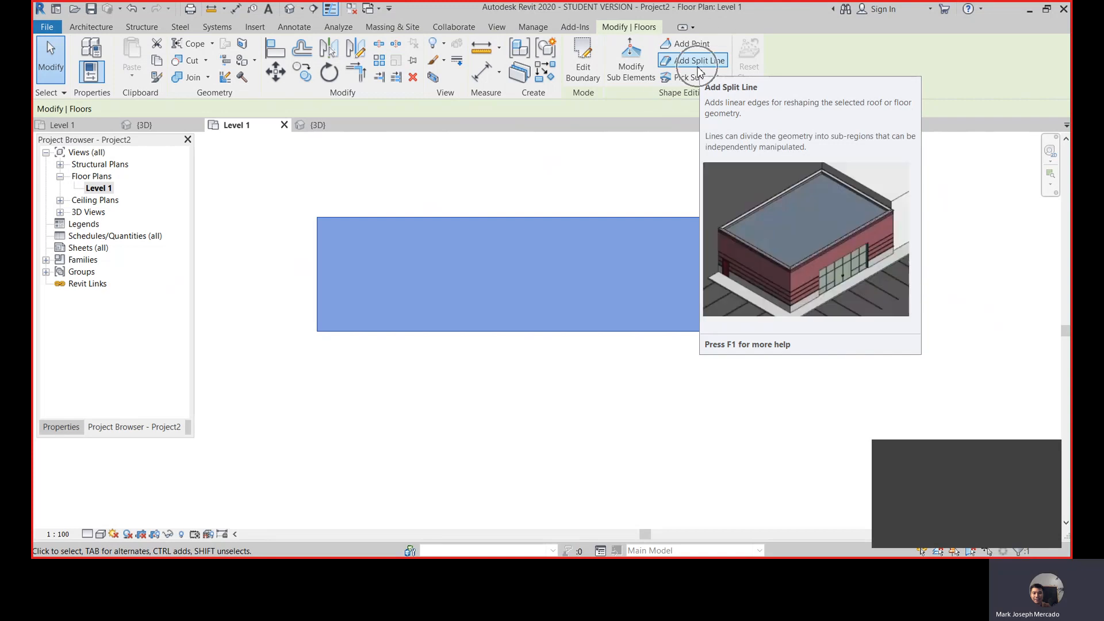
pyautogui.click(695, 61)
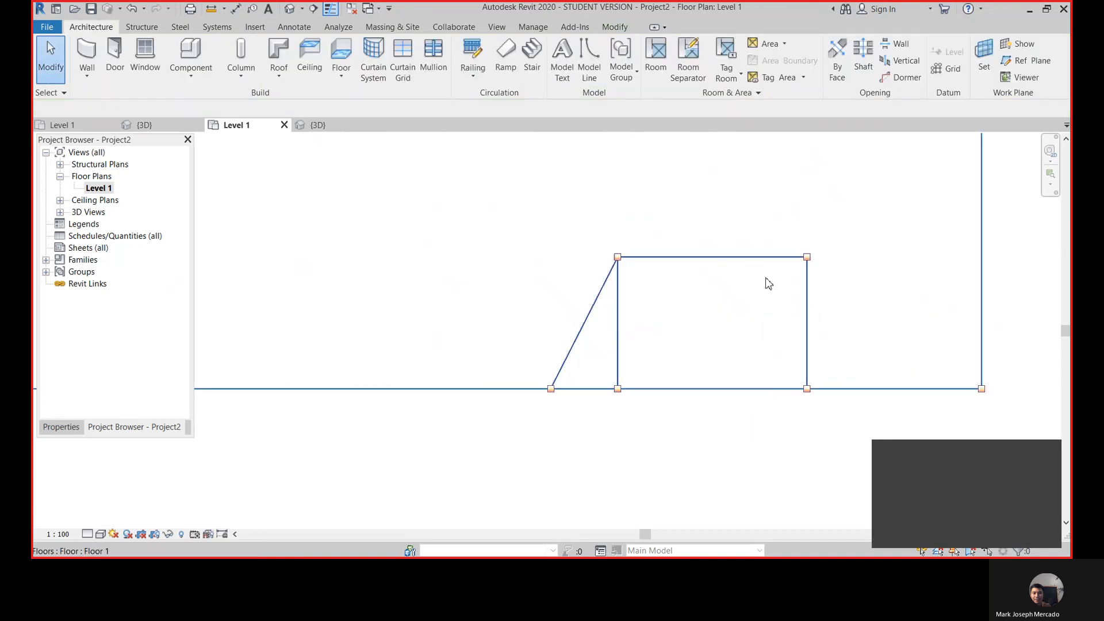
pyautogui.click(711, 317)
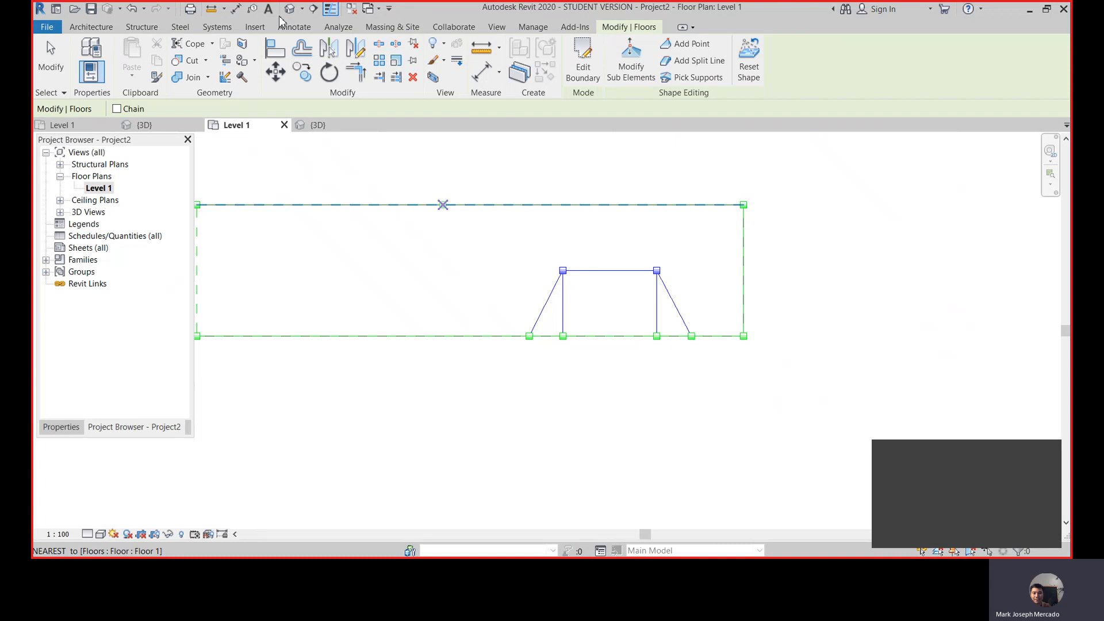
# Step: Use Modify Sub Elements in 3D to lower the ramp's inner edge to elevation -200
pyautogui.click(317, 125)
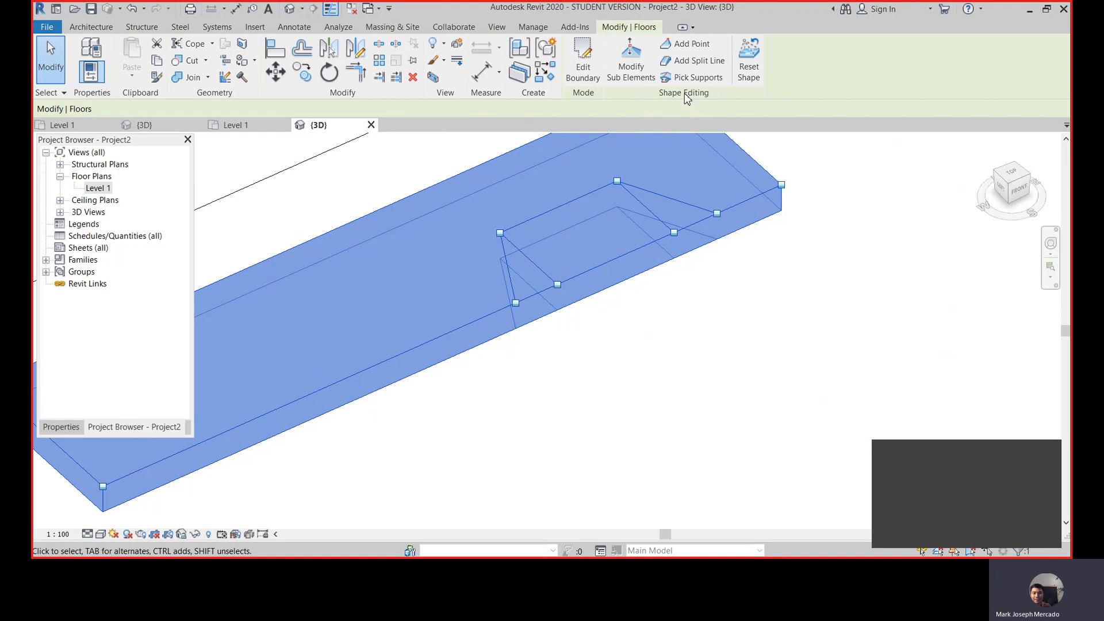
pyautogui.moveTo(687, 99)
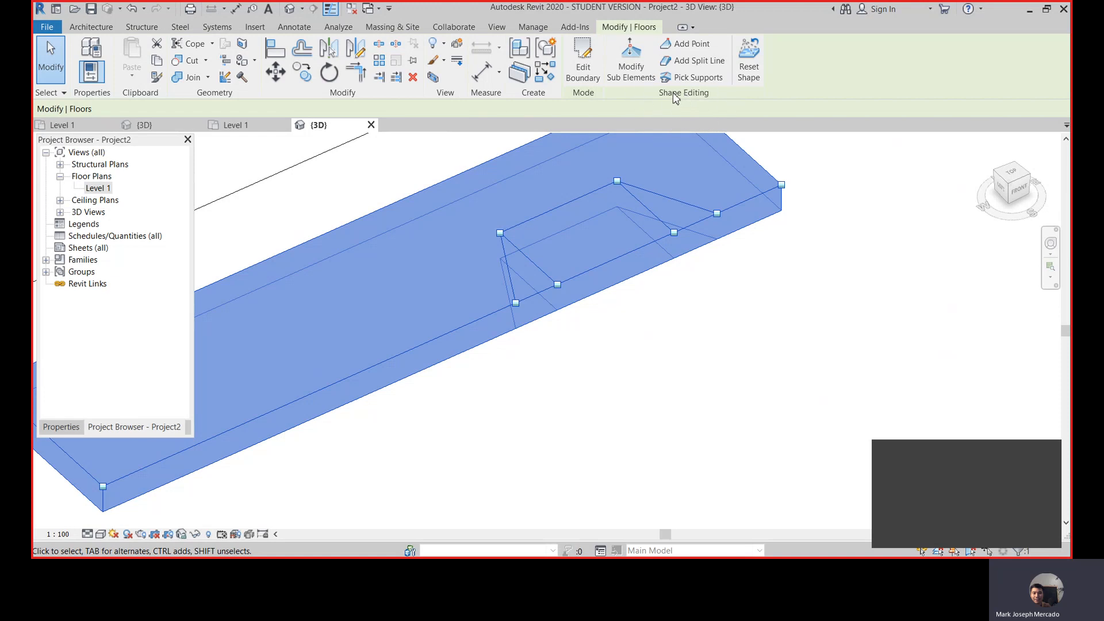
pyautogui.moveTo(631, 60)
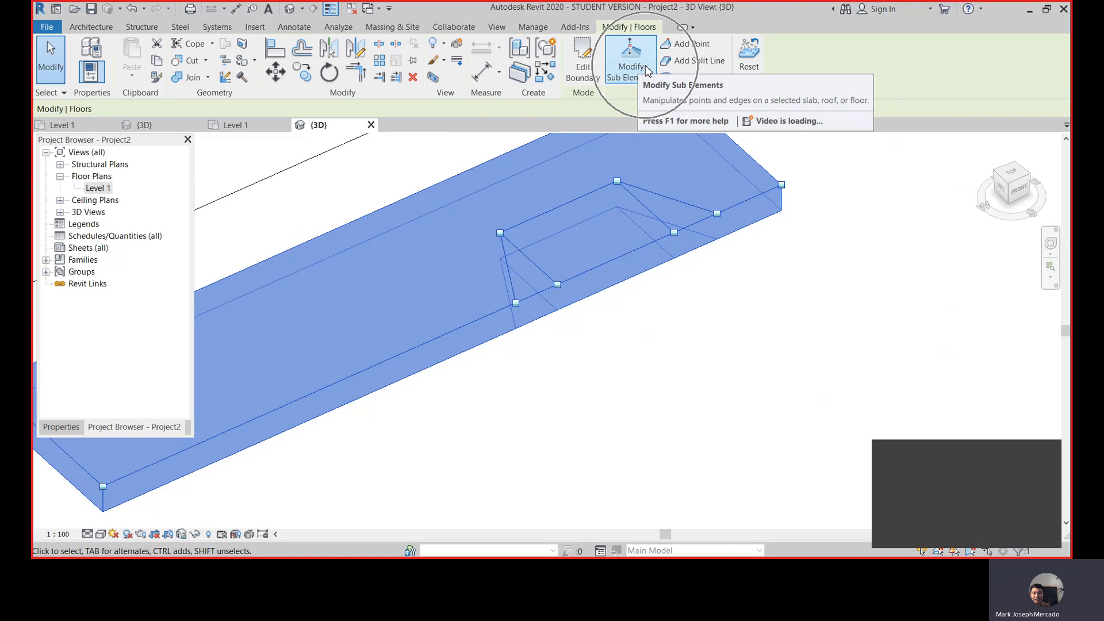
pyautogui.click(630, 60)
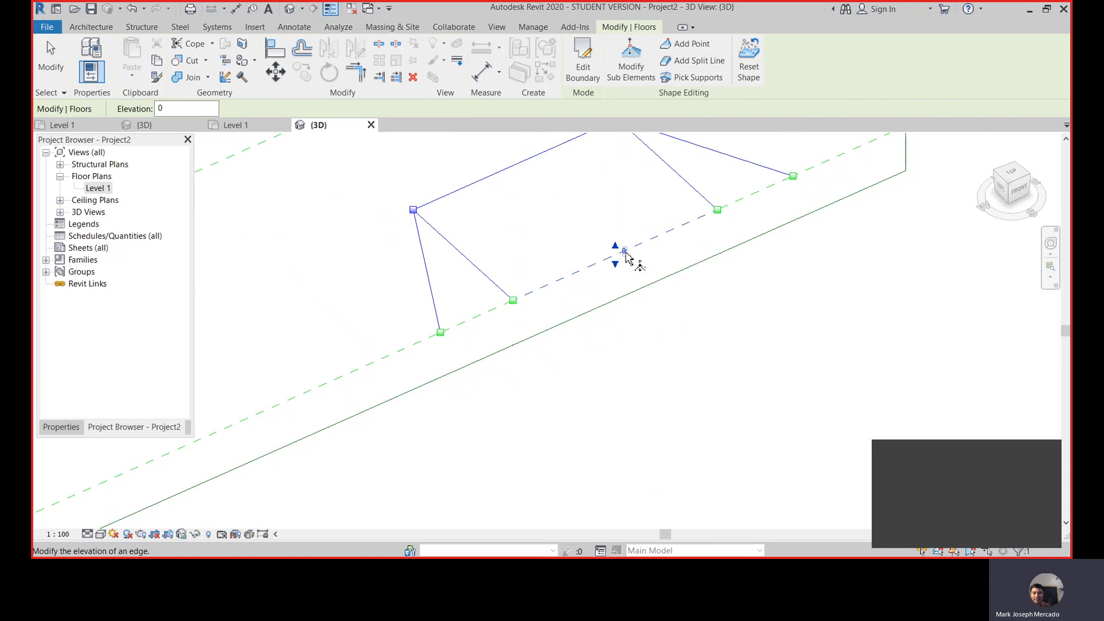
pyautogui.moveTo(629, 257)
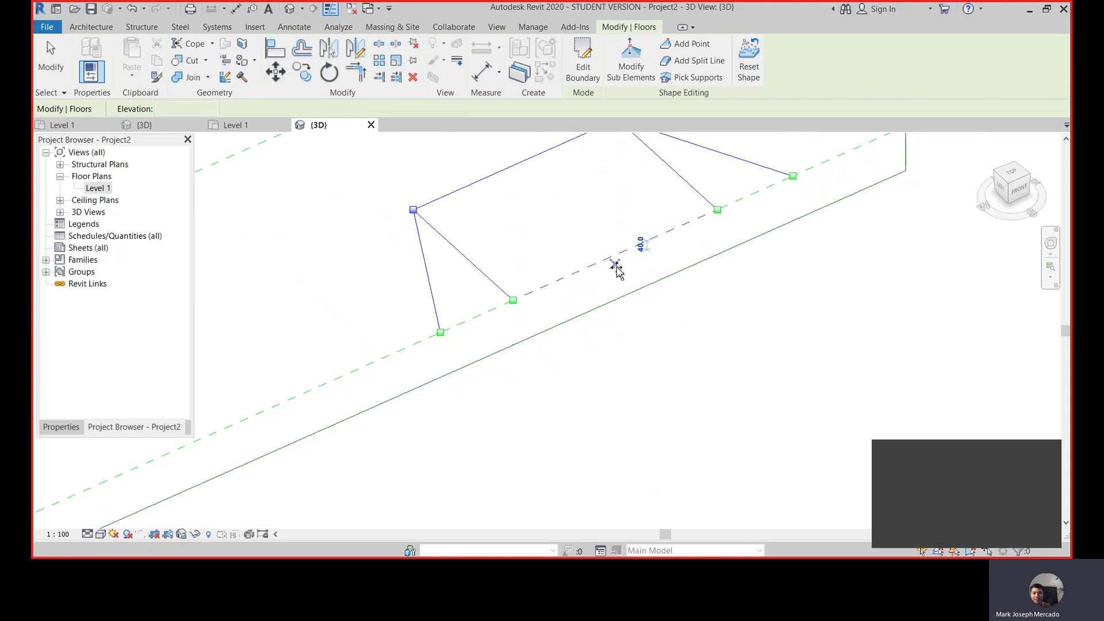
pyautogui.moveTo(617, 301)
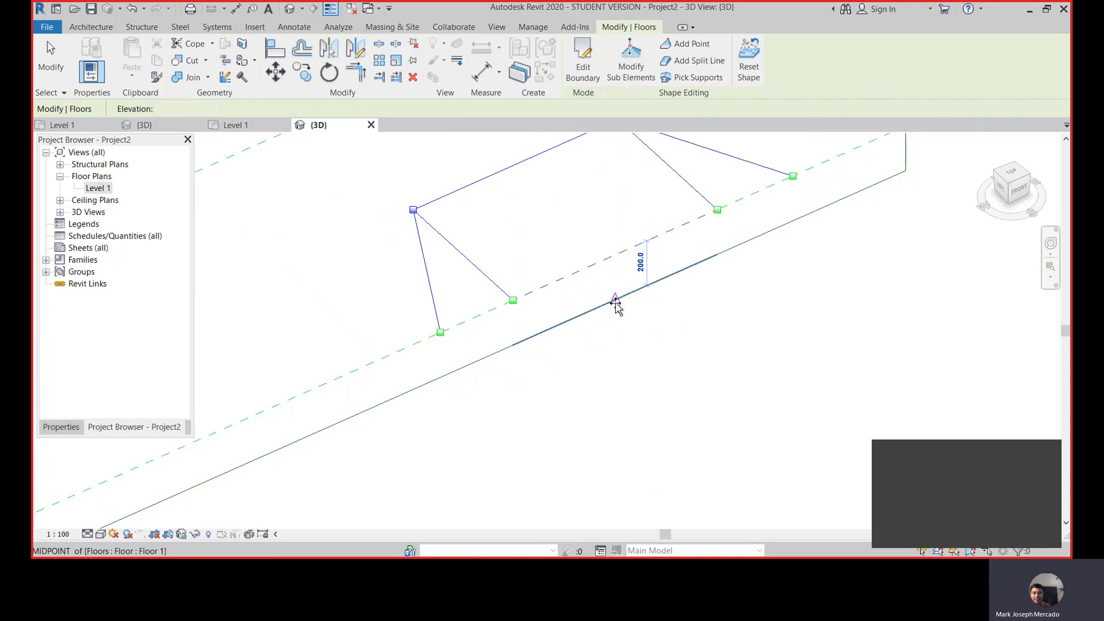
pyautogui.moveTo(616, 302)
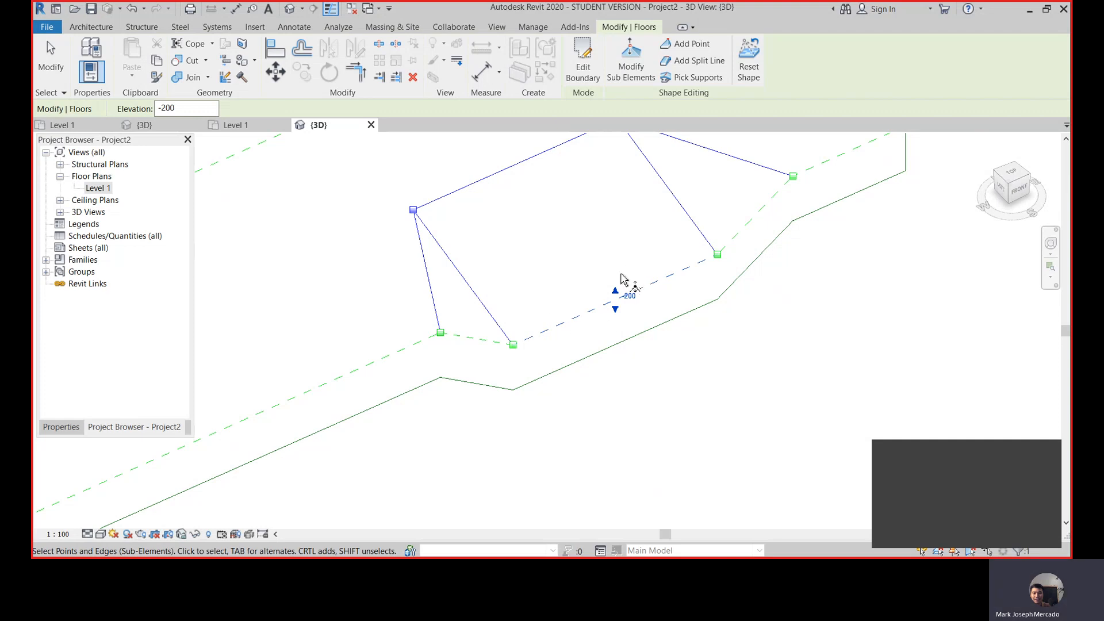
pyautogui.moveTo(666, 303)
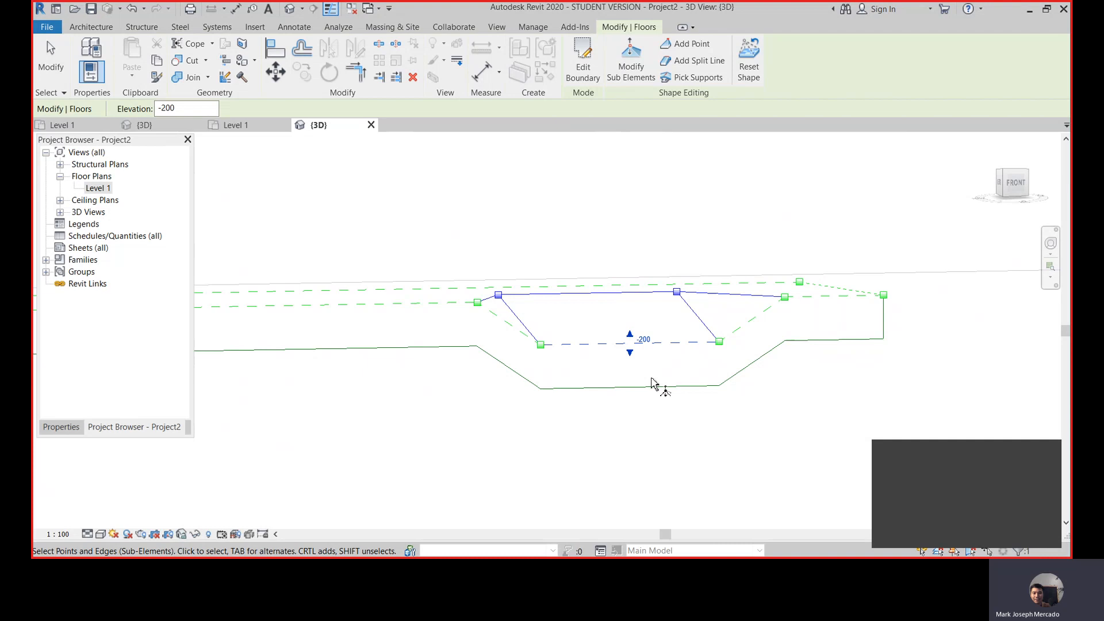
pyautogui.moveTo(631, 398)
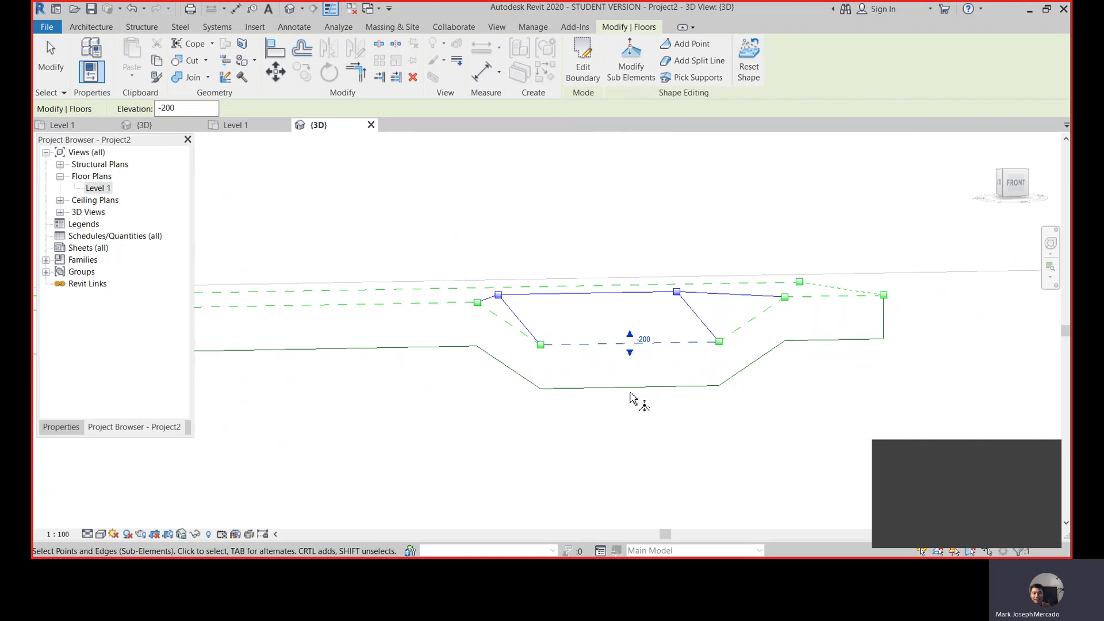
pyautogui.click(633, 392)
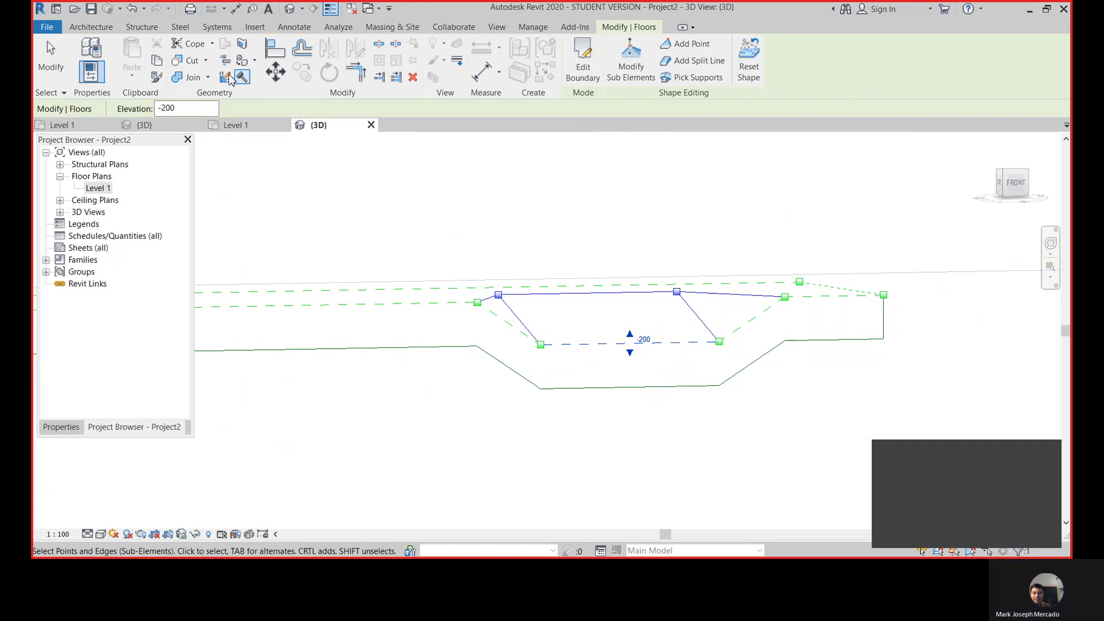
# Step: Set the floor type's 200-thick structure layer to Variable and accept it
pyautogui.click(61, 427)
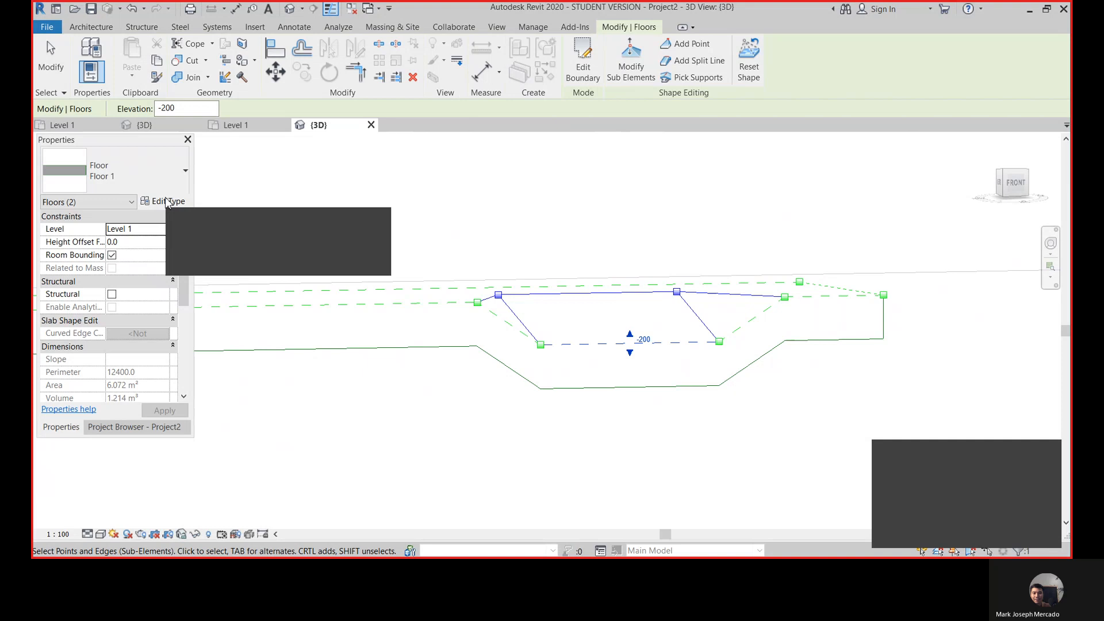
pyautogui.click(168, 201)
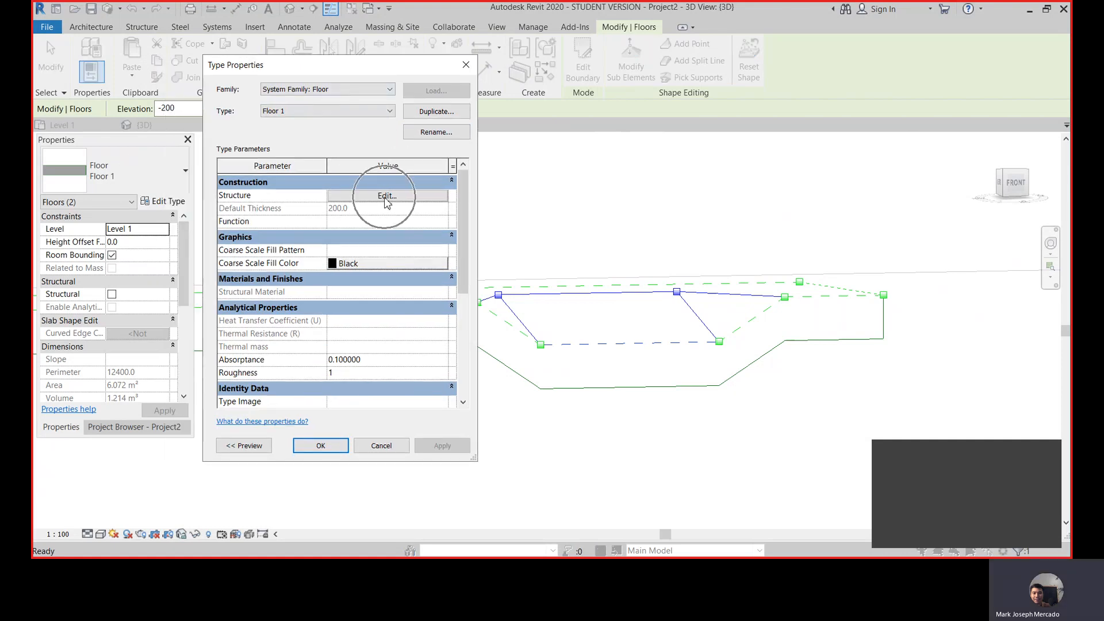
pyautogui.click(387, 195)
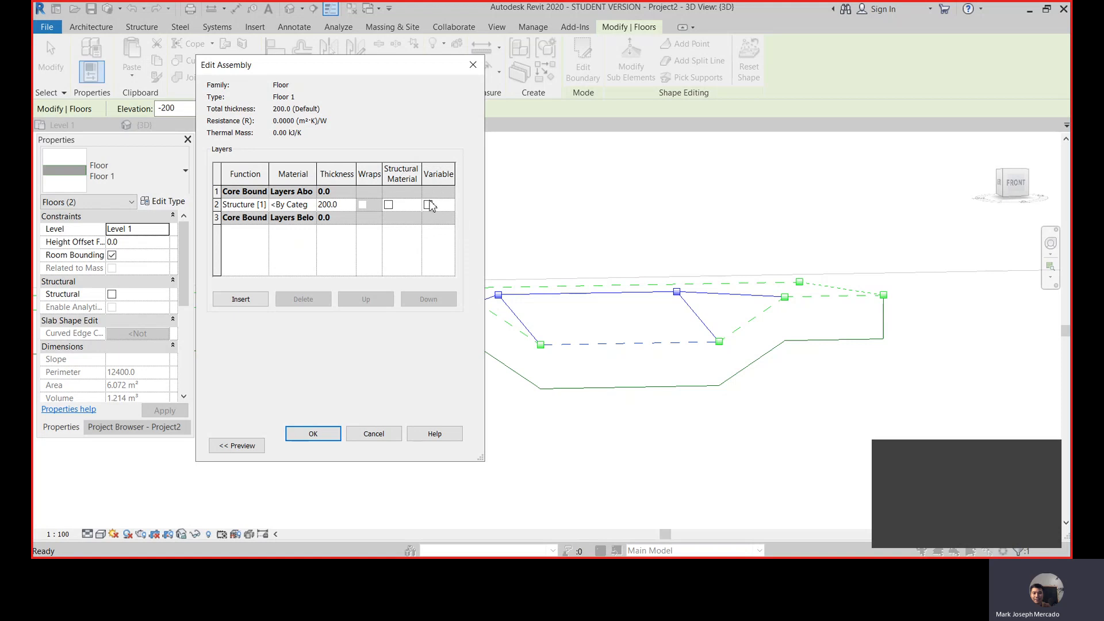
pyautogui.click(428, 205)
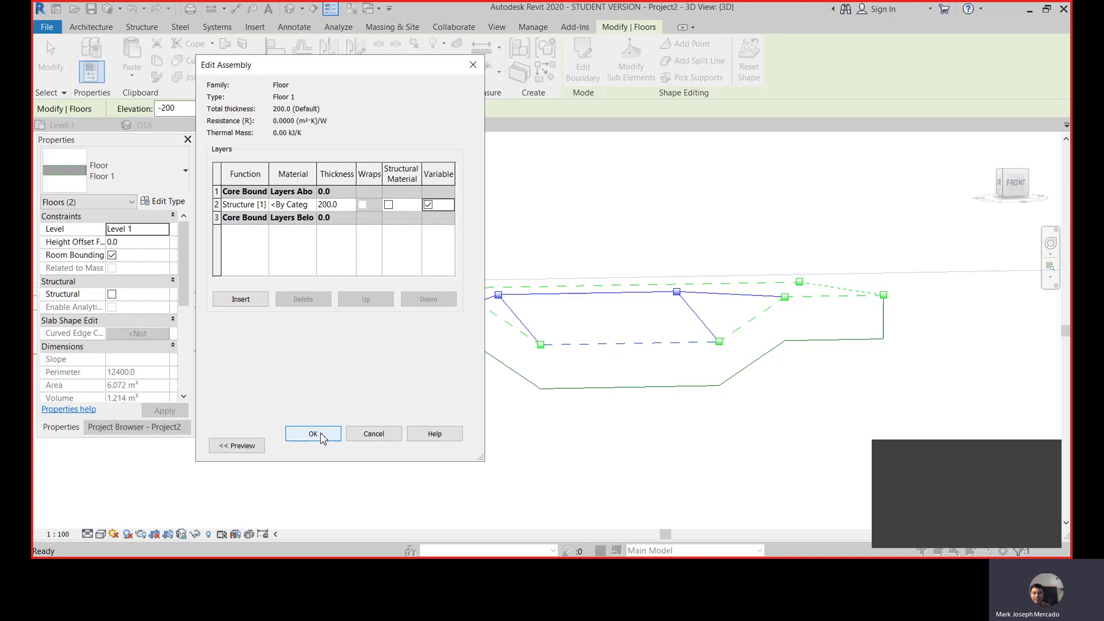
pyautogui.click(313, 434)
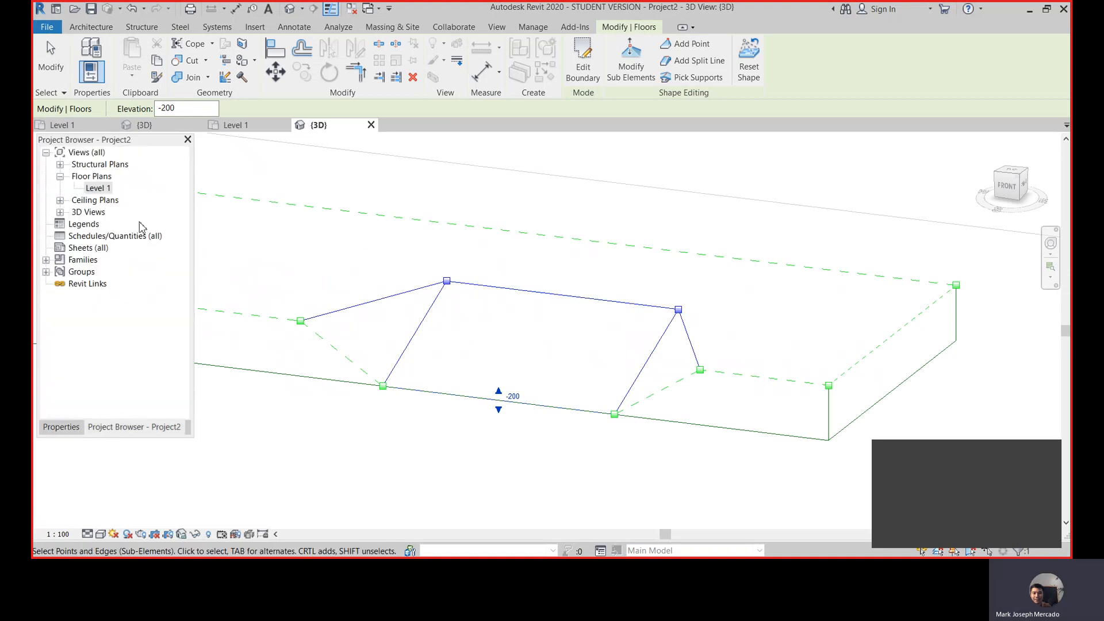
# Step: Drag the ramp's inner edge down with Modify Sub Elements and inspect the sunken ramp in 3D
pyautogui.click(236, 124)
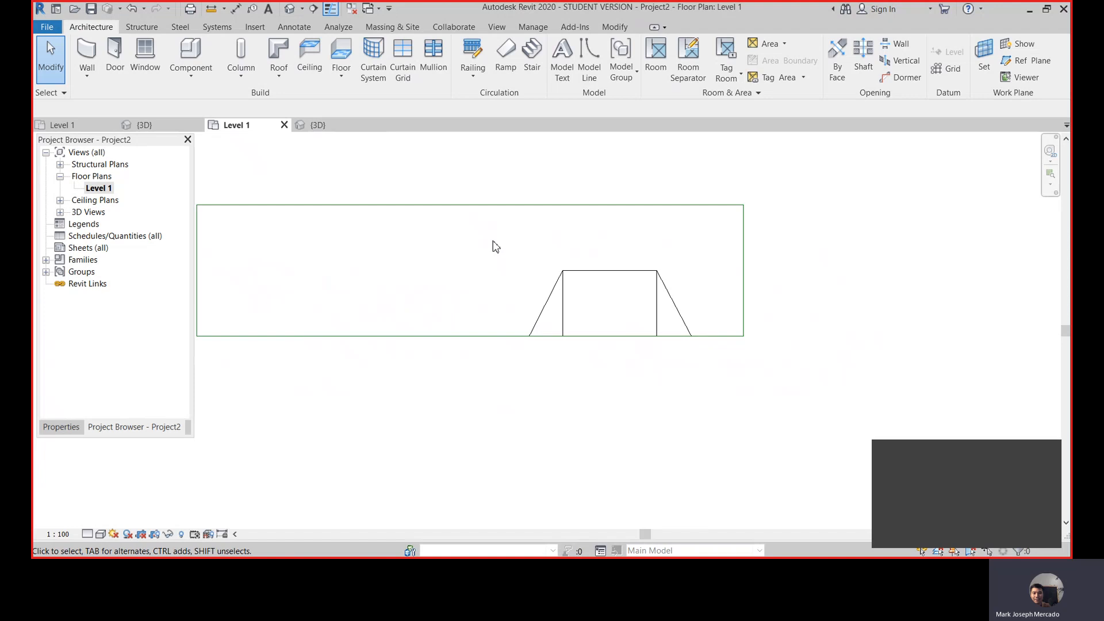
pyautogui.moveTo(613, 286)
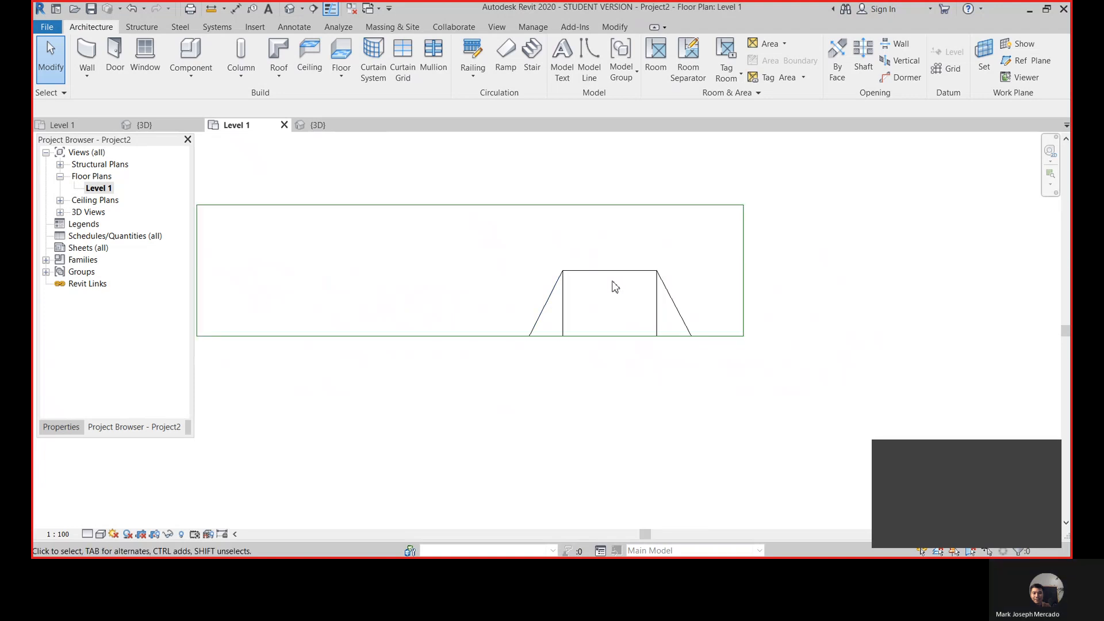
pyautogui.click(611, 286)
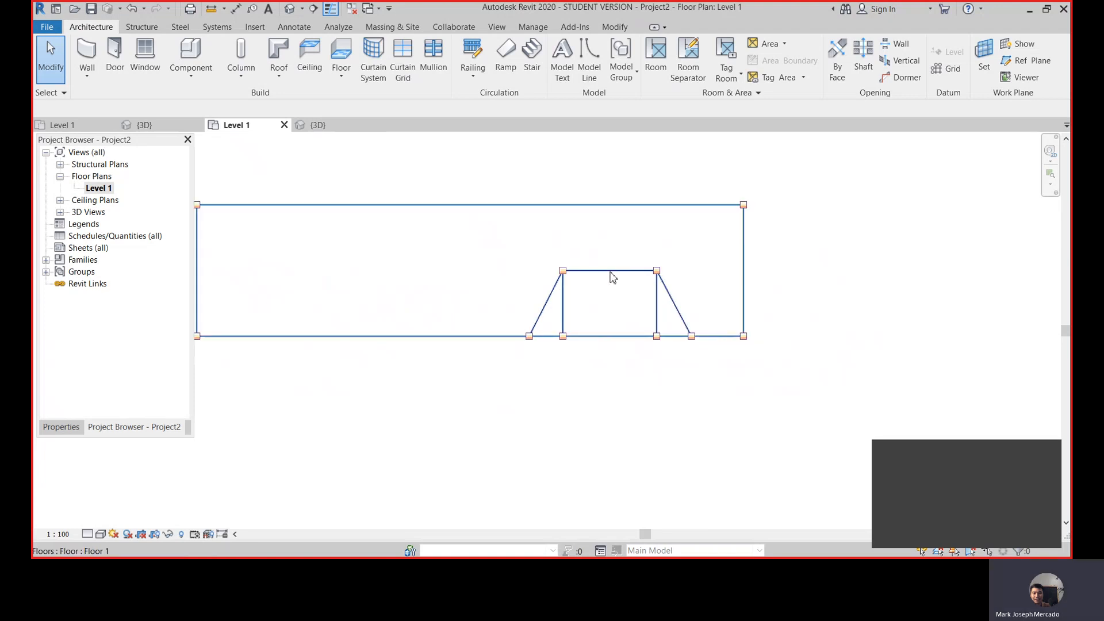
pyautogui.moveTo(610, 275)
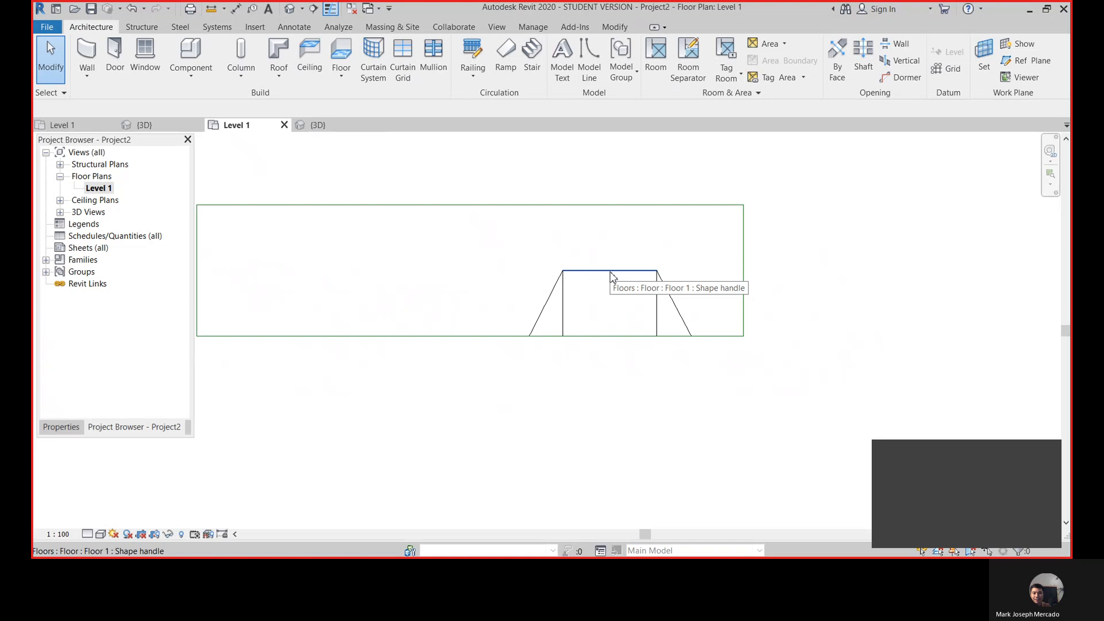
pyautogui.click(609, 275)
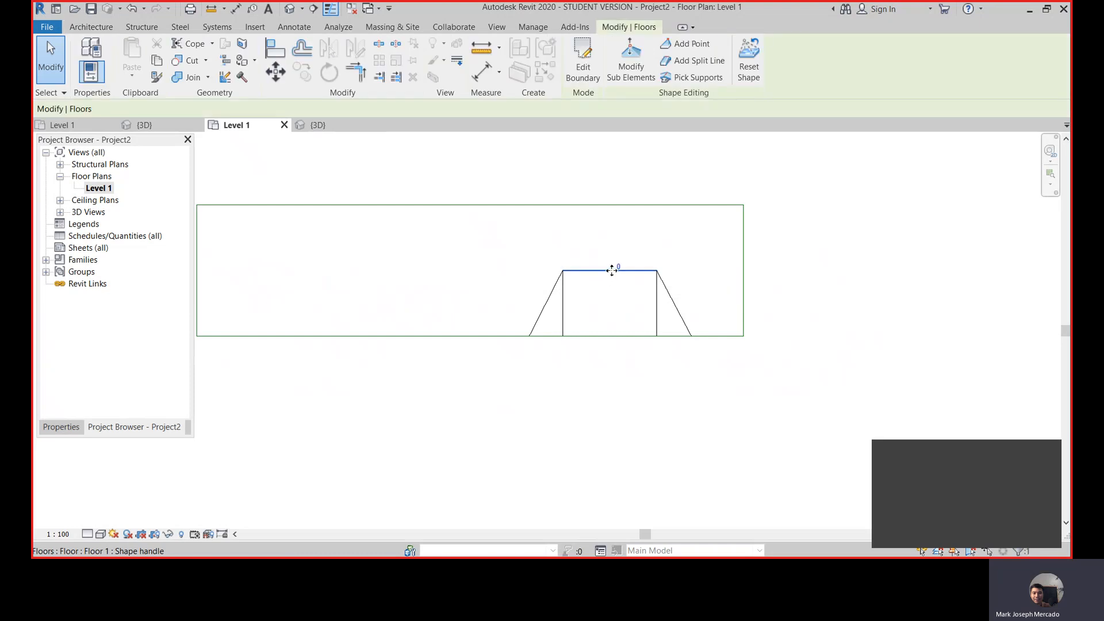
pyautogui.moveTo(611, 273); pyautogui.dragTo(611, 250)
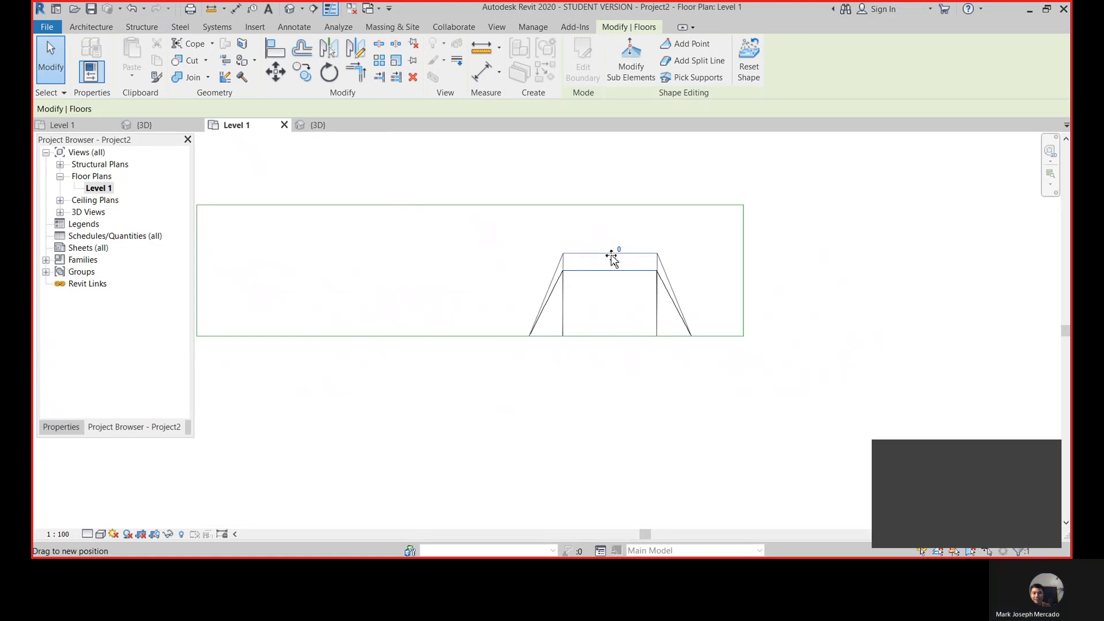
pyautogui.click(317, 125)
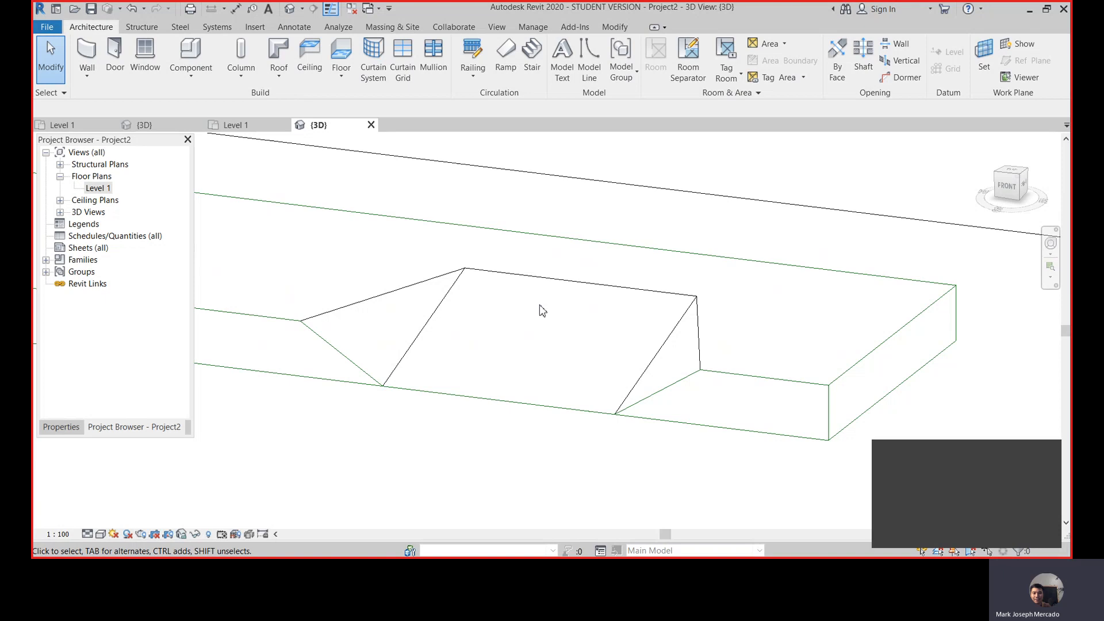
pyautogui.moveTo(542, 309); pyautogui.dragTo(557, 345)
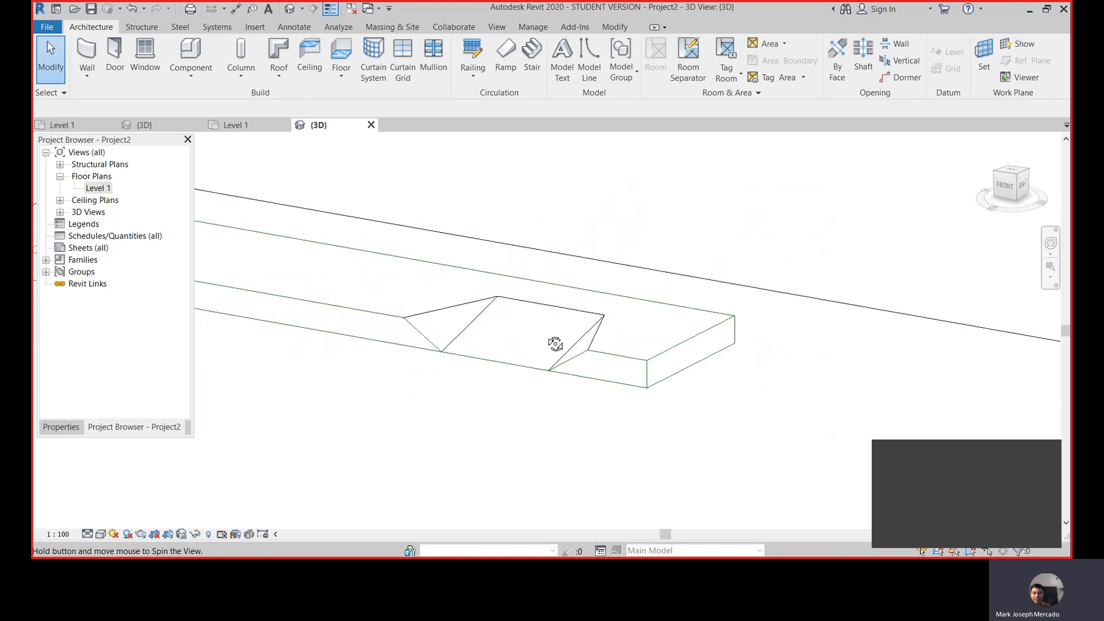
pyautogui.moveTo(557, 344); pyautogui.dragTo(568, 236)
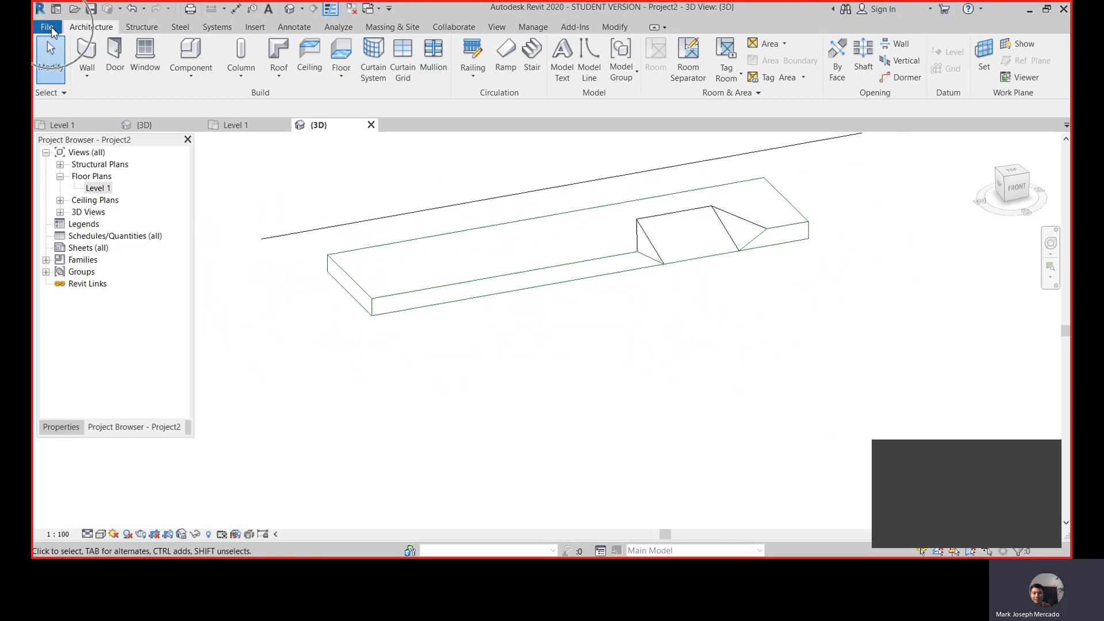
# Step: Create a new family from the Metric Profile.rft template and start the Line tool
pyautogui.click(47, 26)
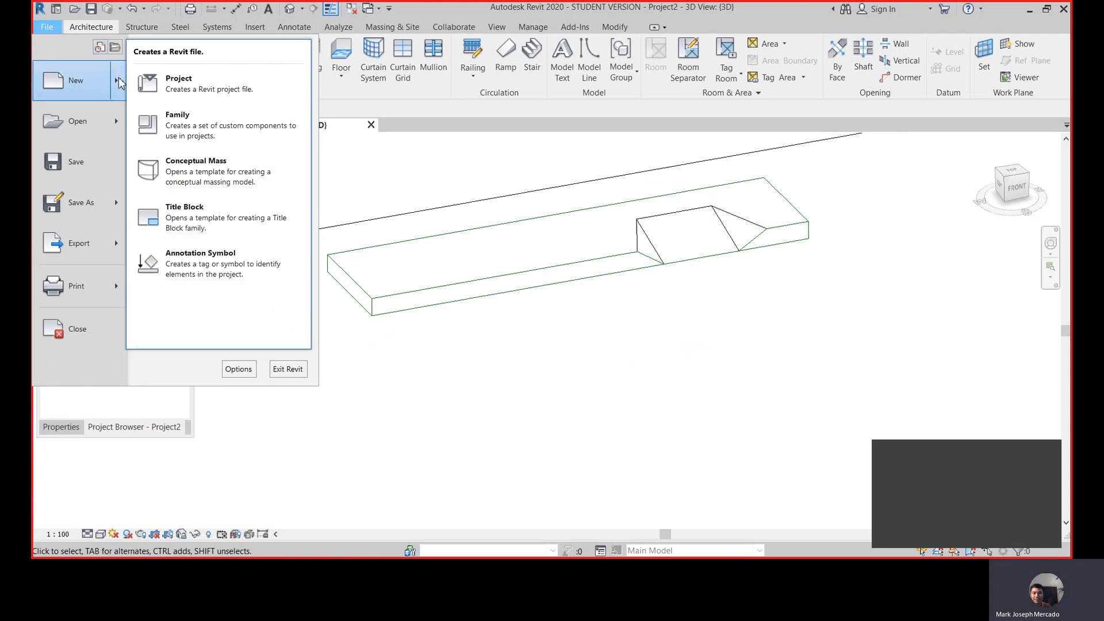
pyautogui.moveTo(199, 124)
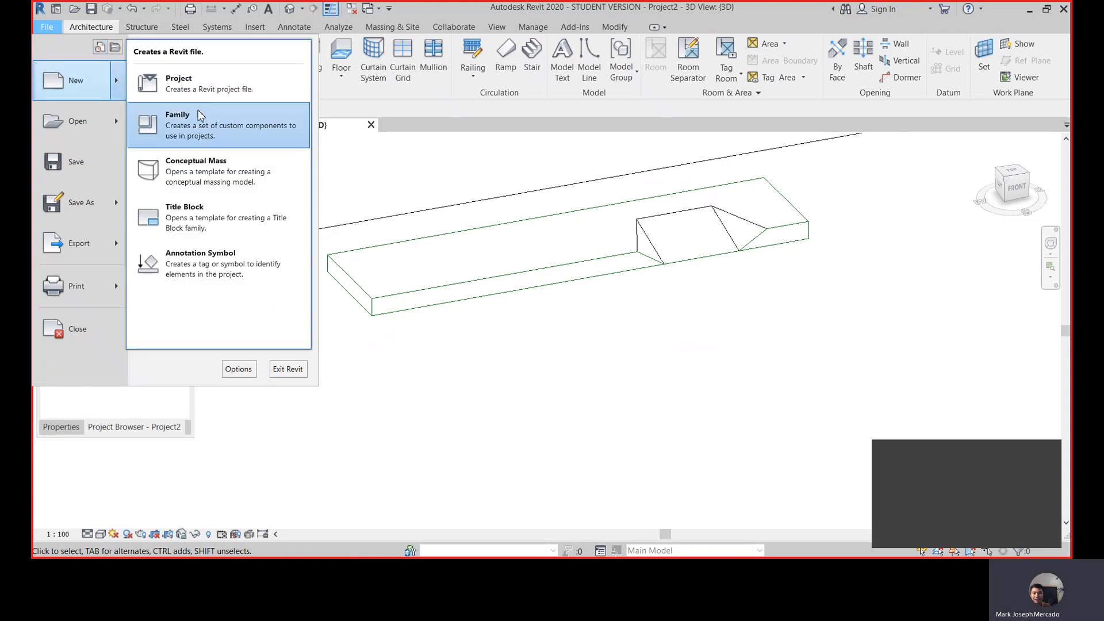
pyautogui.click(177, 124)
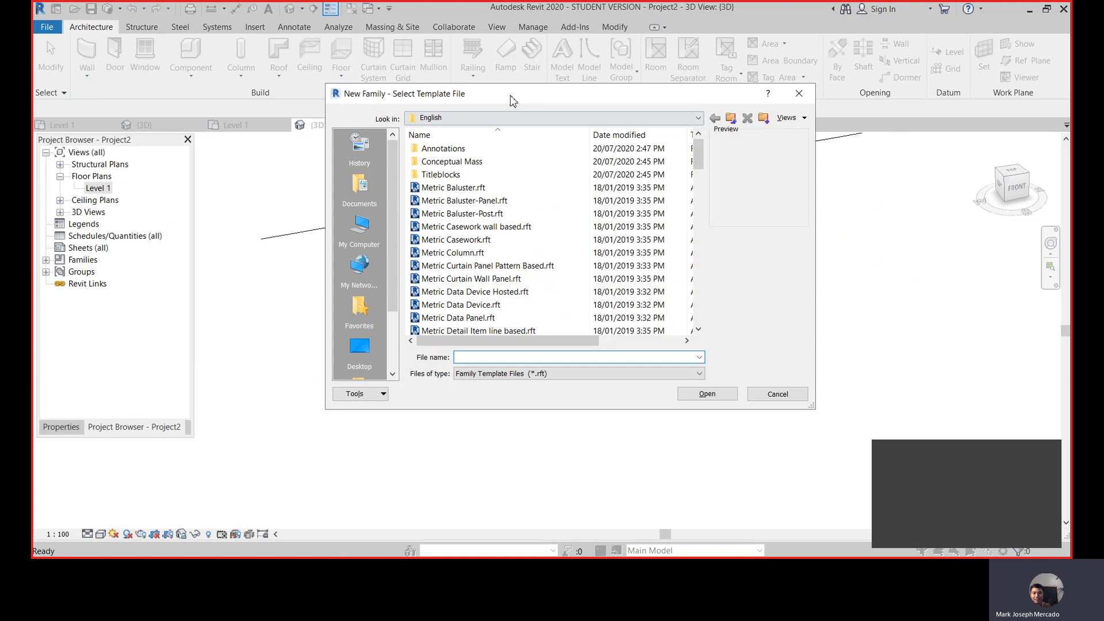
pyautogui.click(577, 357)
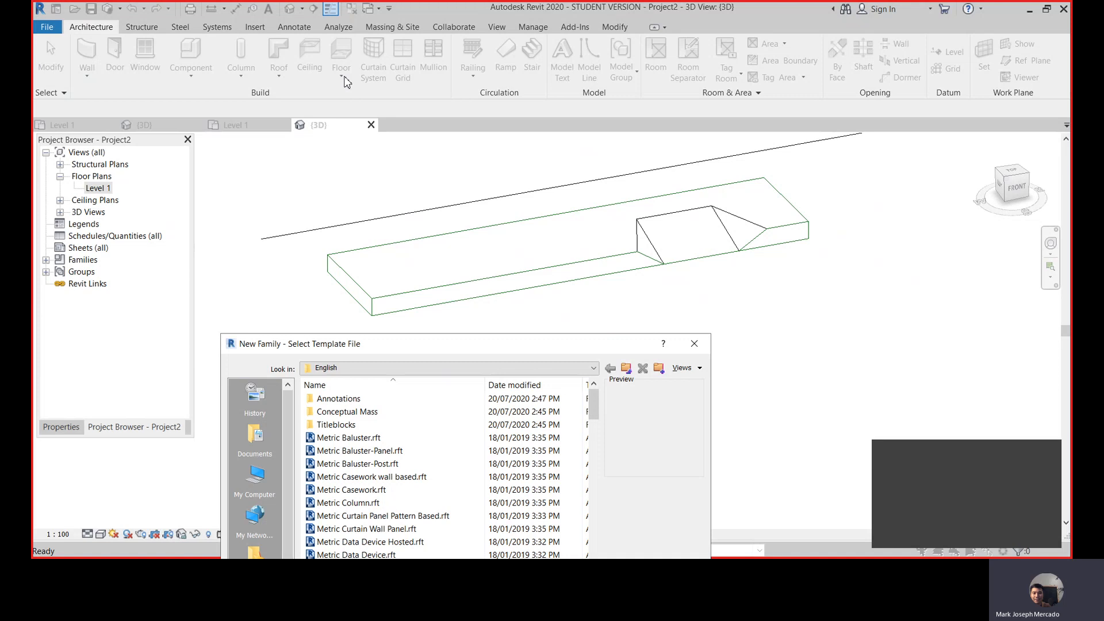
pyautogui.moveTo(356, 294)
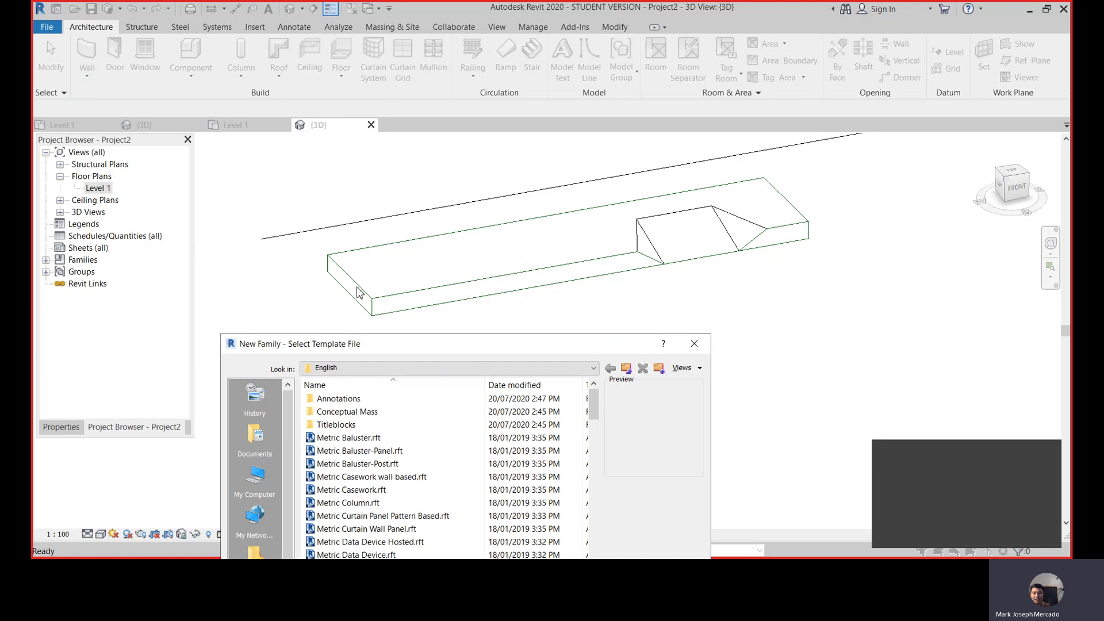
pyautogui.moveTo(353, 299)
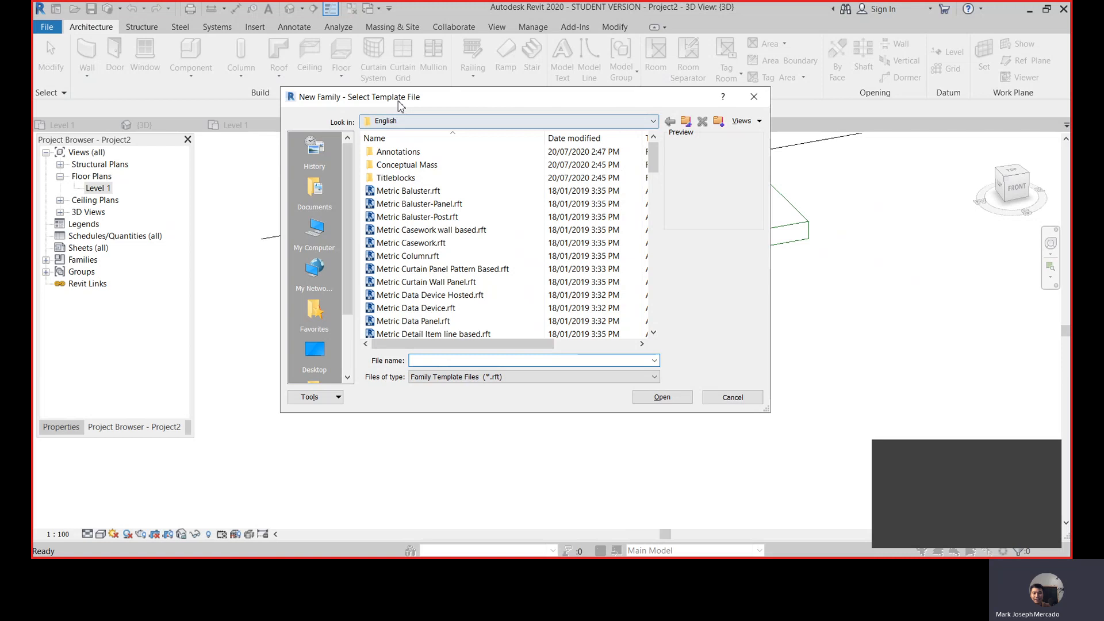
pyautogui.scroll(-3)
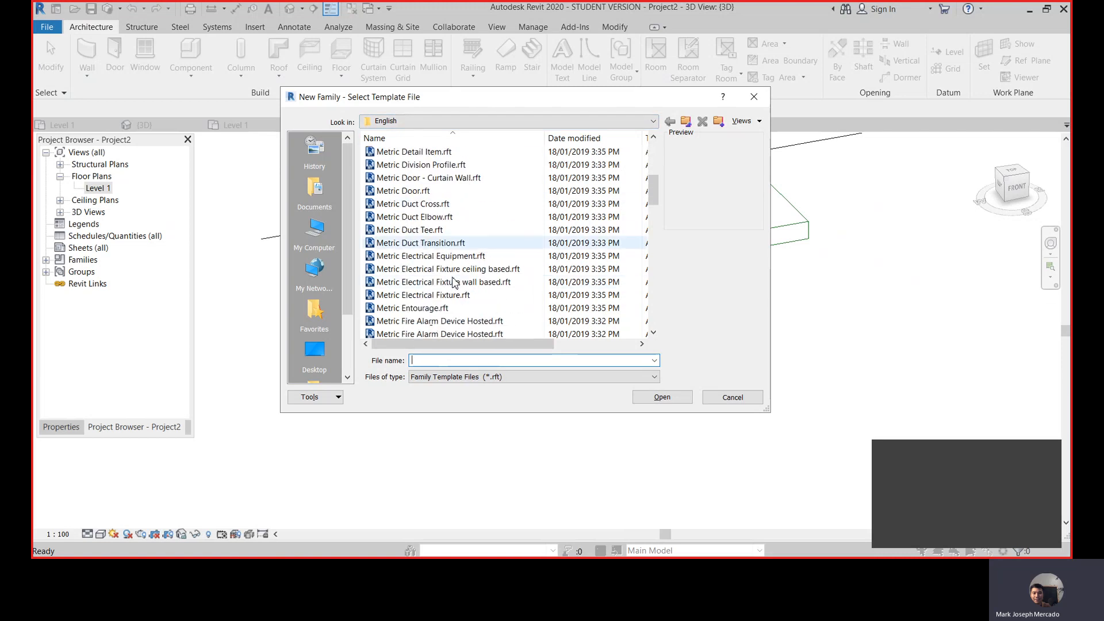
pyautogui.scroll(-3)
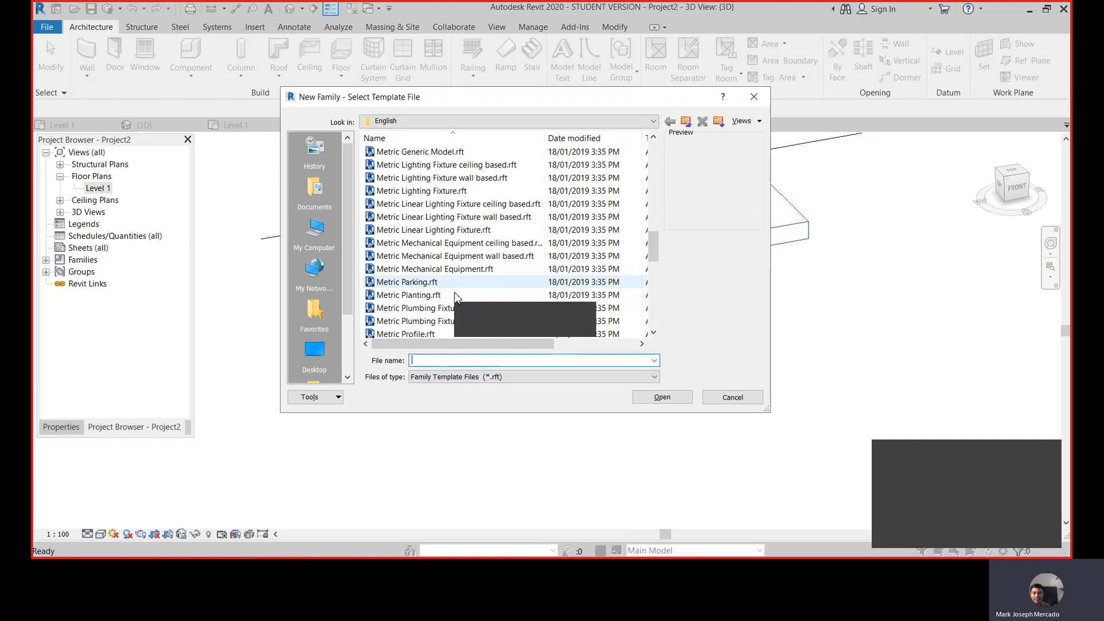
pyautogui.scroll(-3)
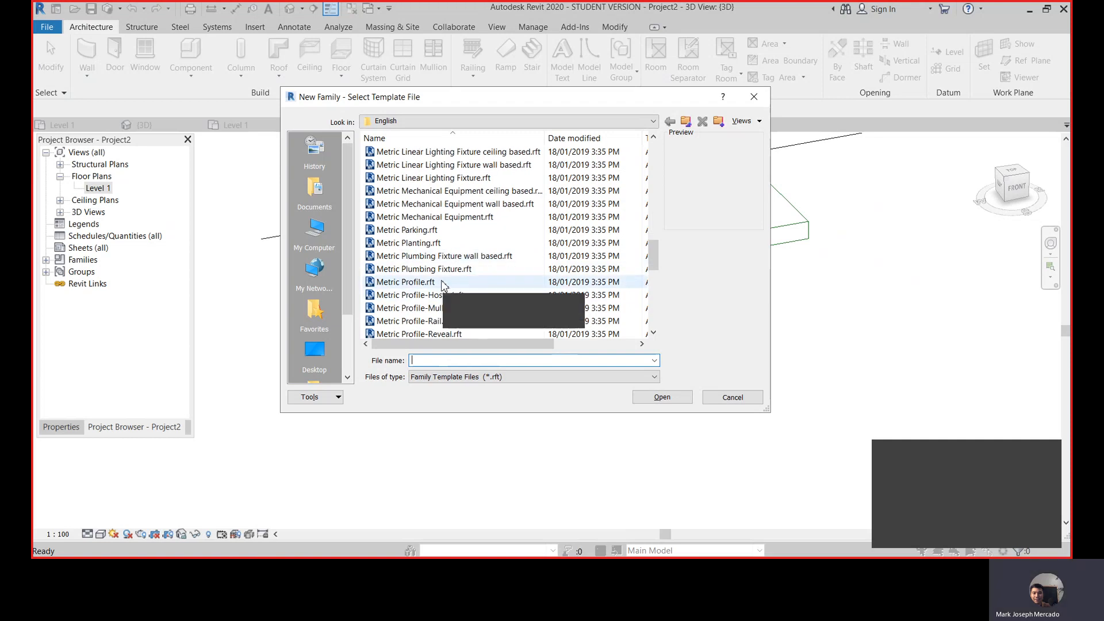
pyautogui.click(406, 282)
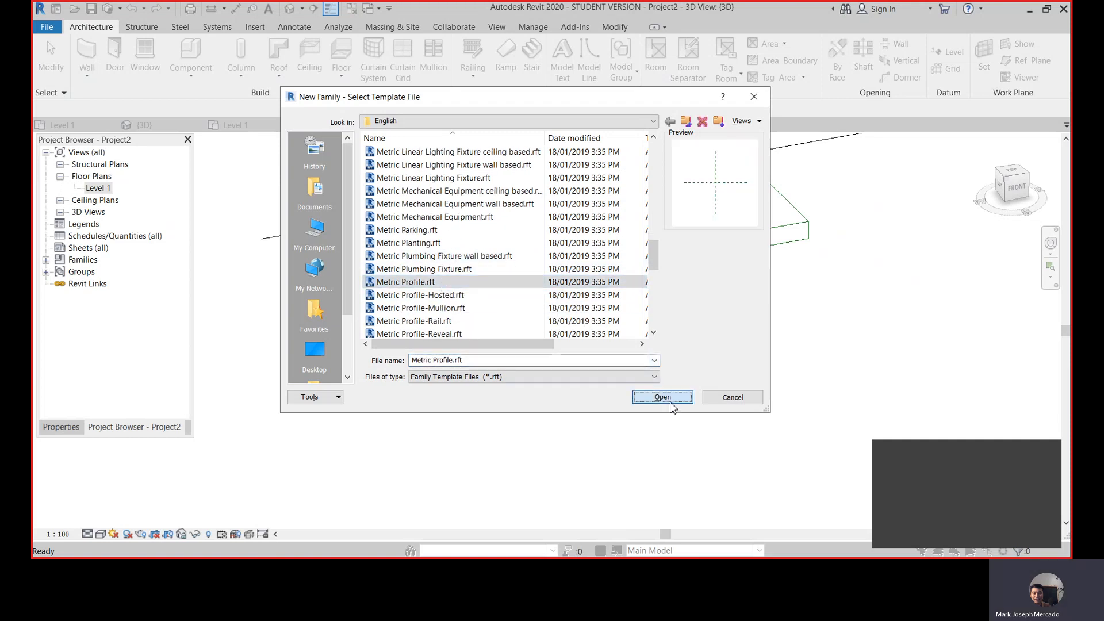
pyautogui.click(661, 397)
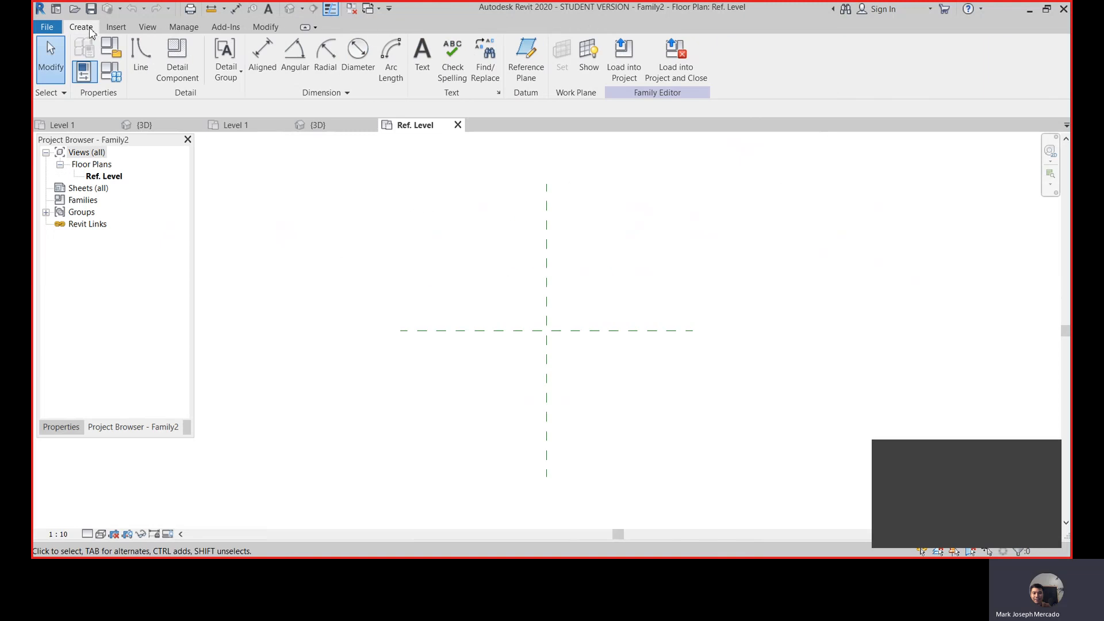
pyautogui.moveTo(182, 100)
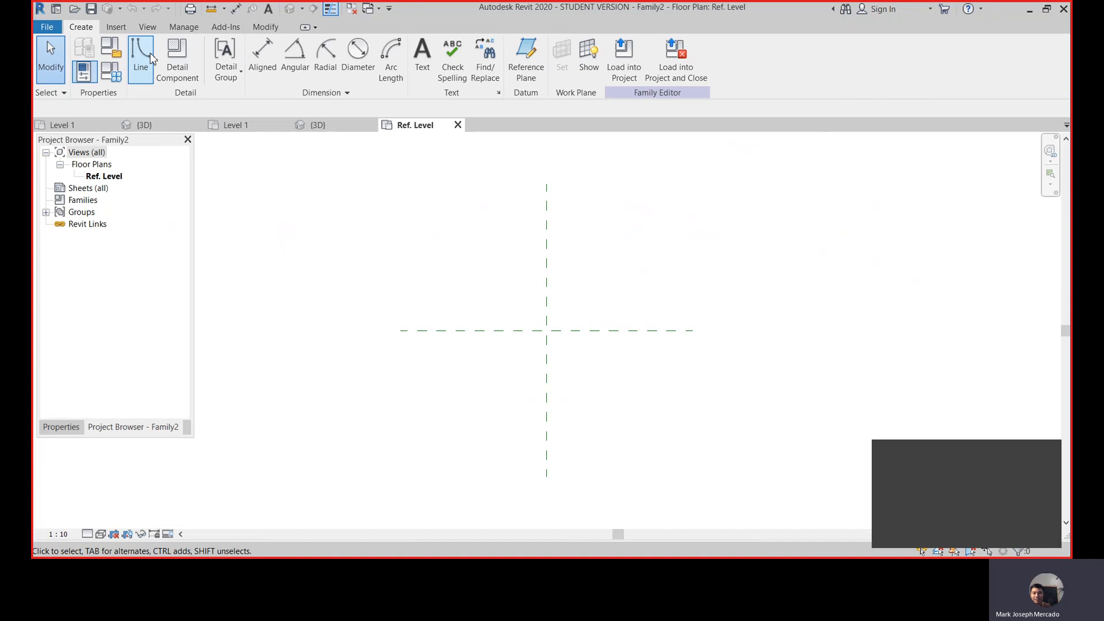
pyautogui.moveTo(140, 56)
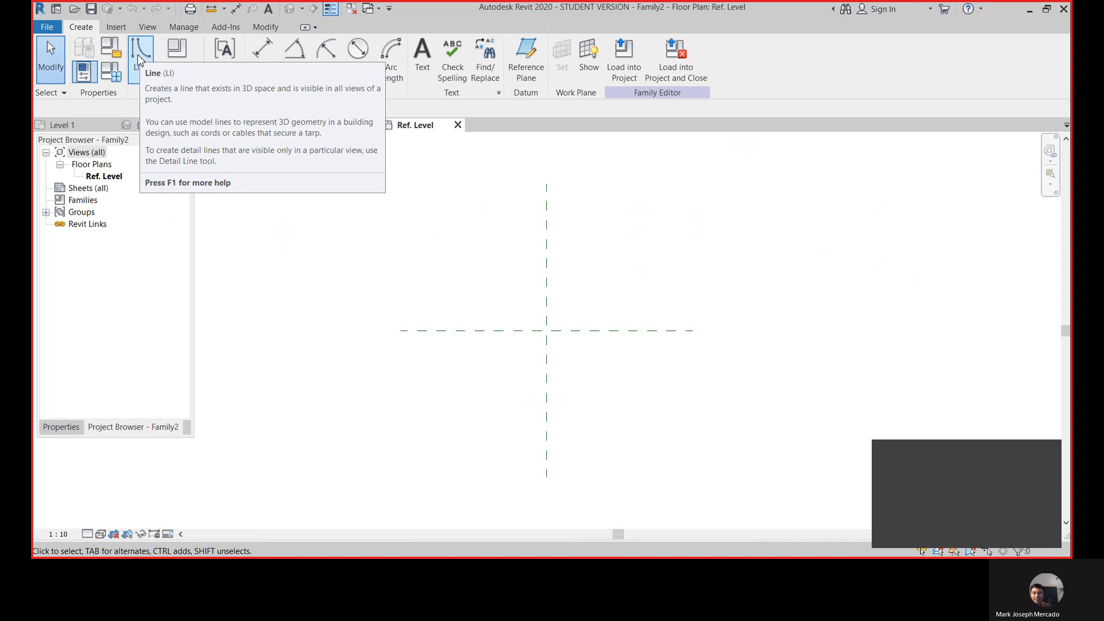
pyautogui.click(142, 53)
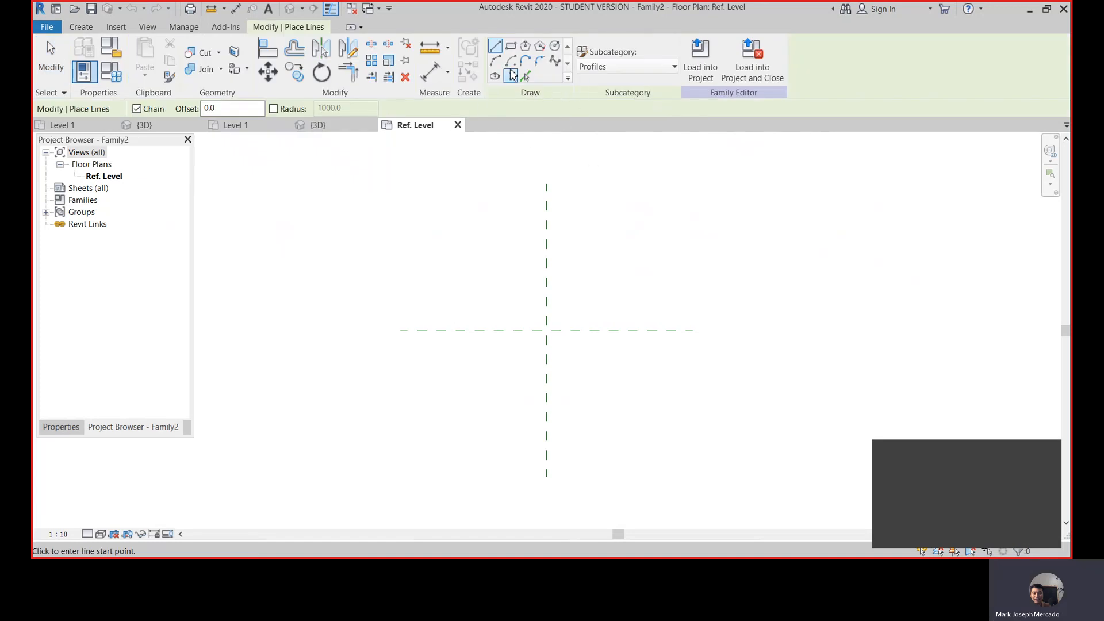
pyautogui.moveTo(547, 331)
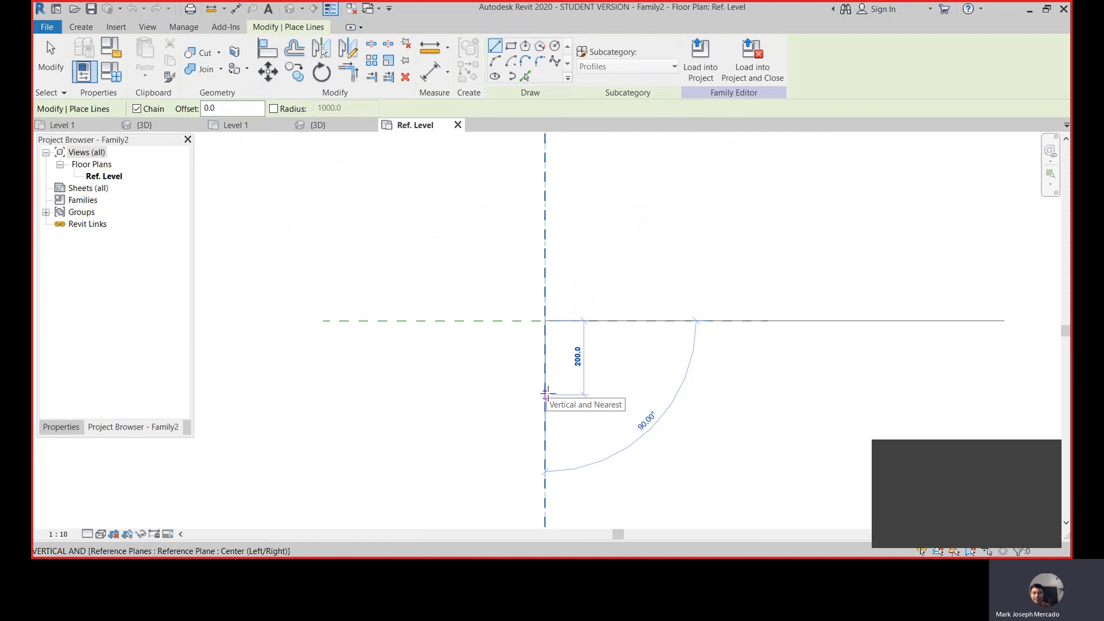
pyautogui.moveTo(546, 379)
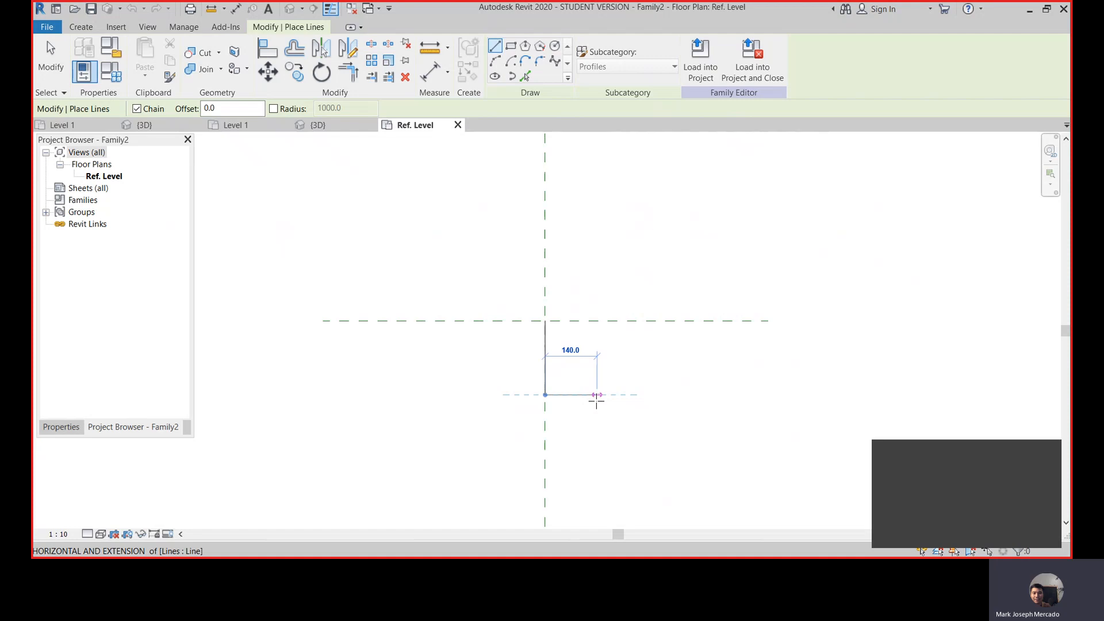
pyautogui.moveTo(597, 398)
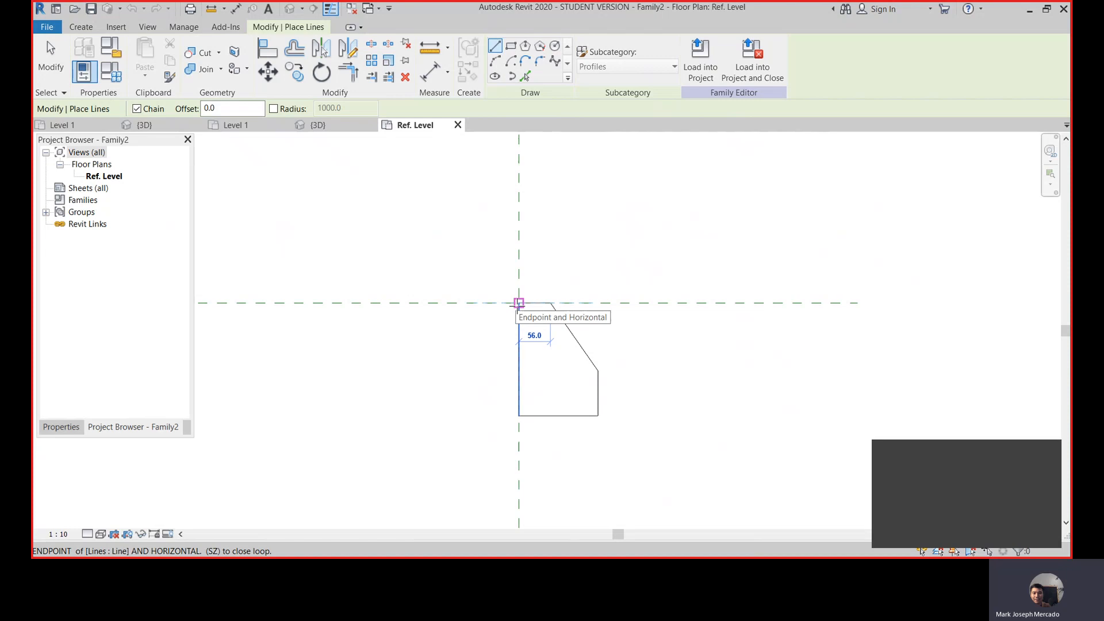
# Step: Close the chamfered curb profile loop back at its start point
pyautogui.click(519, 304)
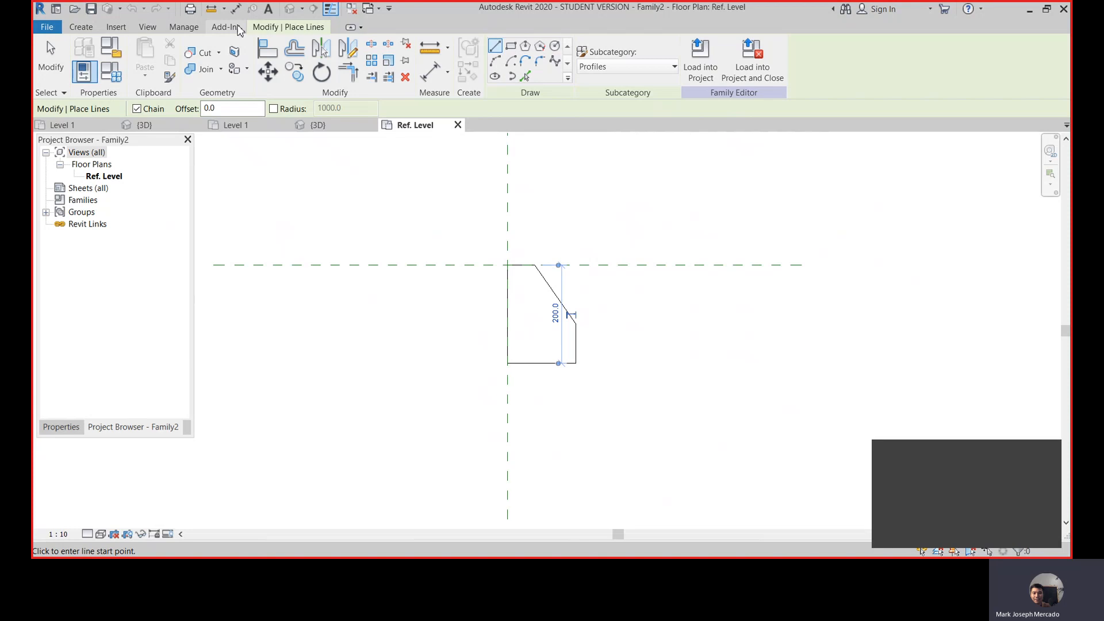
pyautogui.click(46, 26)
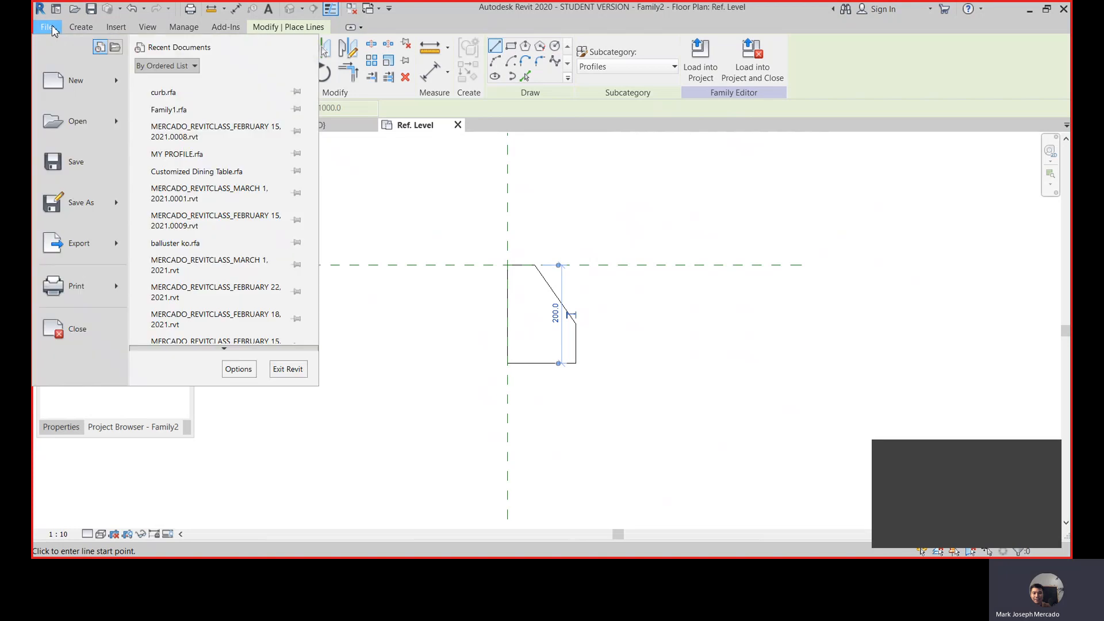
pyautogui.moveTo(79, 202)
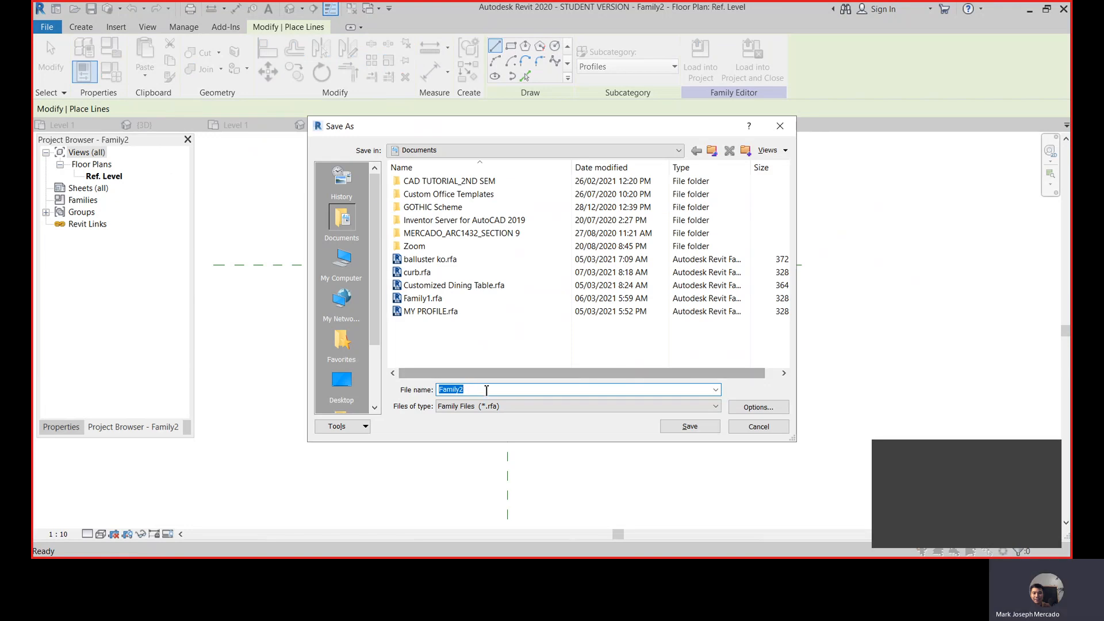
# Step: Save the profile family as curb.rfa, overwriting the existing file
pyautogui.click(416, 271)
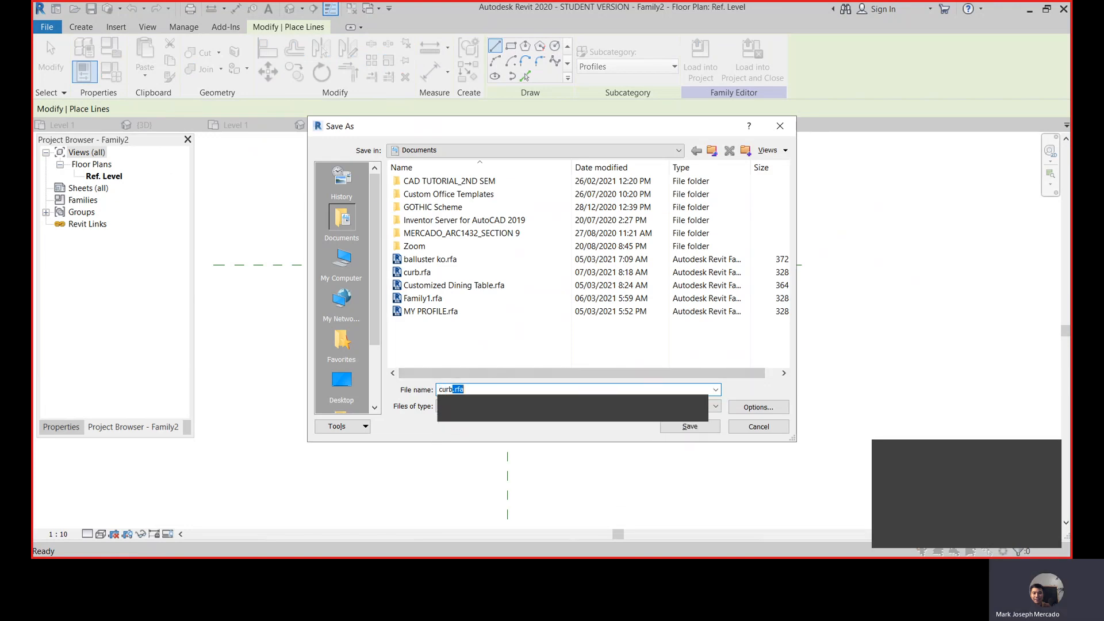
pyautogui.moveTo(466, 406)
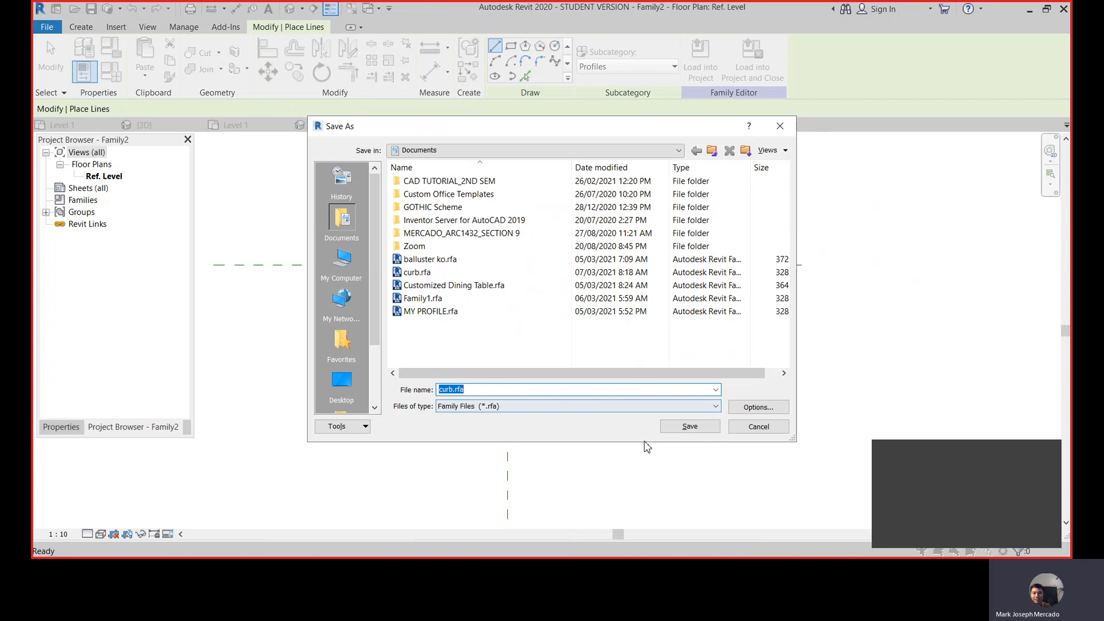
pyautogui.click(689, 426)
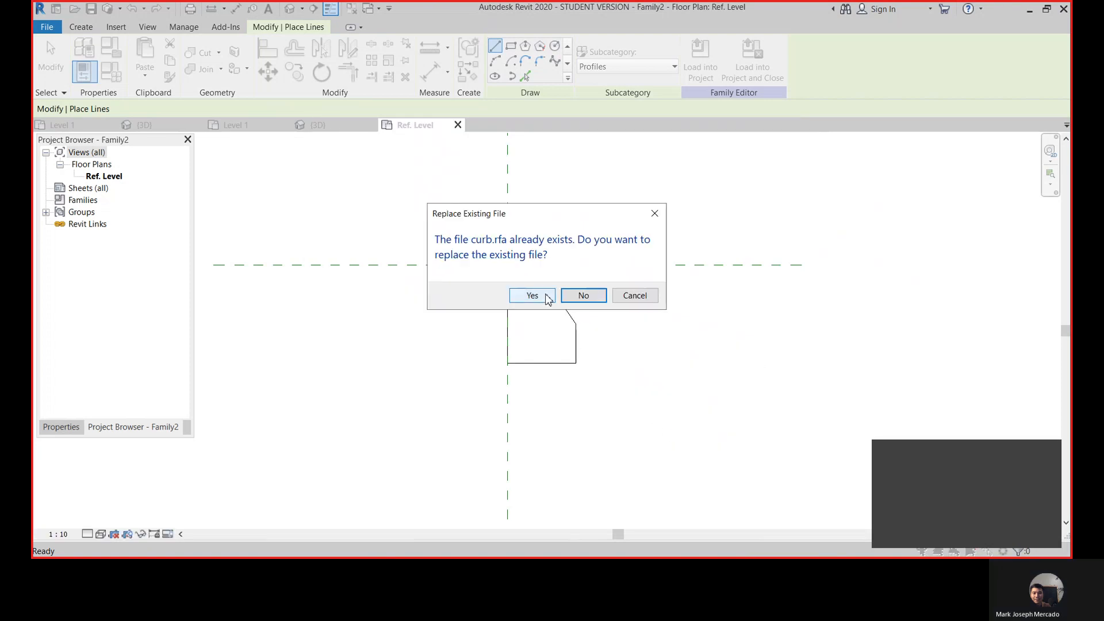
pyautogui.moveTo(545, 303)
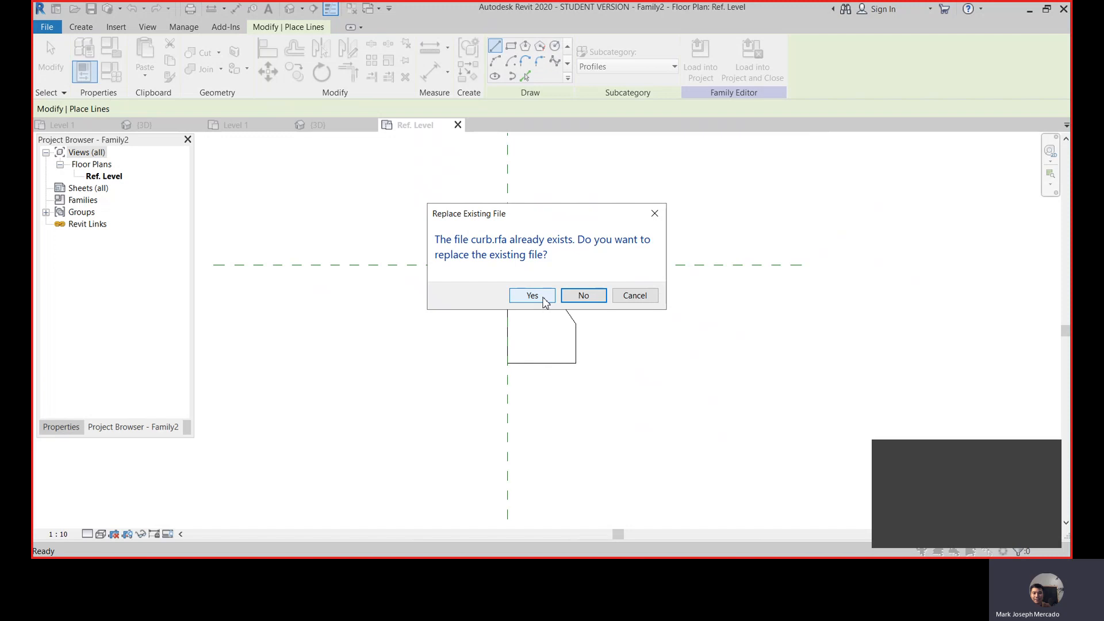
pyautogui.click(532, 296)
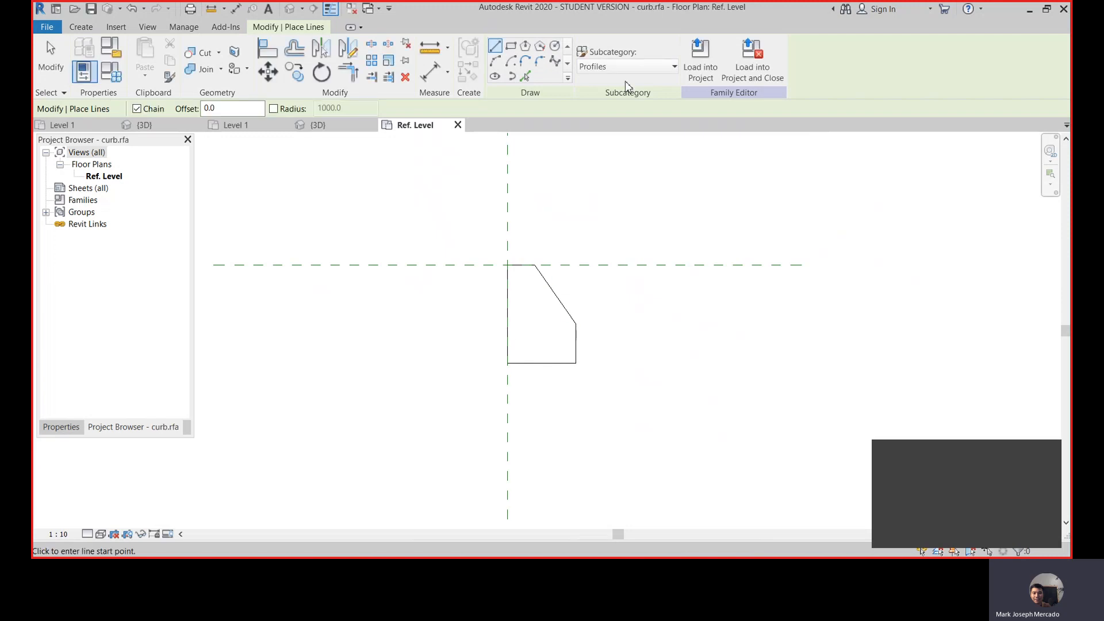
pyautogui.moveTo(751, 56)
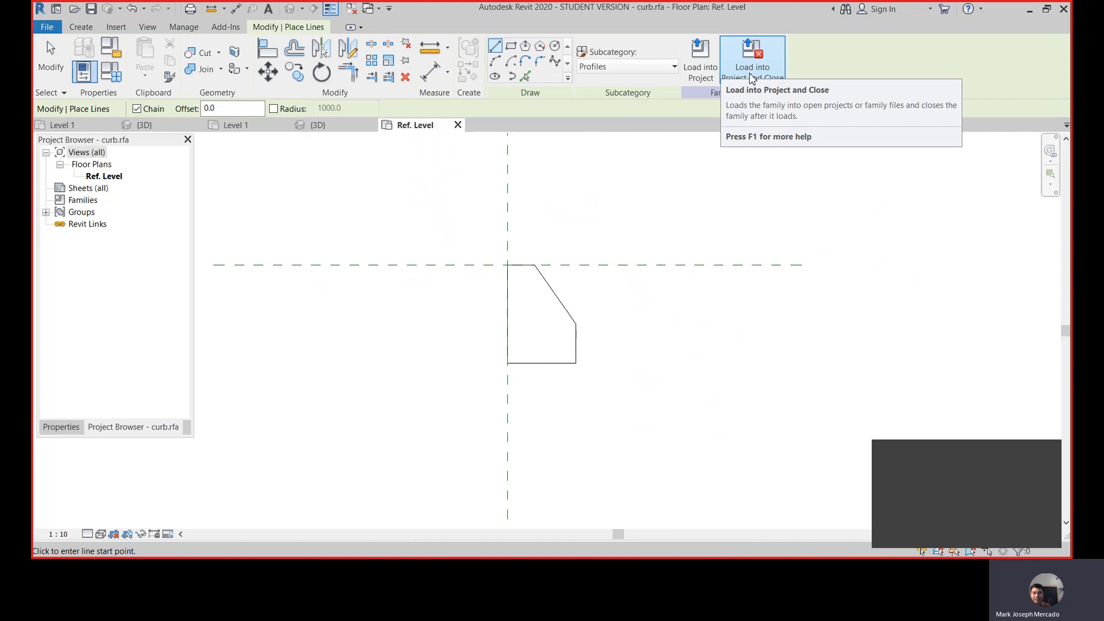
pyautogui.moveTo(753, 56)
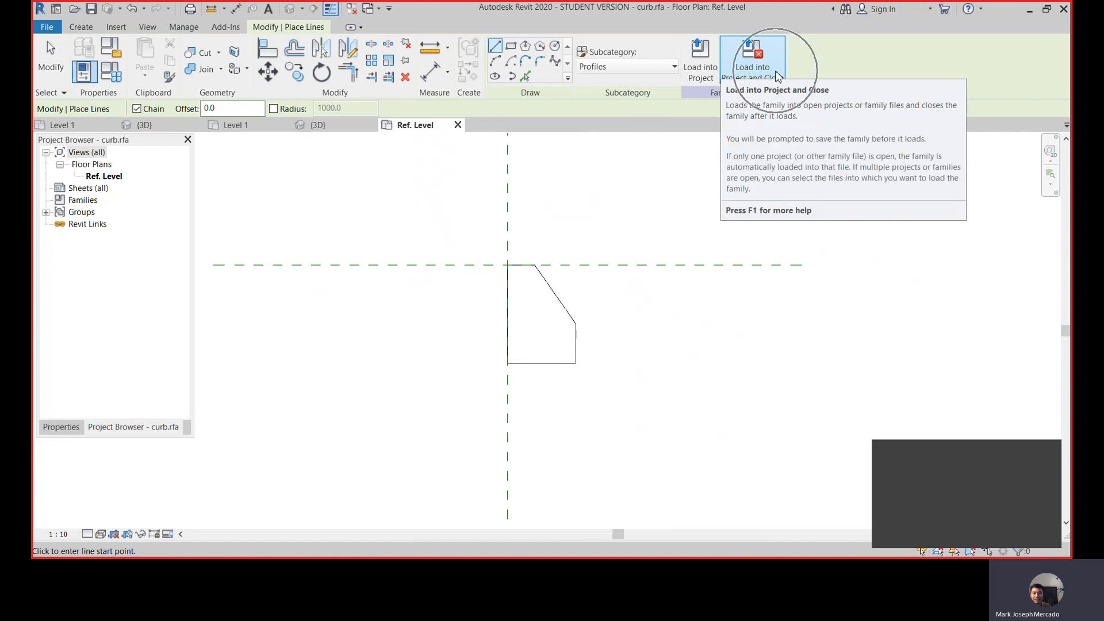
# Step: Attempt loading the curb profile into Project1, which fails with a could-not-load message
pyautogui.click(753, 56)
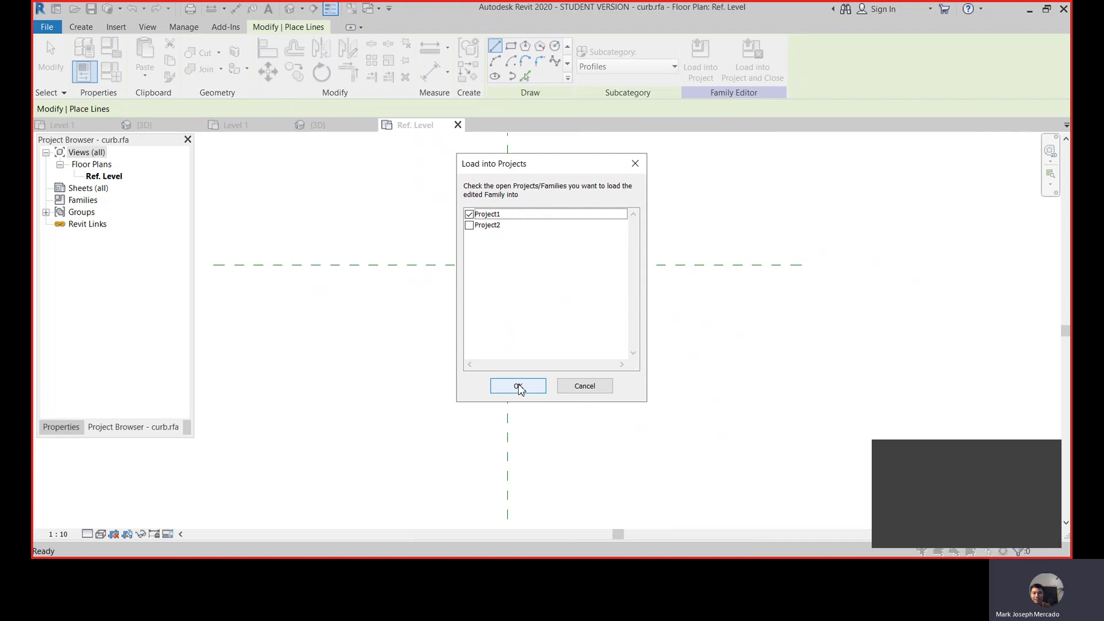
pyautogui.click(517, 387)
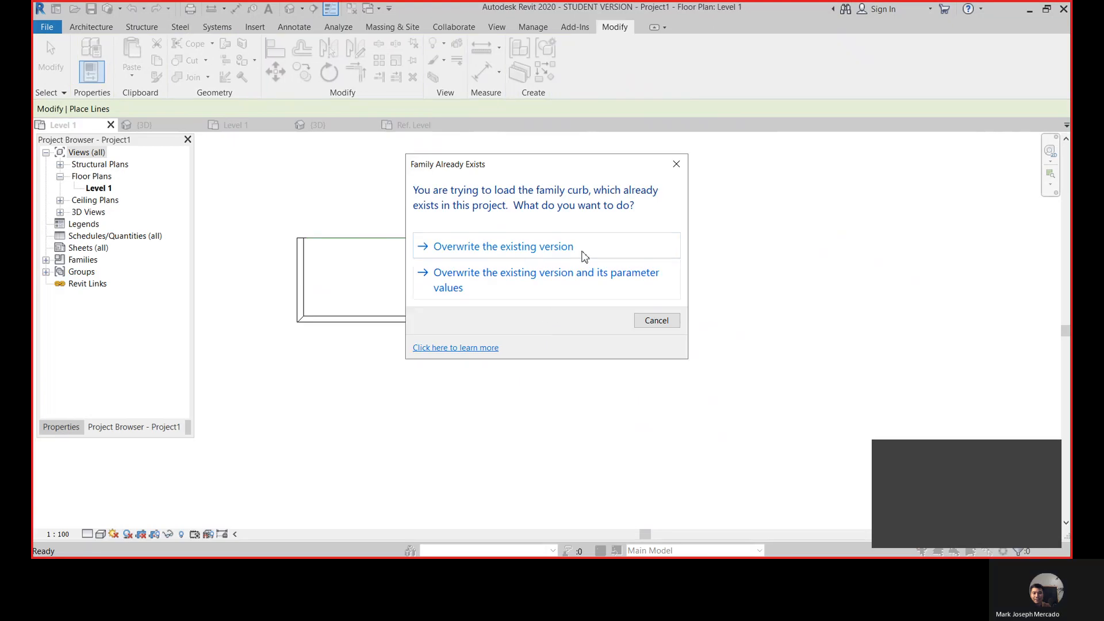
pyautogui.click(502, 246)
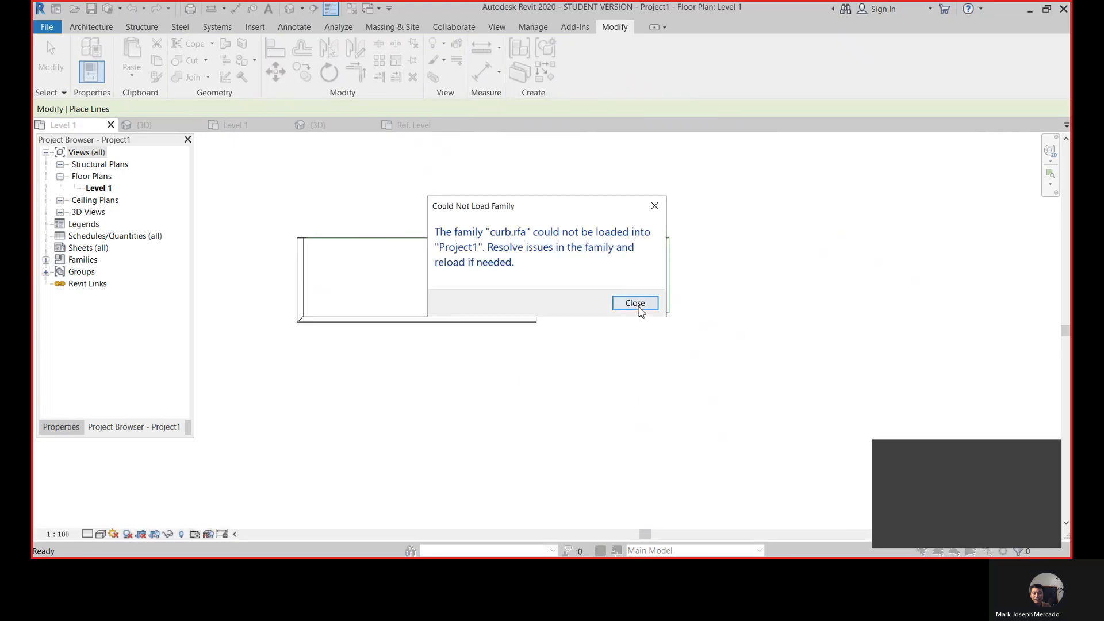
pyautogui.click(633, 302)
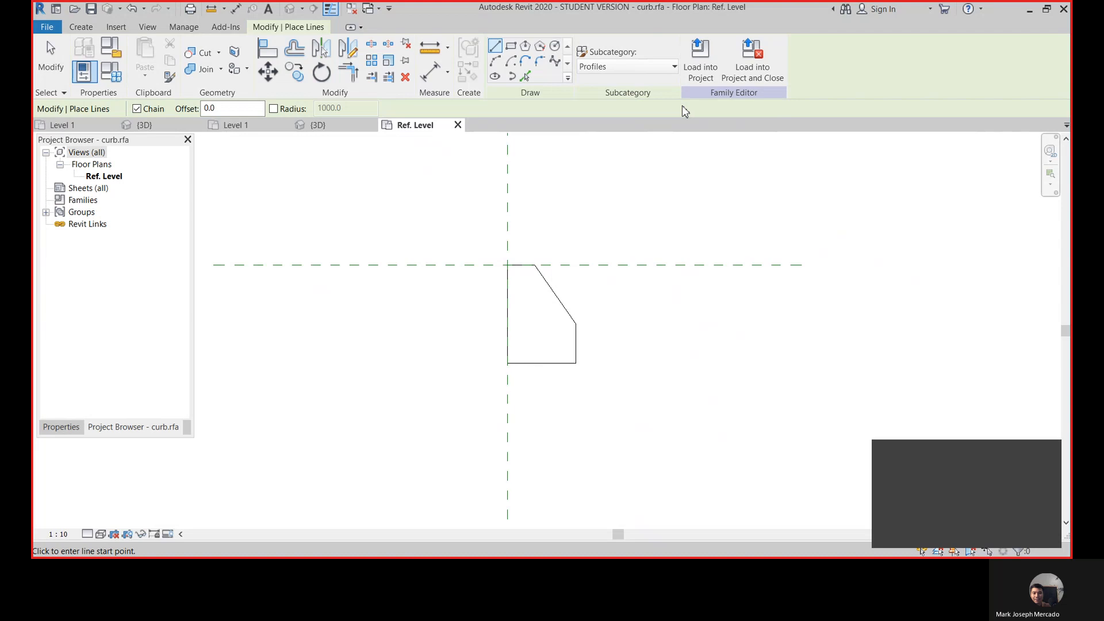
# Step: Load the curb profile into Project2 only and return to its Level 1 plan
pyautogui.click(700, 57)
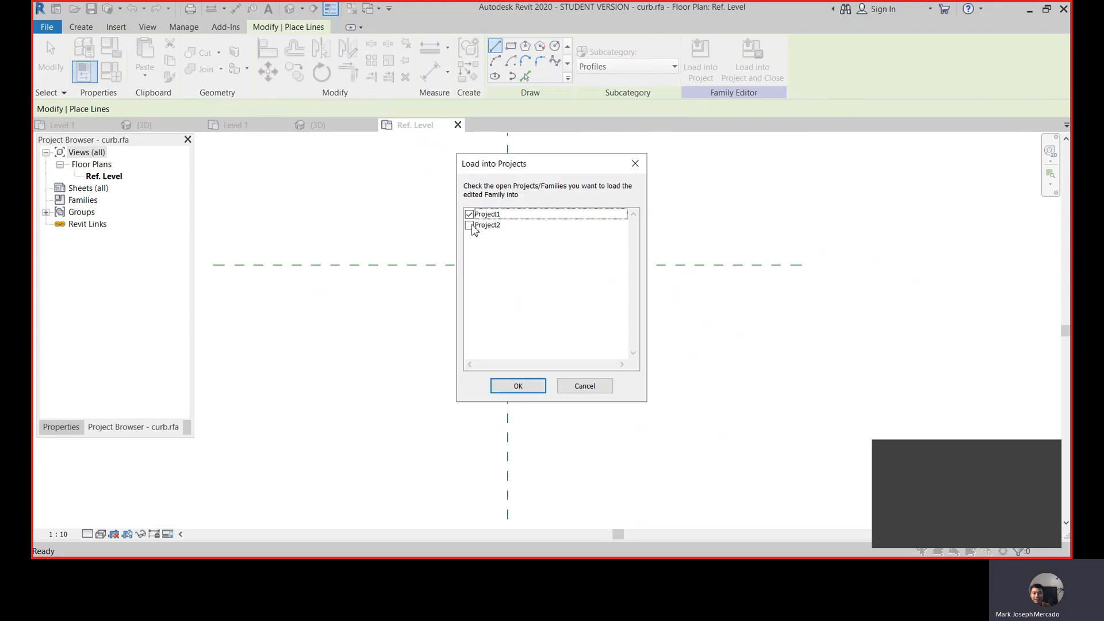
pyautogui.click(469, 225)
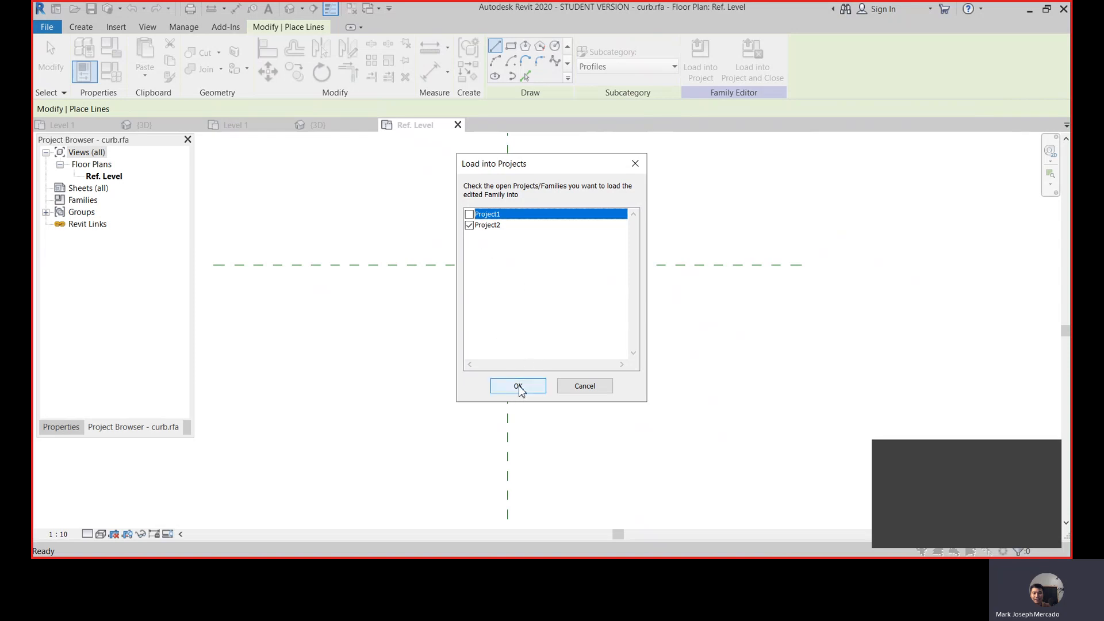
pyautogui.click(518, 386)
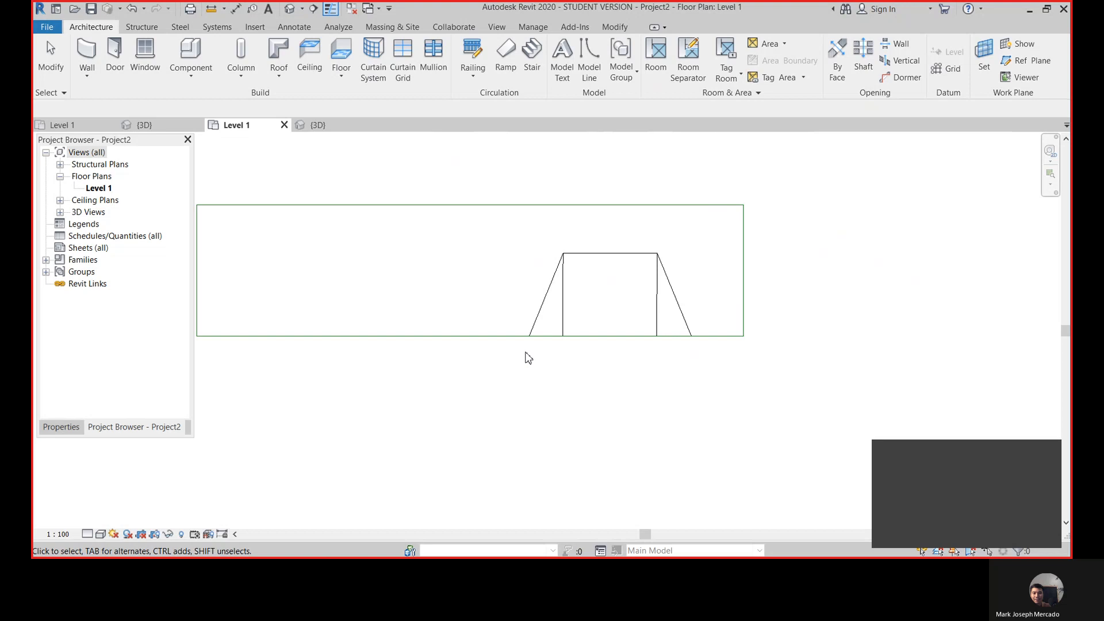
# Step: Start the Floor: Slab Edge tool in the 3D view and show its properties
pyautogui.click(290, 9)
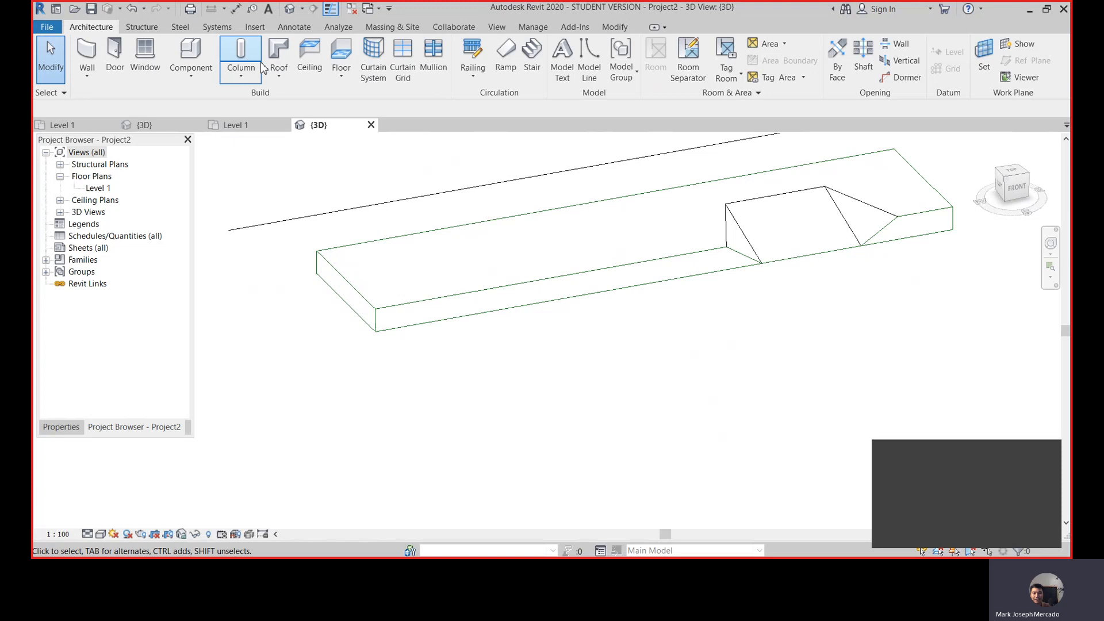
pyautogui.click(340, 54)
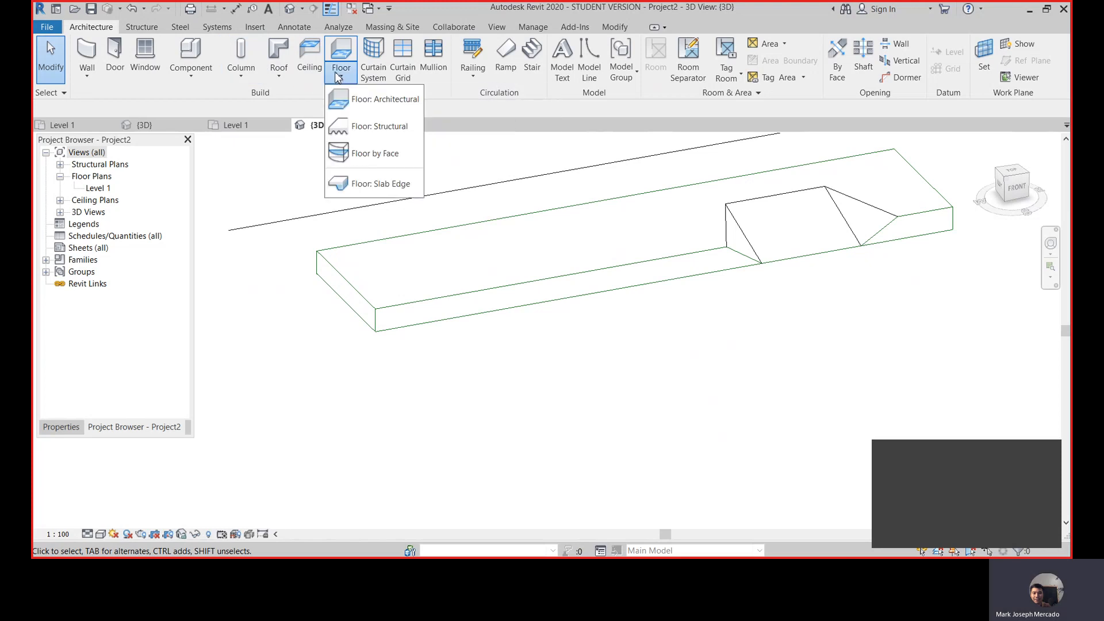
pyautogui.moveTo(372, 127)
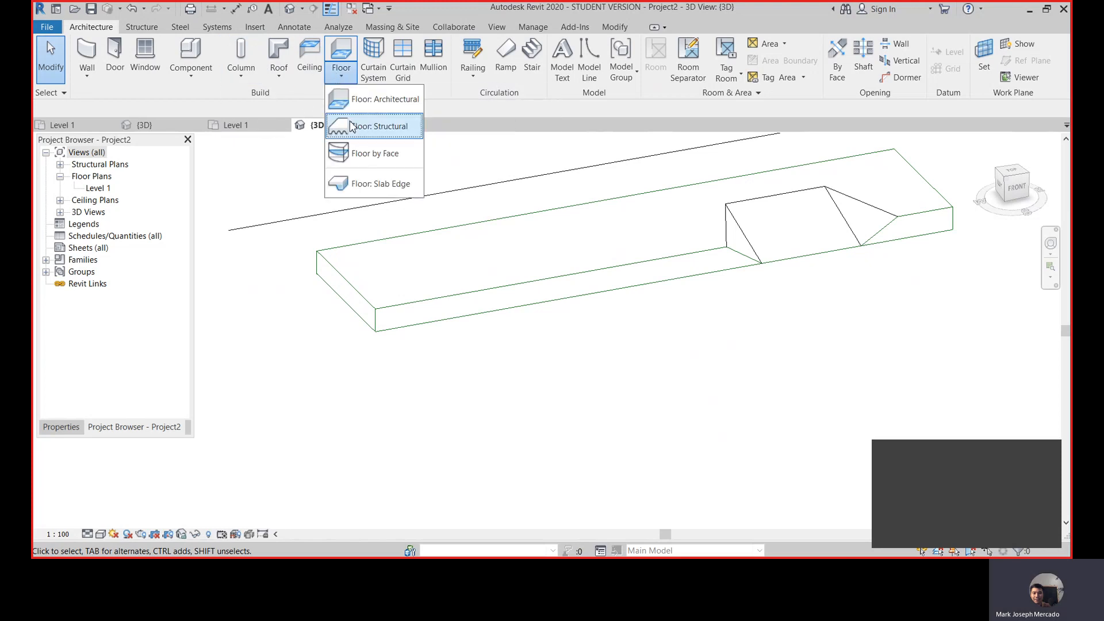
pyautogui.moveTo(374, 184)
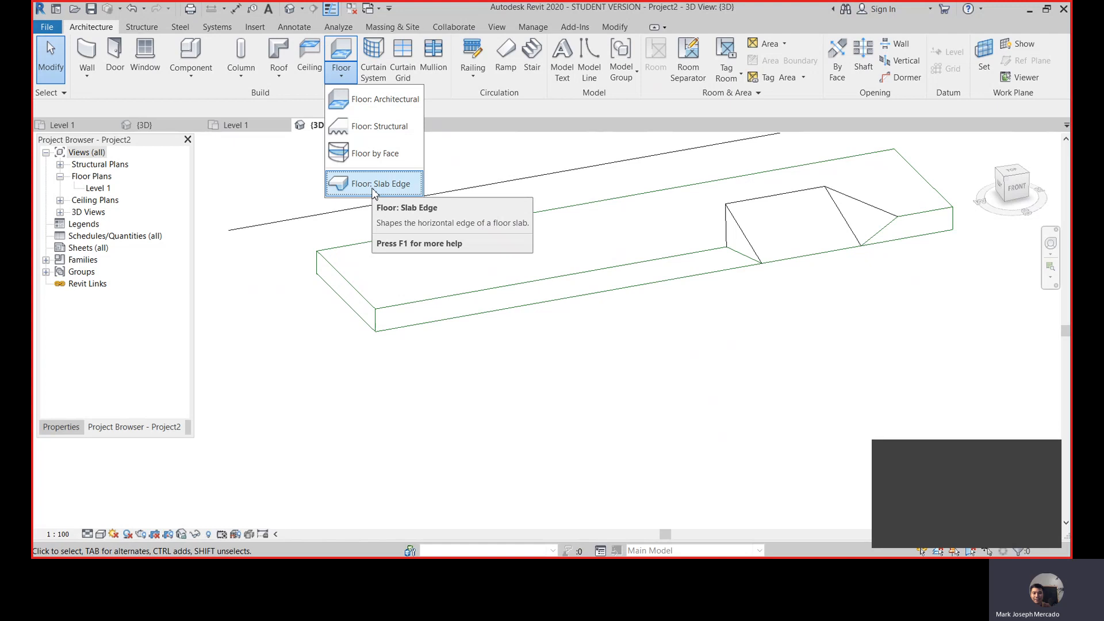
pyautogui.click(374, 182)
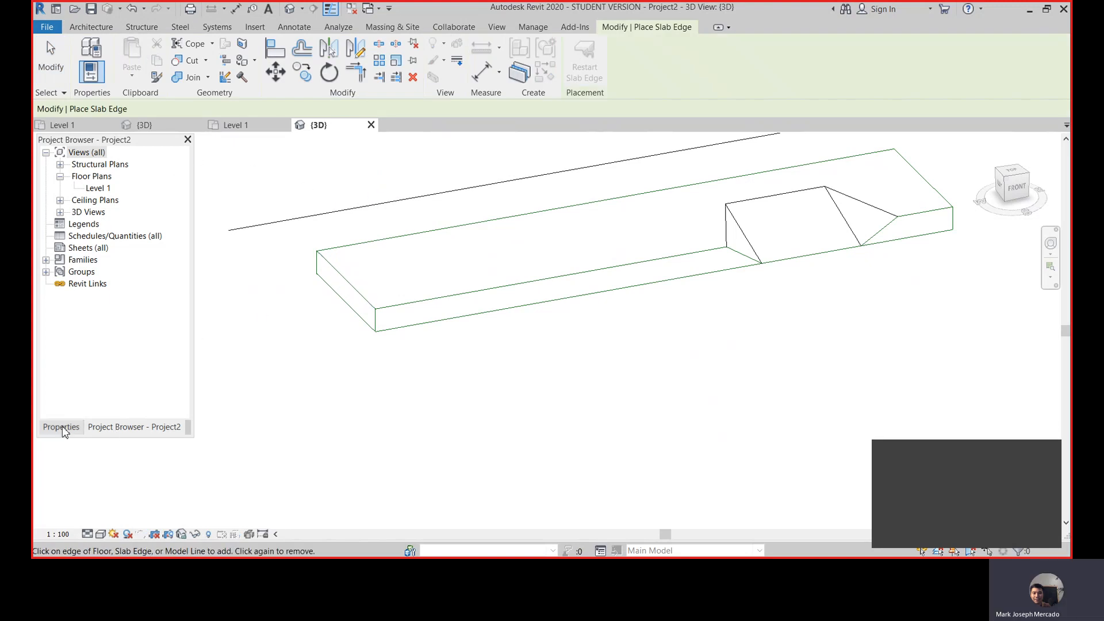
pyautogui.click(61, 426)
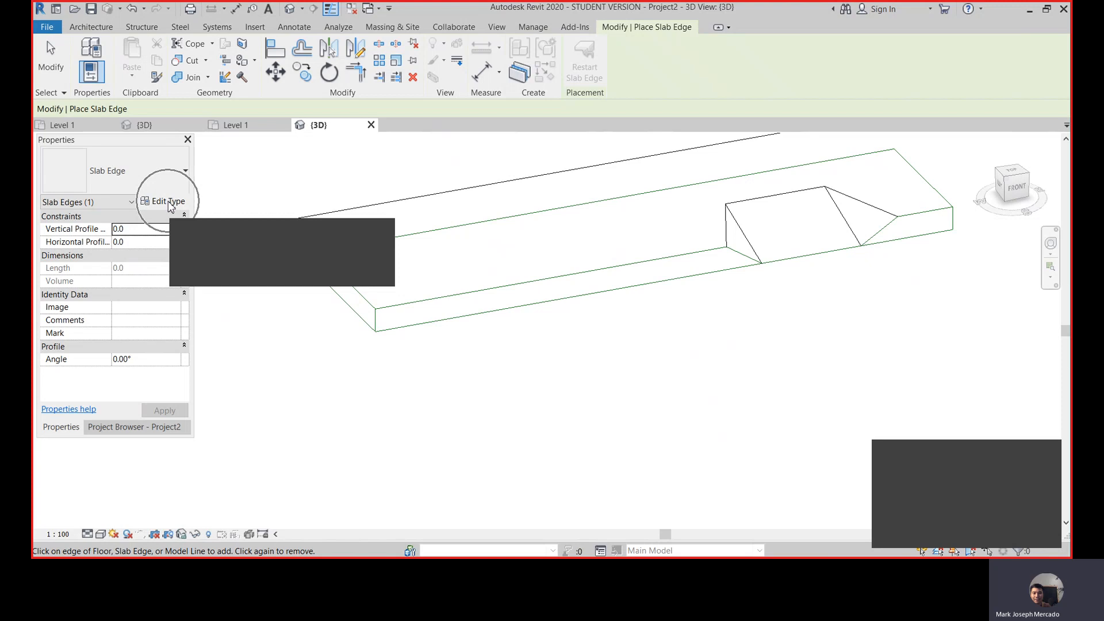
# Step: Set the slab edge type's Profile to curb : curb in Type Properties
pyautogui.click(168, 200)
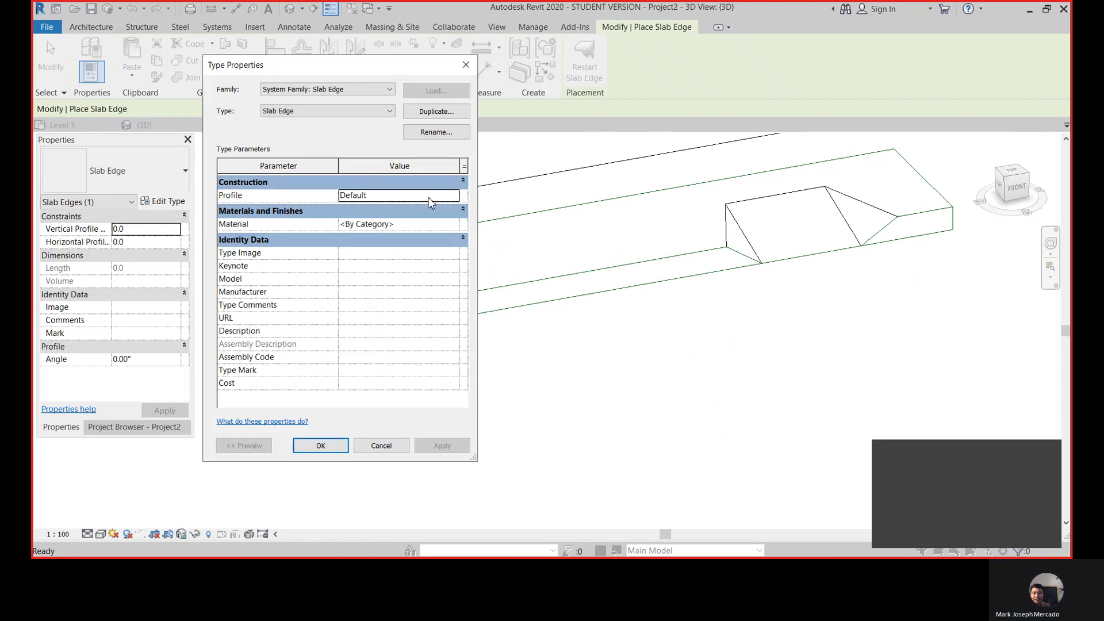
pyautogui.moveTo(385, 196)
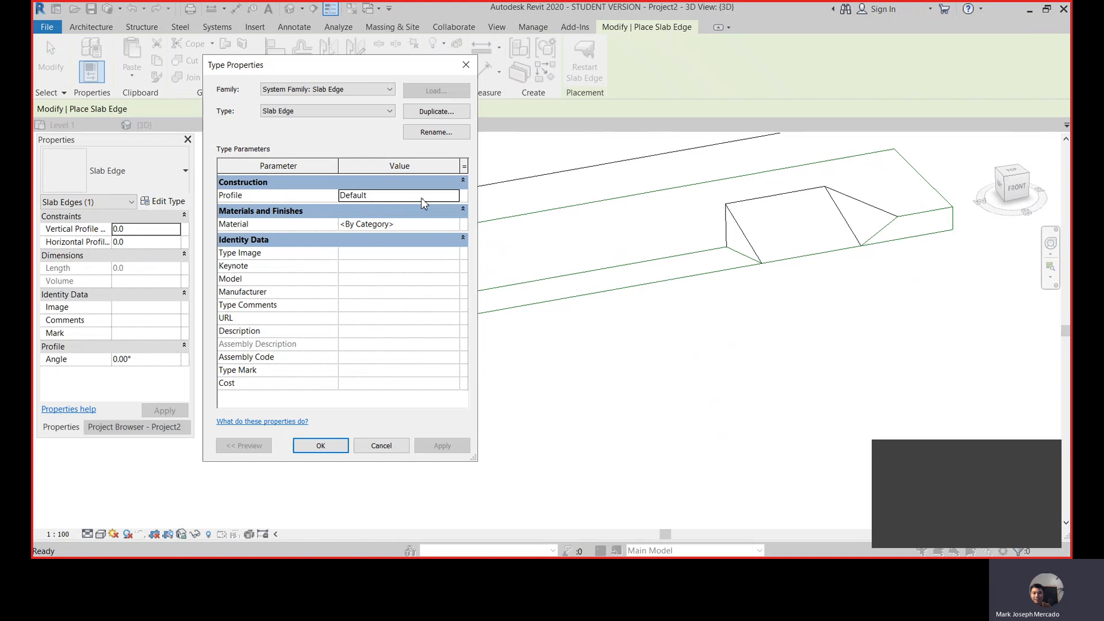
pyautogui.click(398, 196)
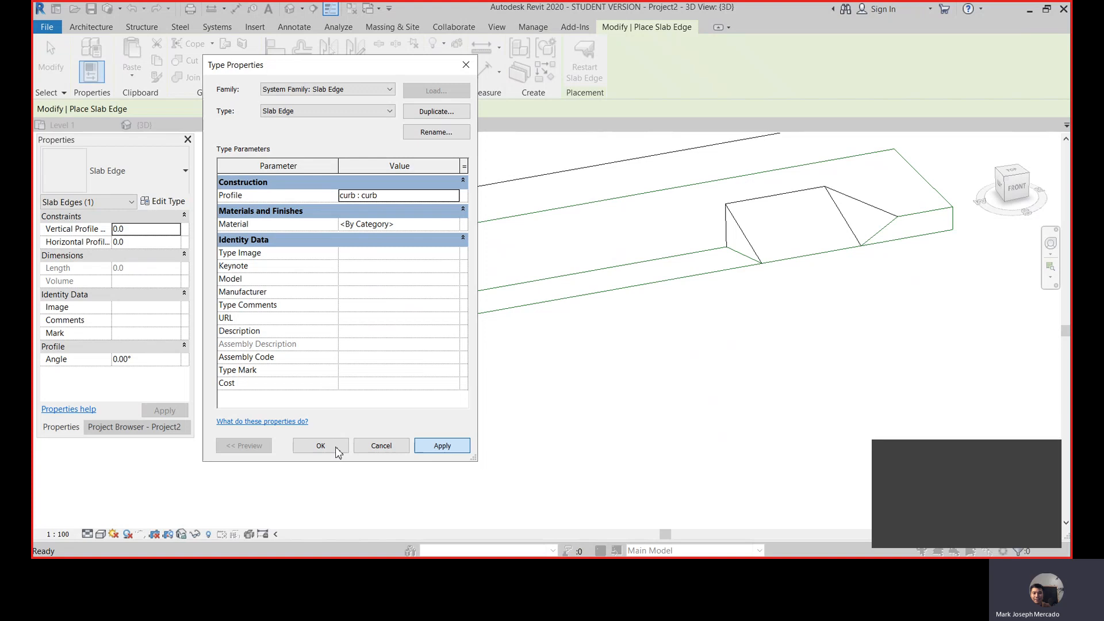
pyautogui.click(321, 445)
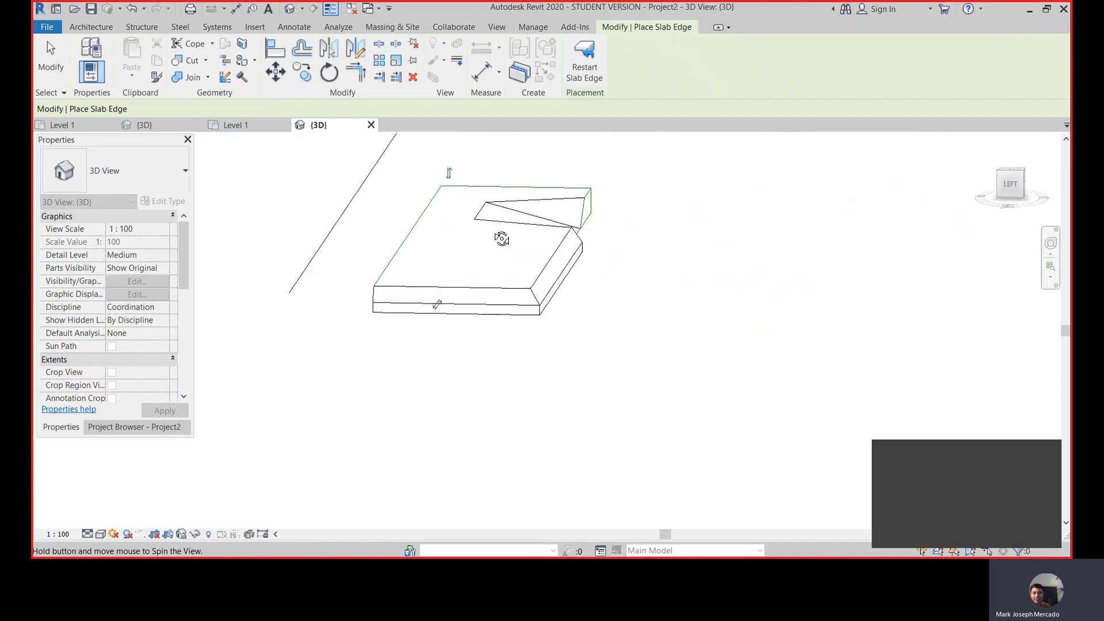
pyautogui.moveTo(502, 239); pyautogui.dragTo(369, 281)
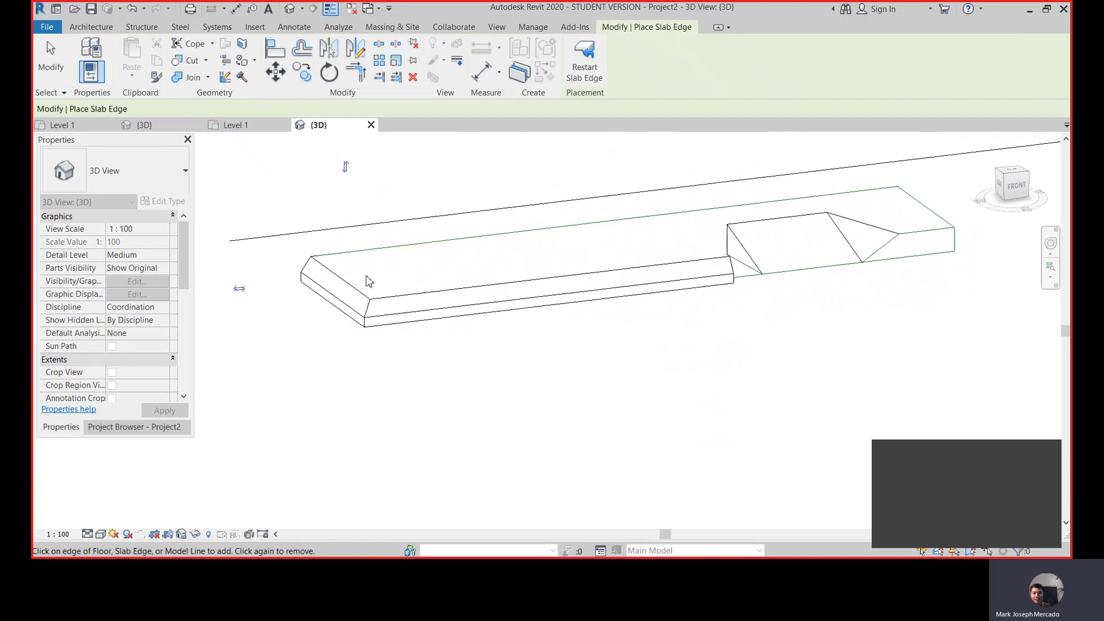
pyautogui.moveTo(378, 284)
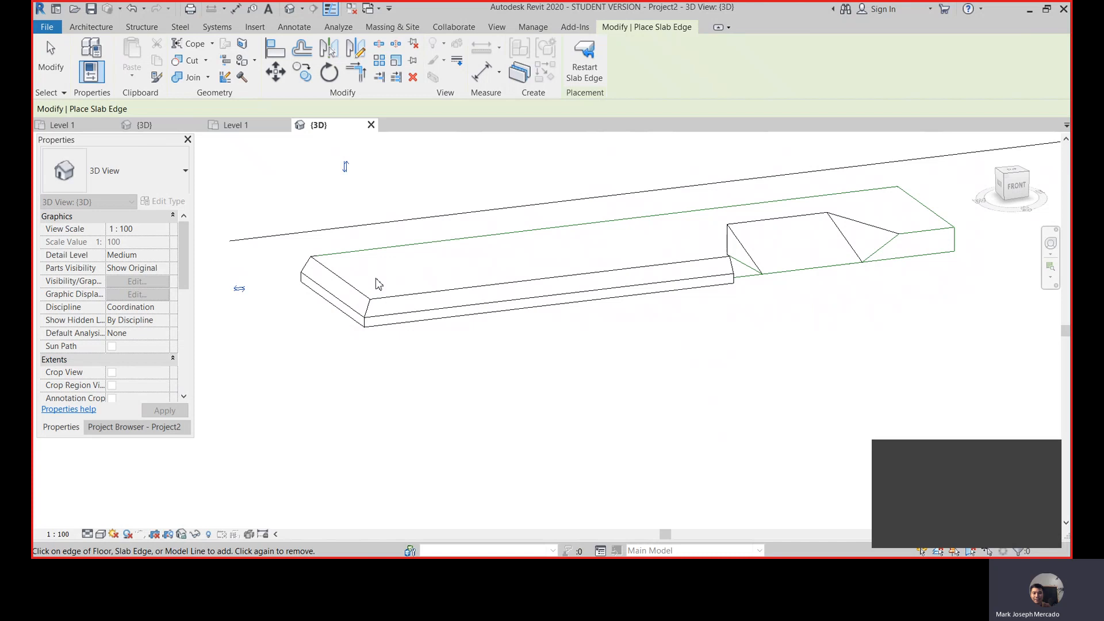